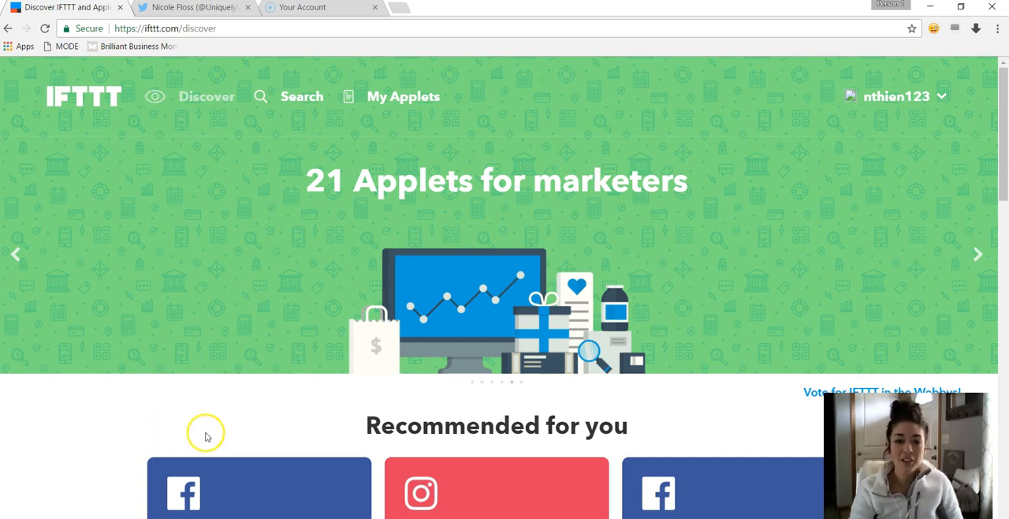
{"action": "mouse_move", "coordinate": [165, 375]}
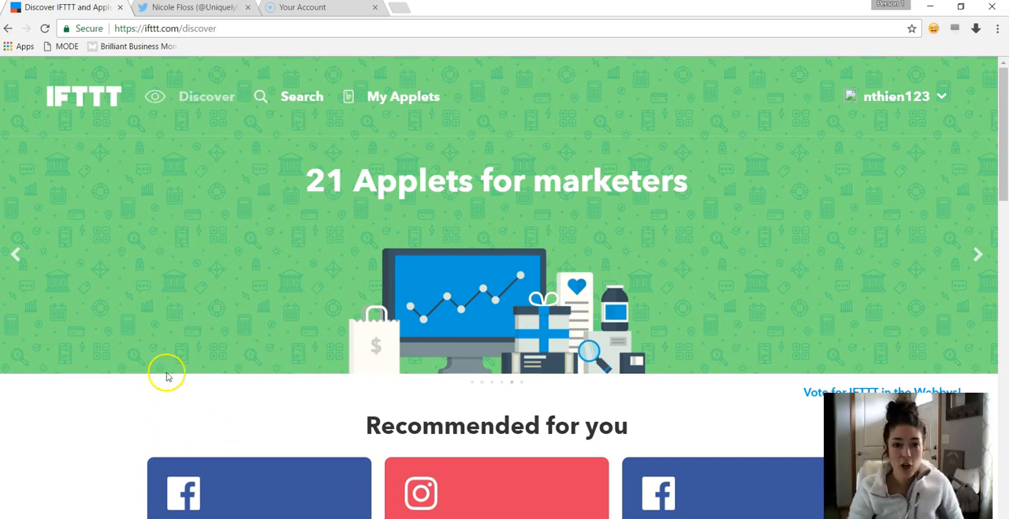
{"action": "mouse_move", "coordinate": [200, 331]}
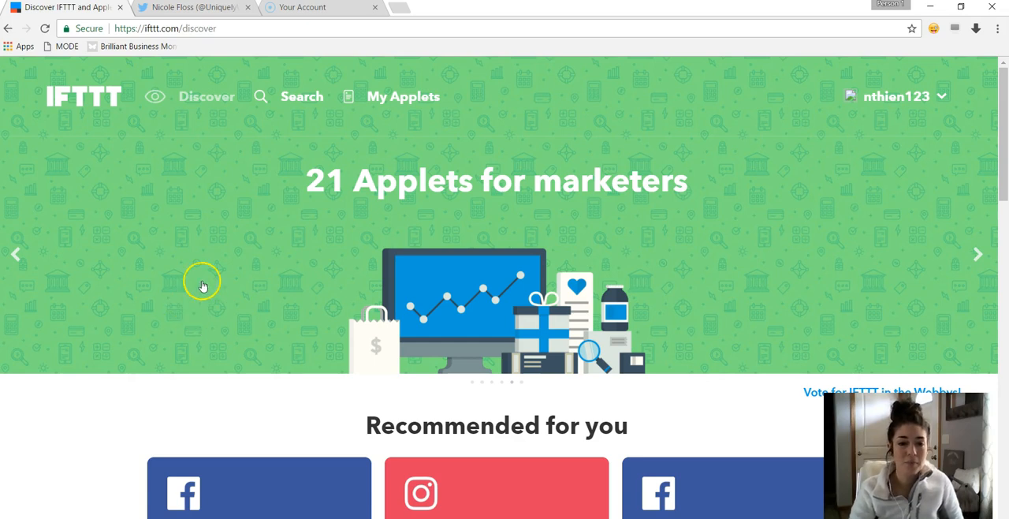
{"action": "mouse_move", "coordinate": [331, 213]}
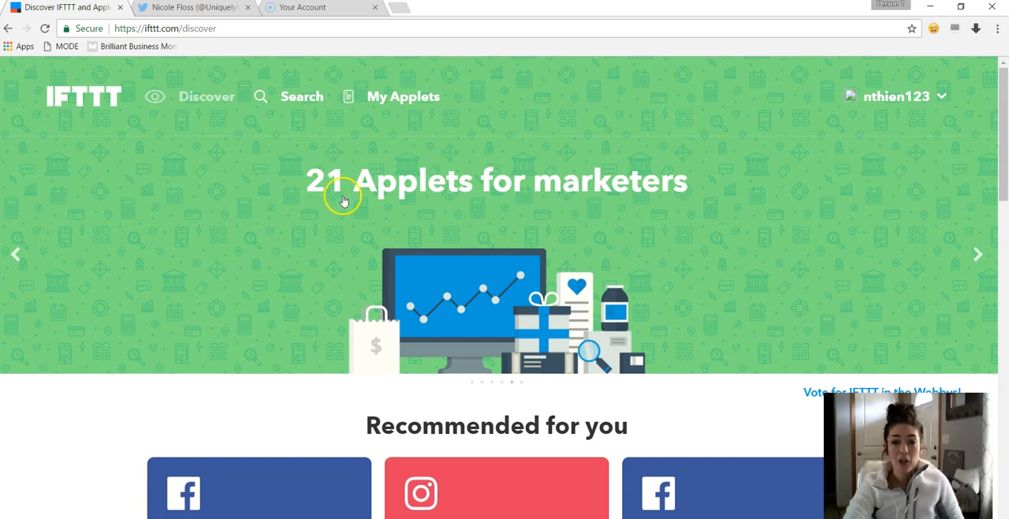
{"action": "mouse_move", "coordinate": [371, 206]}
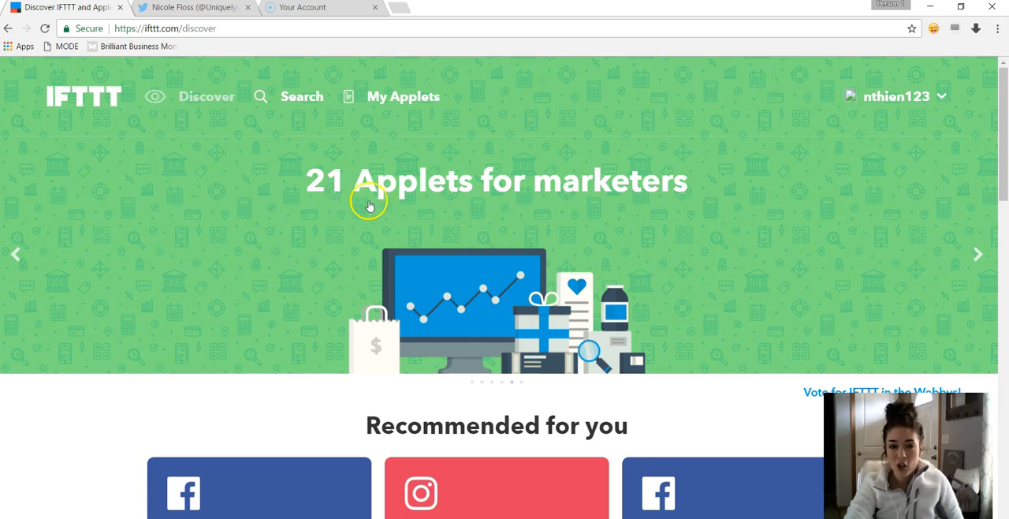
{"action": "mouse_move", "coordinate": [482, 214]}
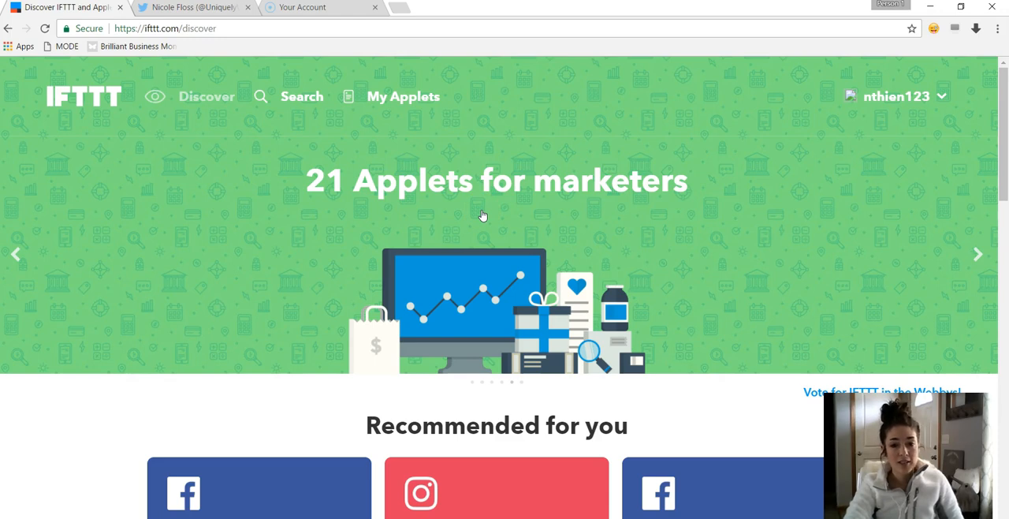
Step: Go to IFTTT's search page for services and applets
{"action": "scroll", "scroll_direction": "down", "scroll_amount": 3}
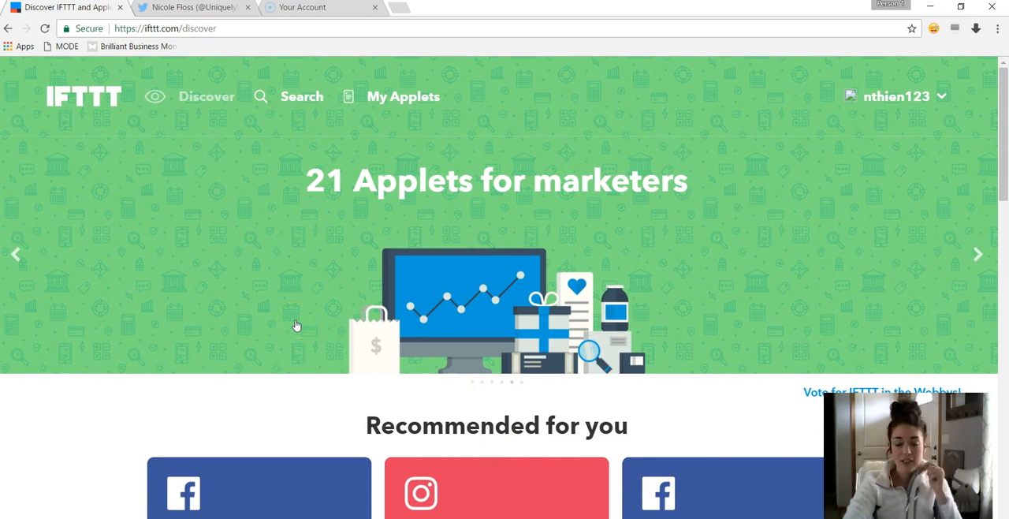
{"action": "mouse_move", "coordinate": [298, 102]}
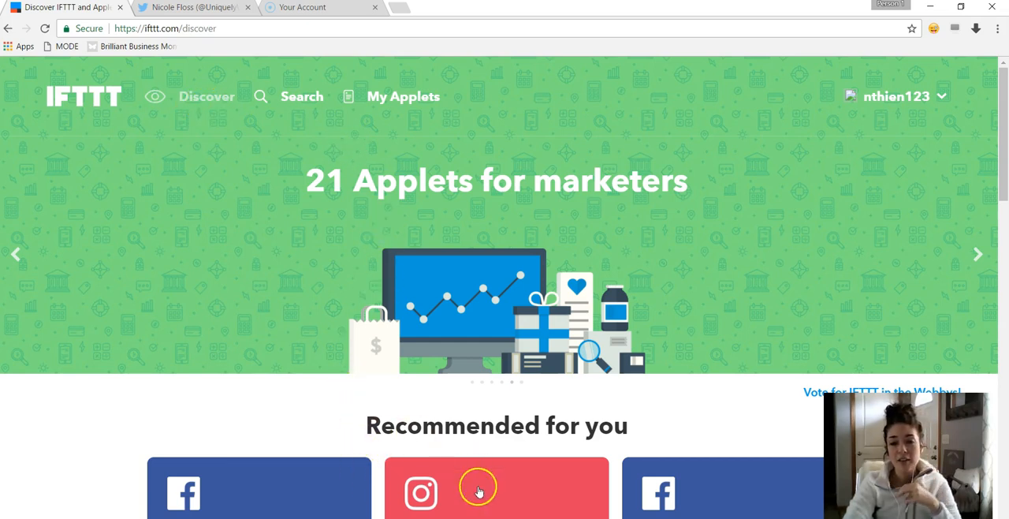
{"action": "mouse_move", "coordinate": [477, 413]}
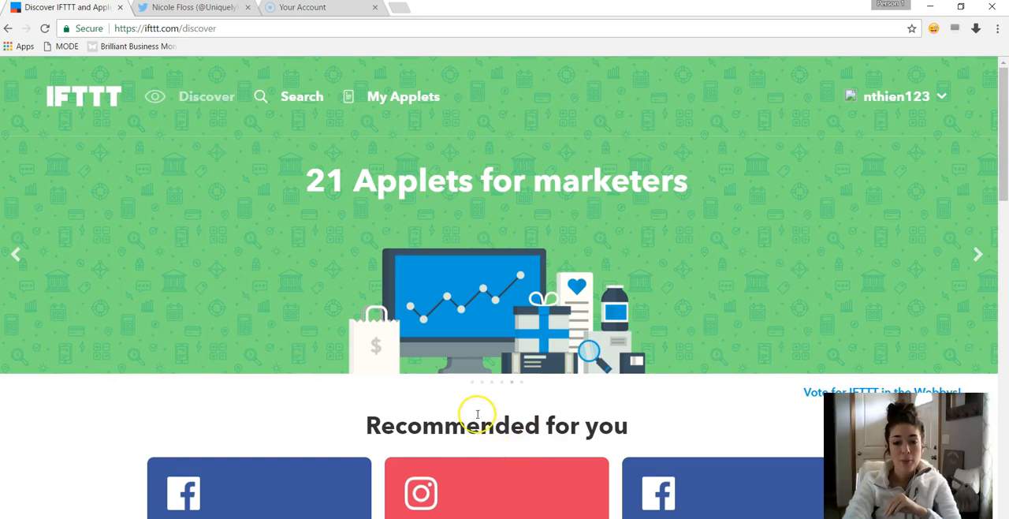
{"action": "scroll", "scroll_direction": "down", "scroll_amount": 3}
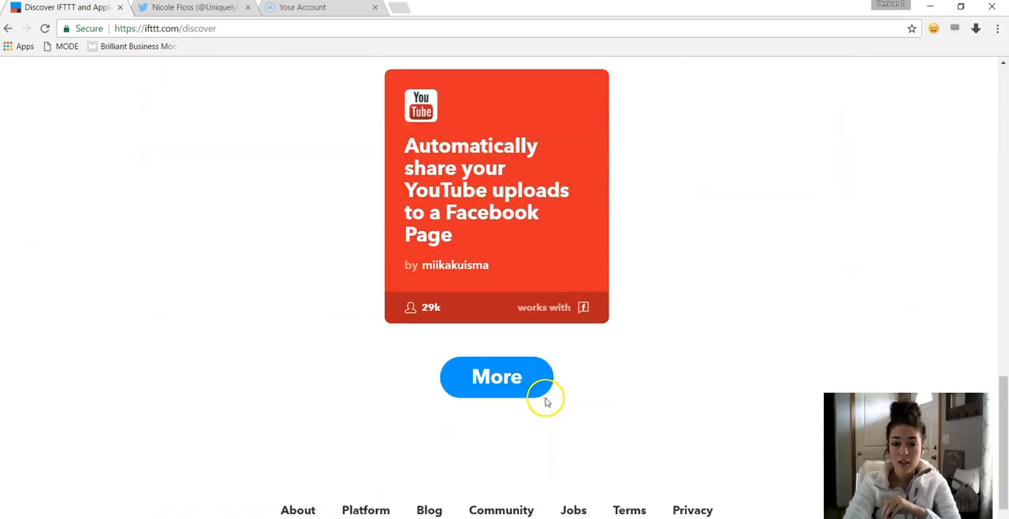
{"action": "left_click", "coordinate": [497, 375]}
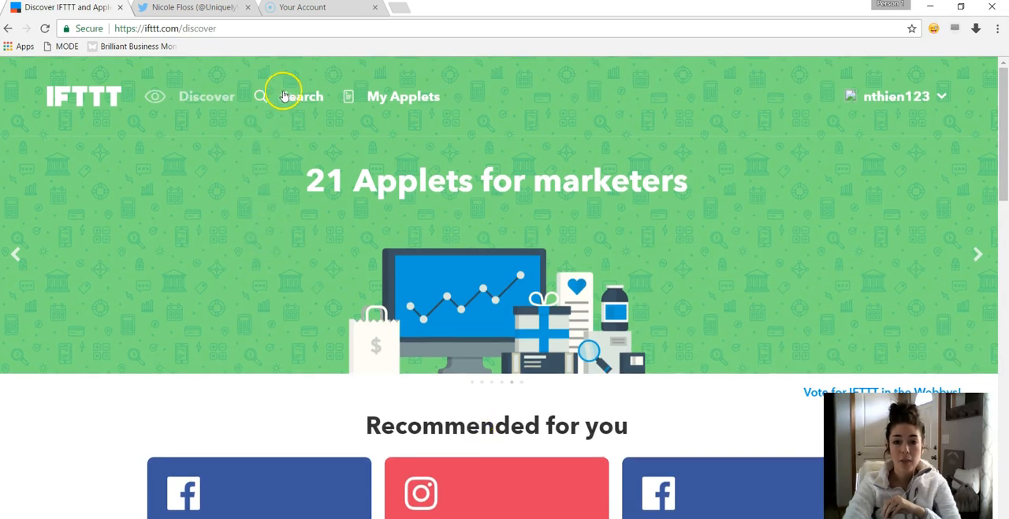
{"action": "left_click", "coordinate": [302, 96]}
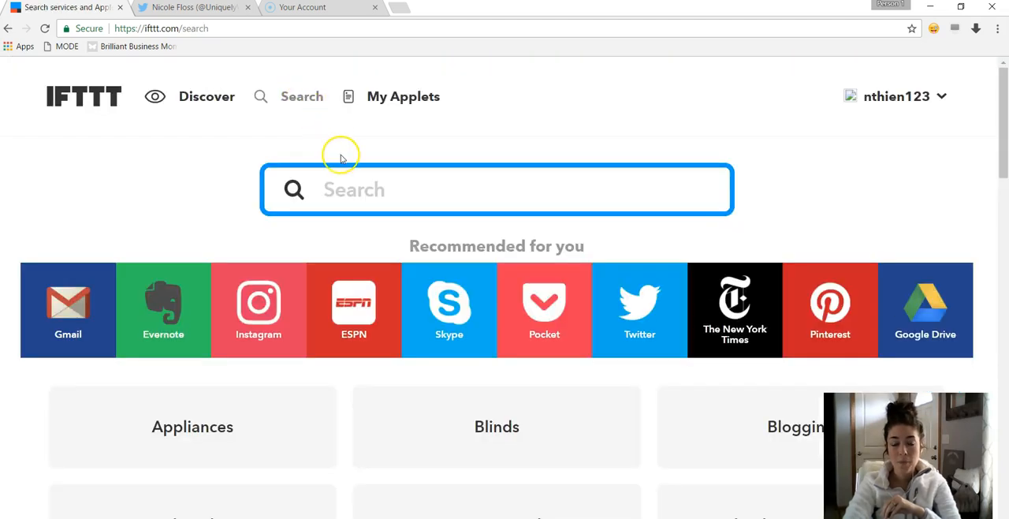
{"action": "mouse_move", "coordinate": [456, 261]}
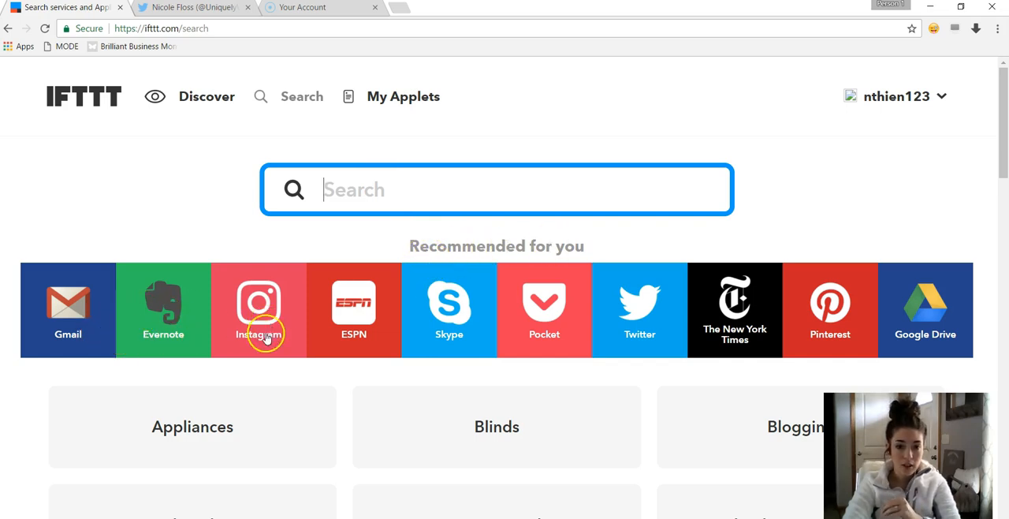
{"action": "mouse_move", "coordinate": [615, 402]}
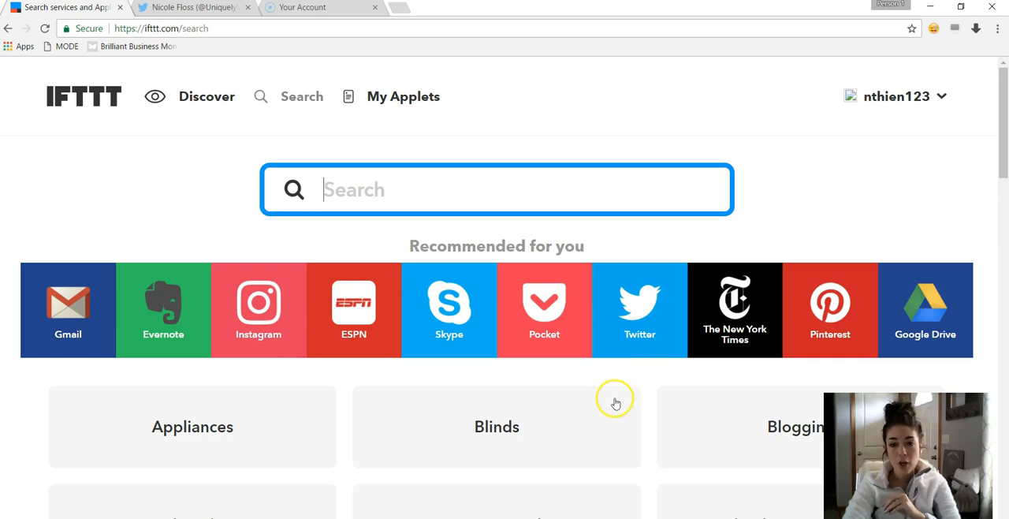
{"action": "mouse_move", "coordinate": [912, 347]}
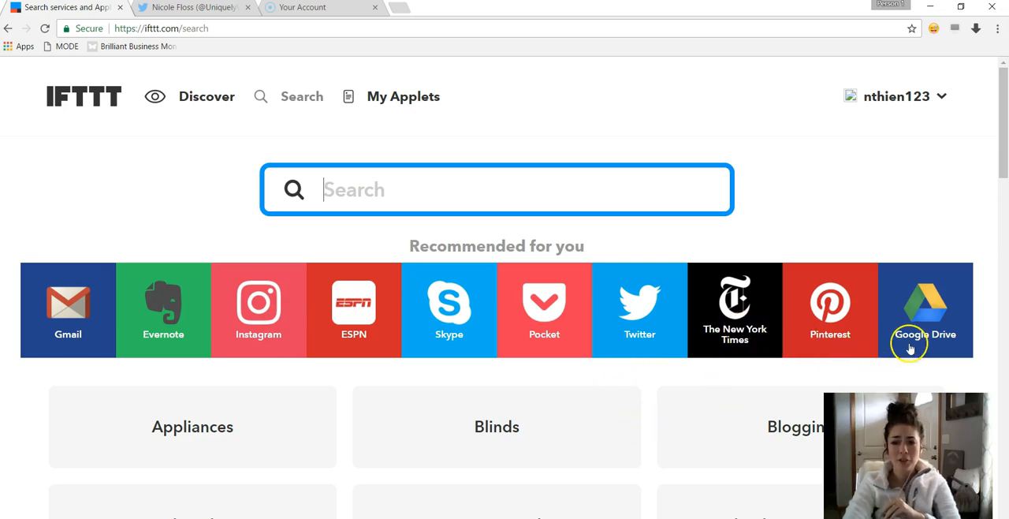
{"action": "mouse_move", "coordinate": [413, 407]}
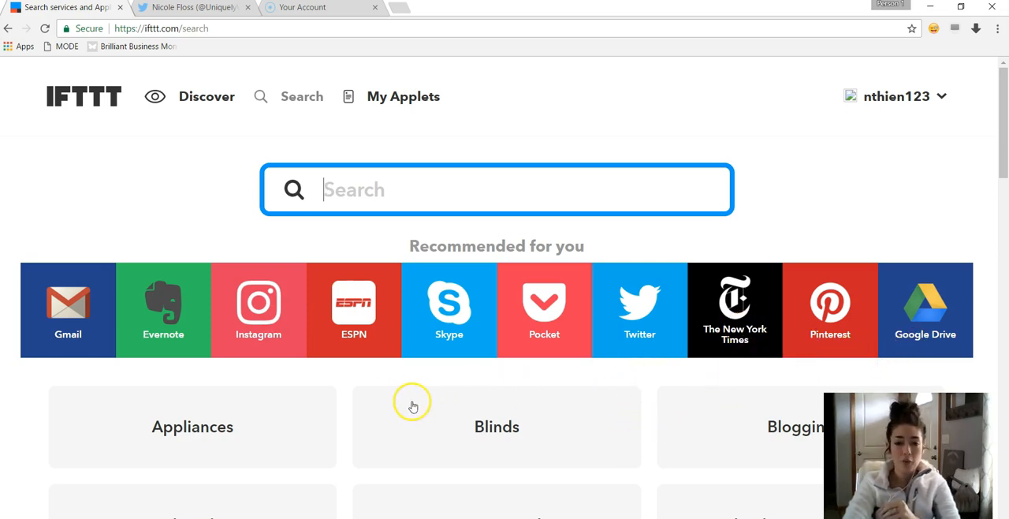
{"action": "mouse_move", "coordinate": [445, 396]}
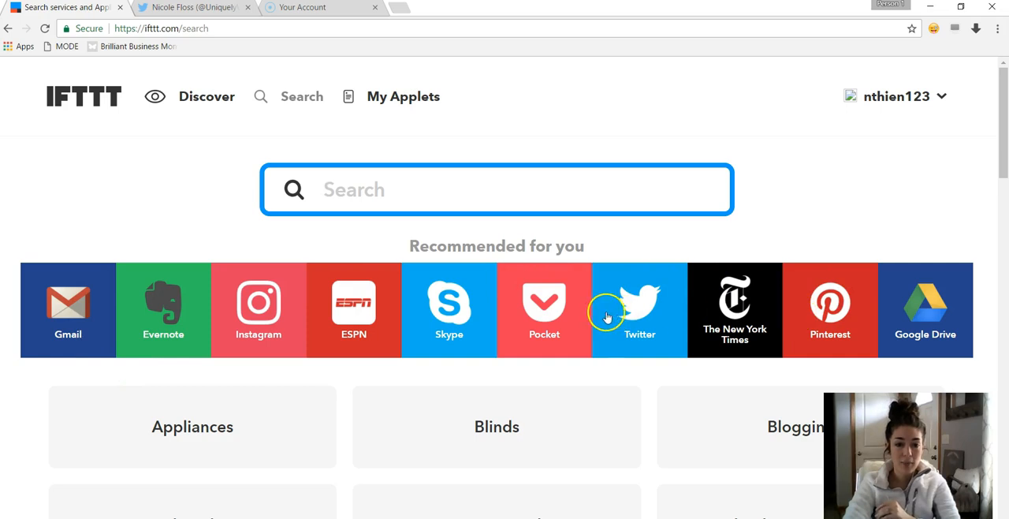
Step: Browse the service categories from Appliances down through Social networks and Travel
{"action": "scroll", "scroll_direction": "down", "scroll_amount": 3}
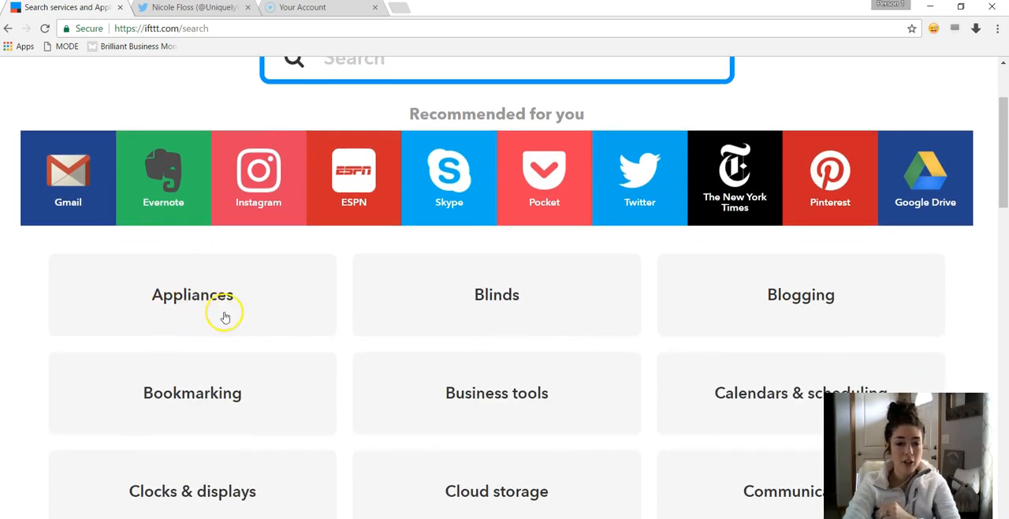
{"action": "mouse_move", "coordinate": [754, 316]}
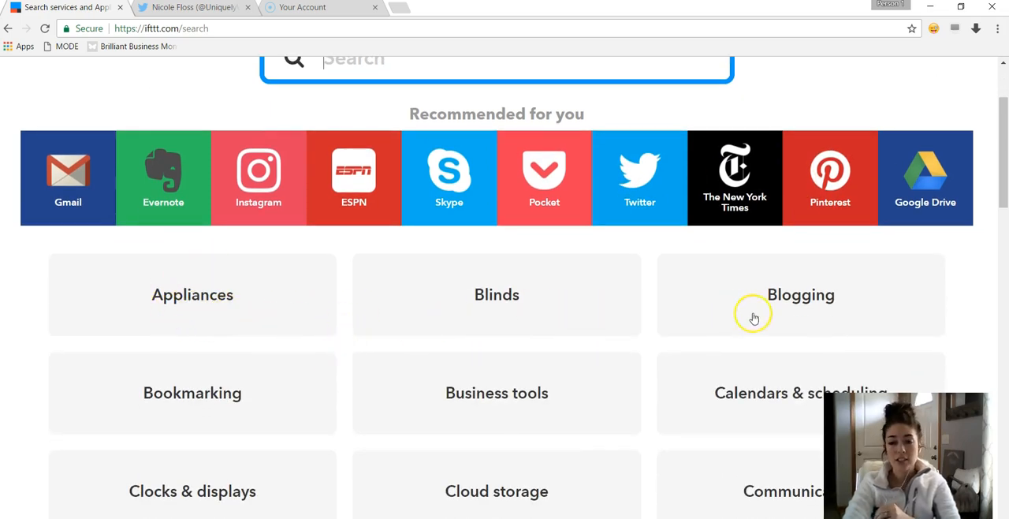
{"action": "mouse_move", "coordinate": [522, 397]}
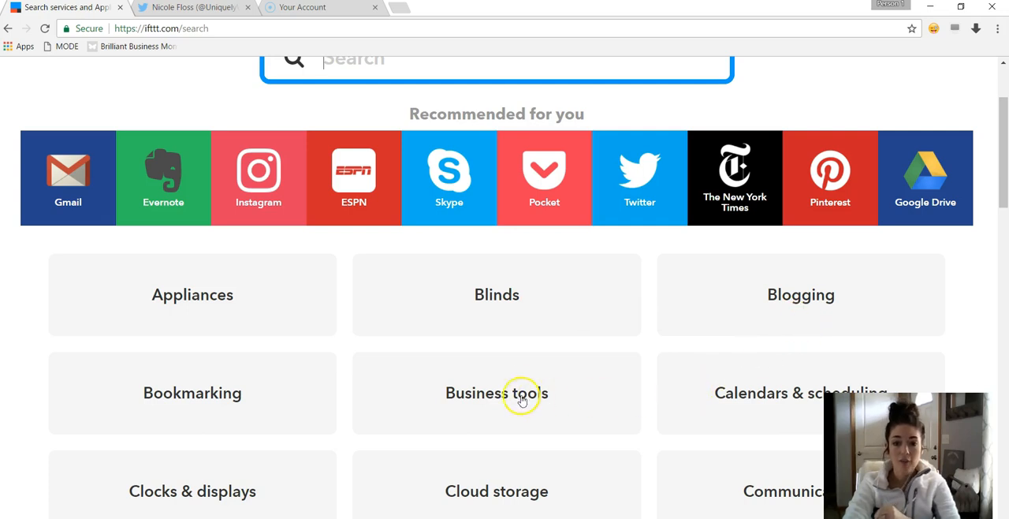
{"action": "scroll", "scroll_direction": "down", "scroll_amount": 3}
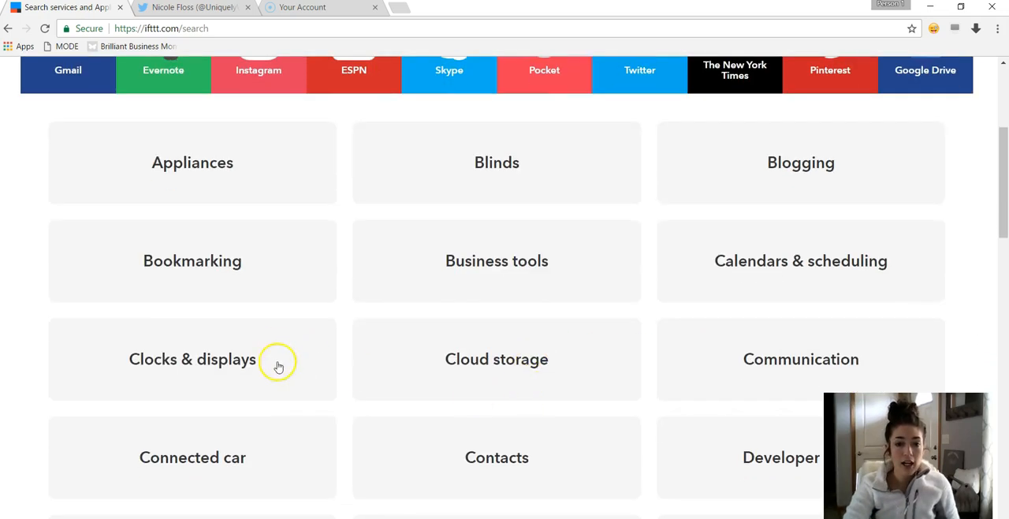
{"action": "scroll", "scroll_direction": "down", "scroll_amount": 3}
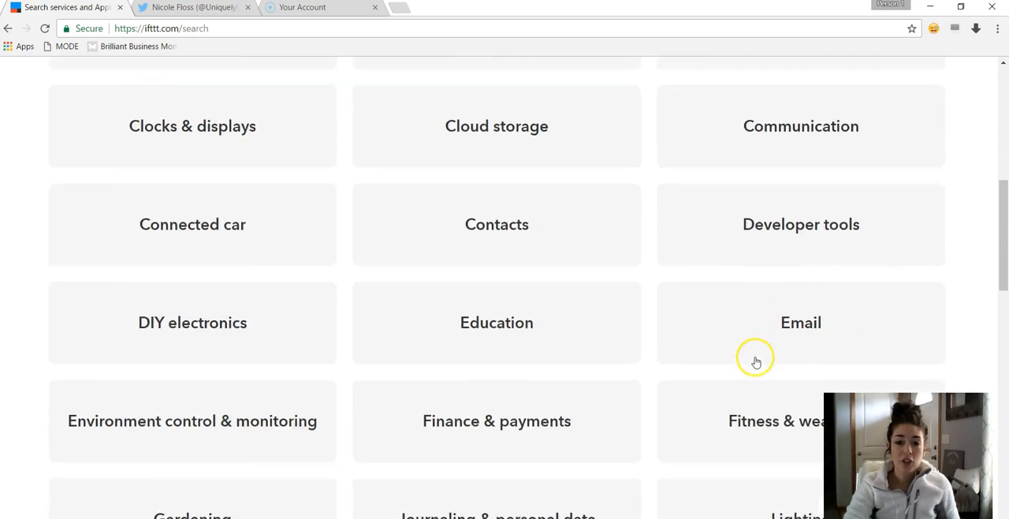
{"action": "scroll", "scroll_direction": "down", "scroll_amount": 3}
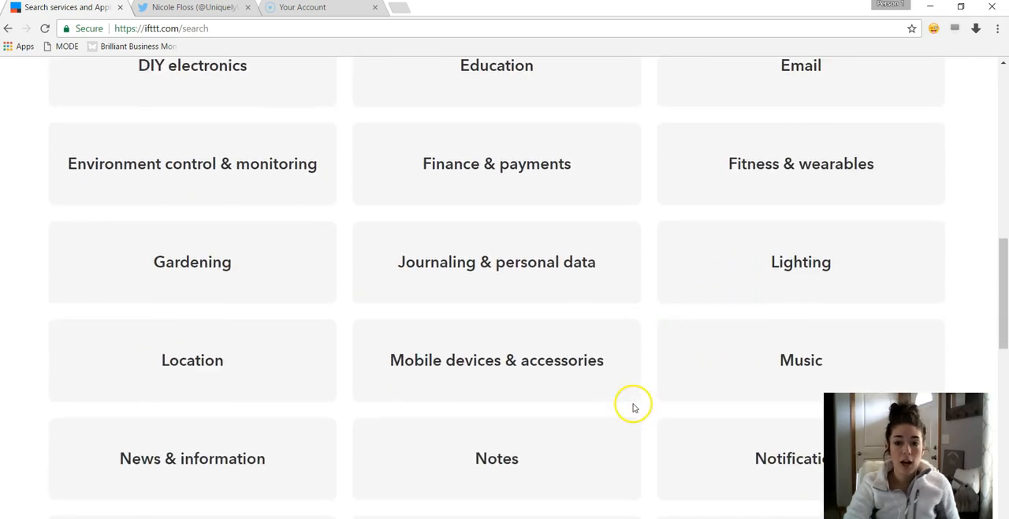
{"action": "scroll", "scroll_direction": "down", "scroll_amount": 3}
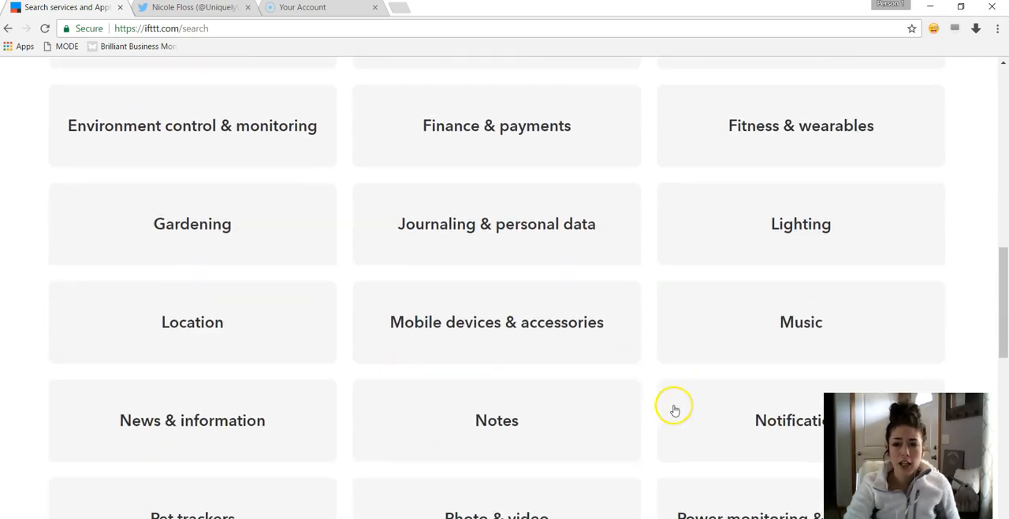
{"action": "scroll", "scroll_direction": "down", "scroll_amount": 3}
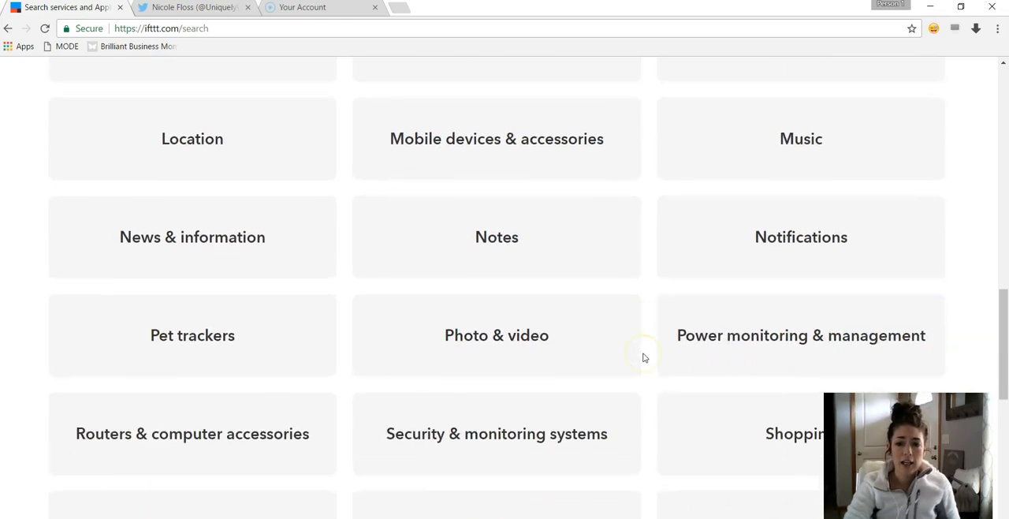
{"action": "scroll", "scroll_direction": "down", "scroll_amount": 3}
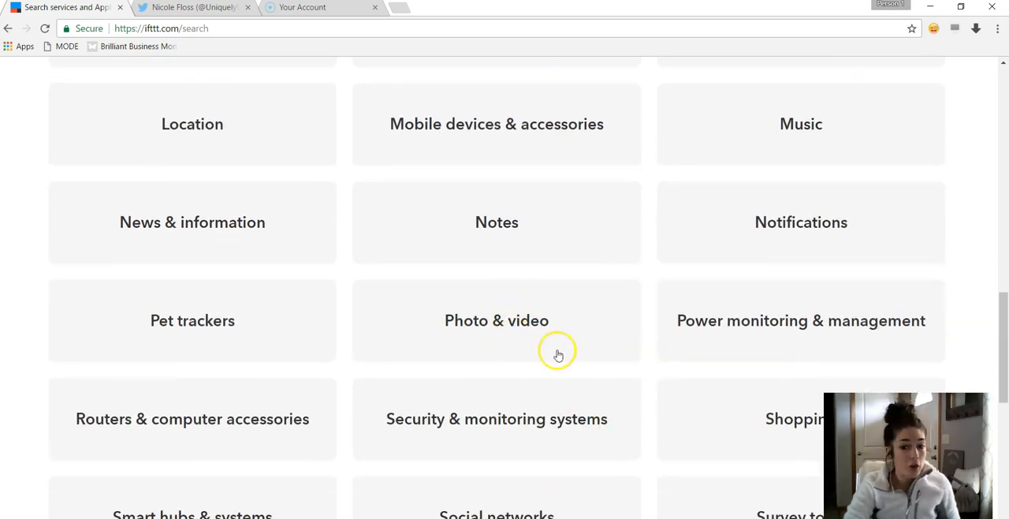
{"action": "scroll", "scroll_direction": "down", "scroll_amount": 3}
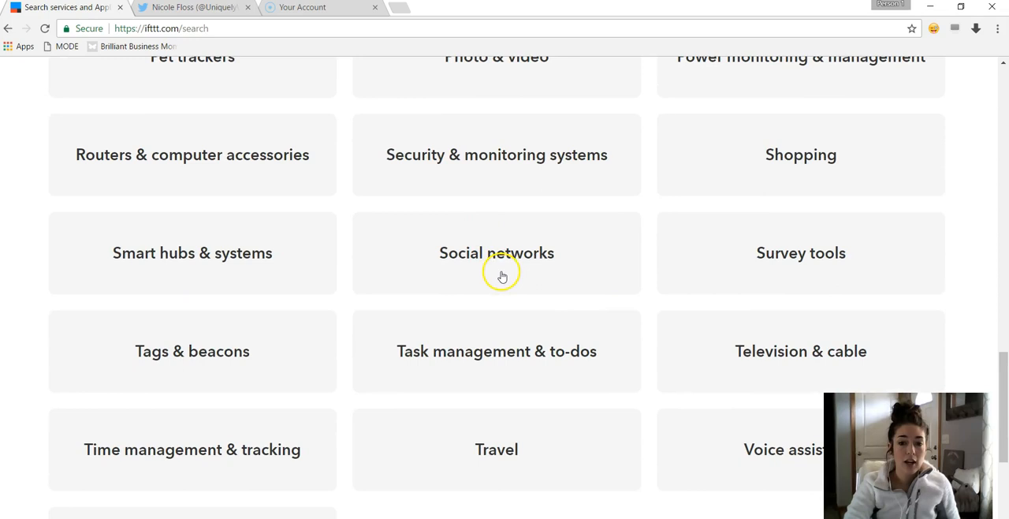
{"action": "mouse_move", "coordinate": [497, 396]}
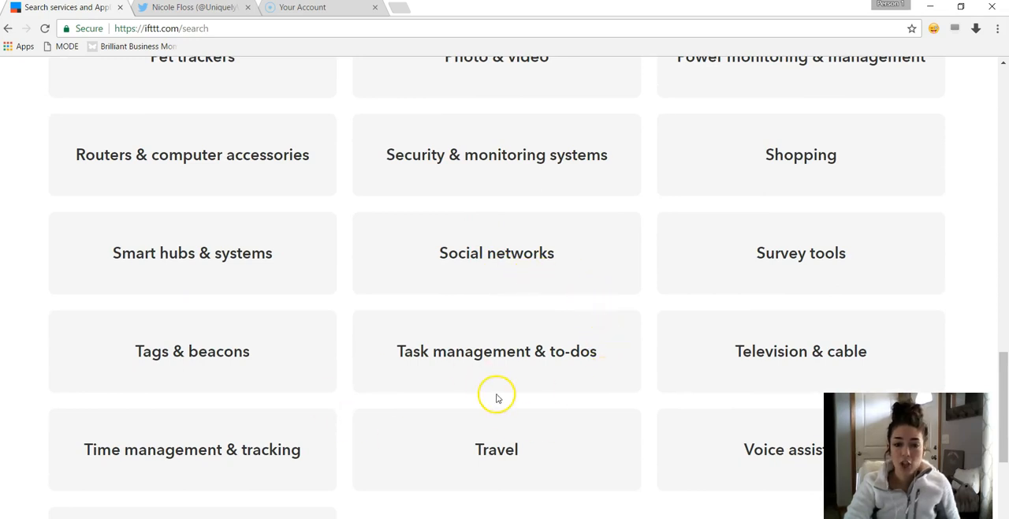
{"action": "mouse_move", "coordinate": [509, 408]}
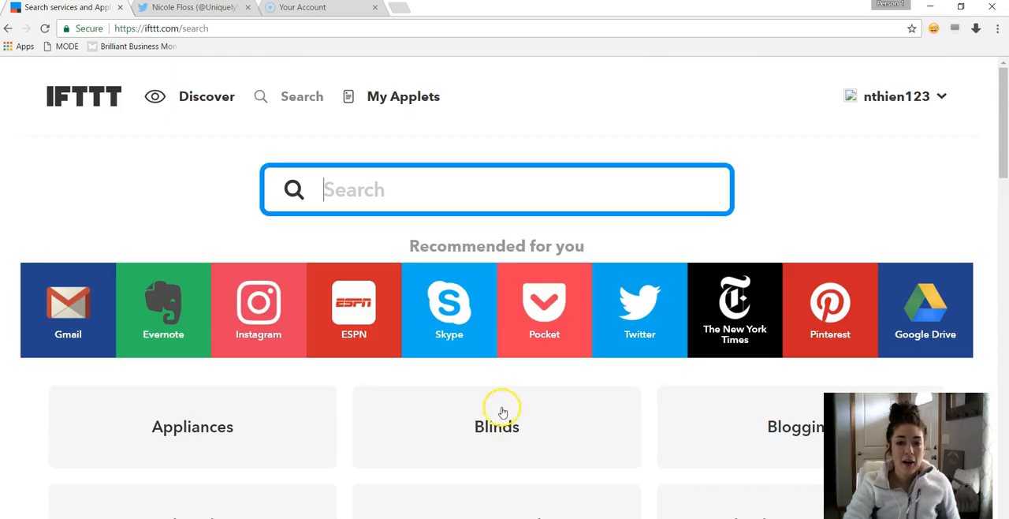
Step: Show My Applets, listing the Instagram photo-saving applets to Google Drive and Dropbox
{"action": "left_click", "coordinate": [403, 96]}
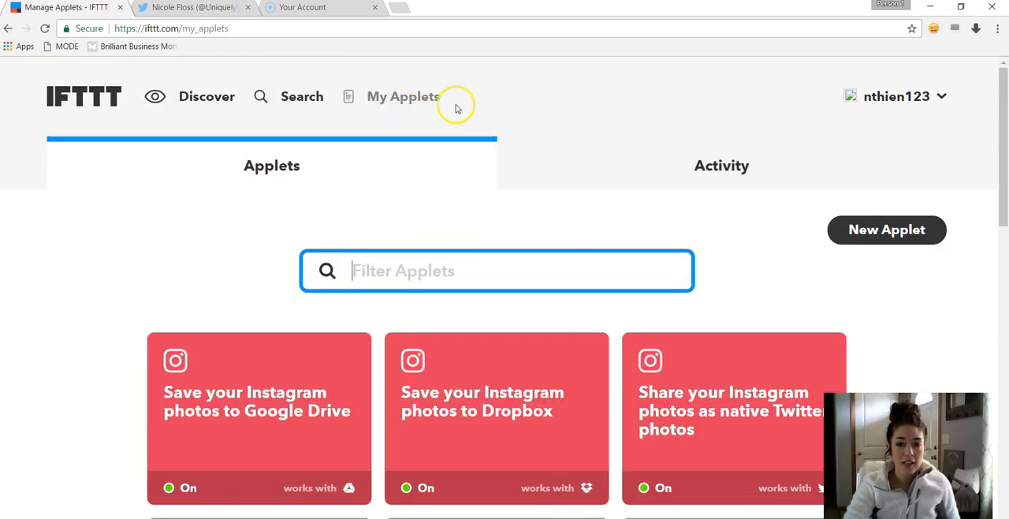
{"action": "mouse_move", "coordinate": [741, 408]}
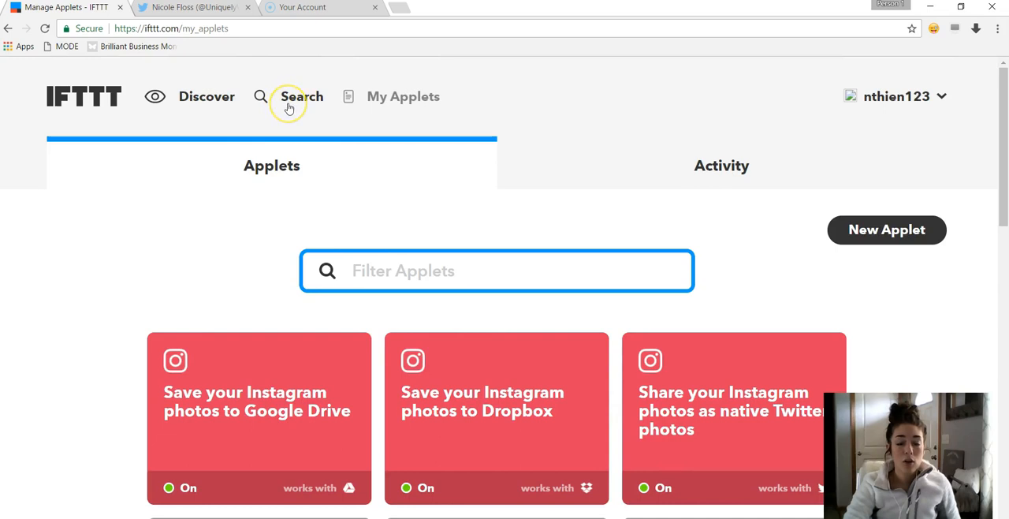
{"action": "mouse_move", "coordinate": [197, 386]}
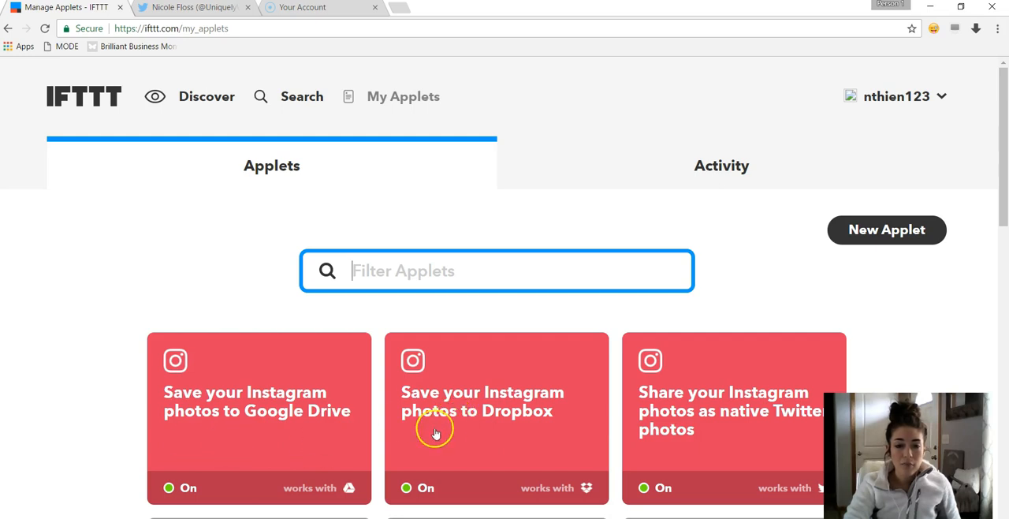
{"action": "mouse_move", "coordinate": [375, 440]}
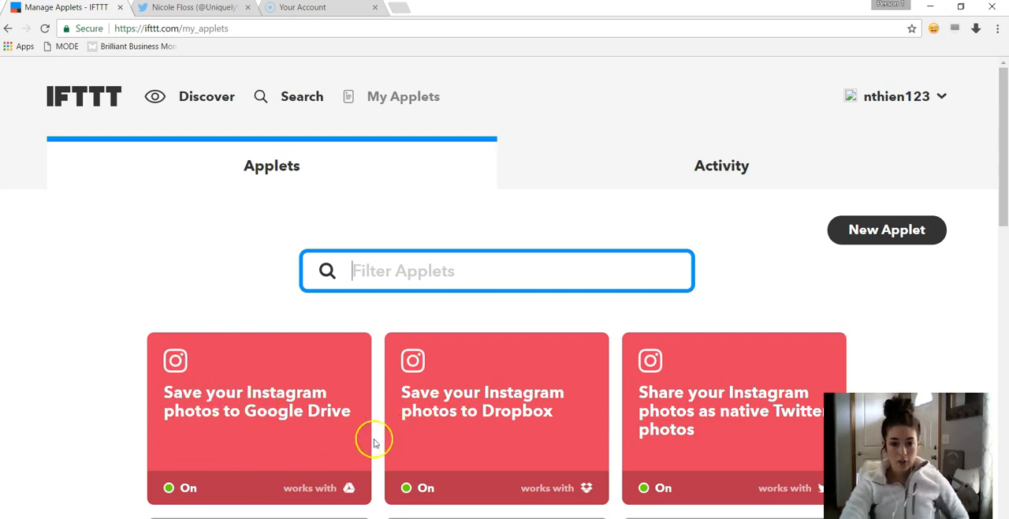
{"action": "mouse_move", "coordinate": [620, 441]}
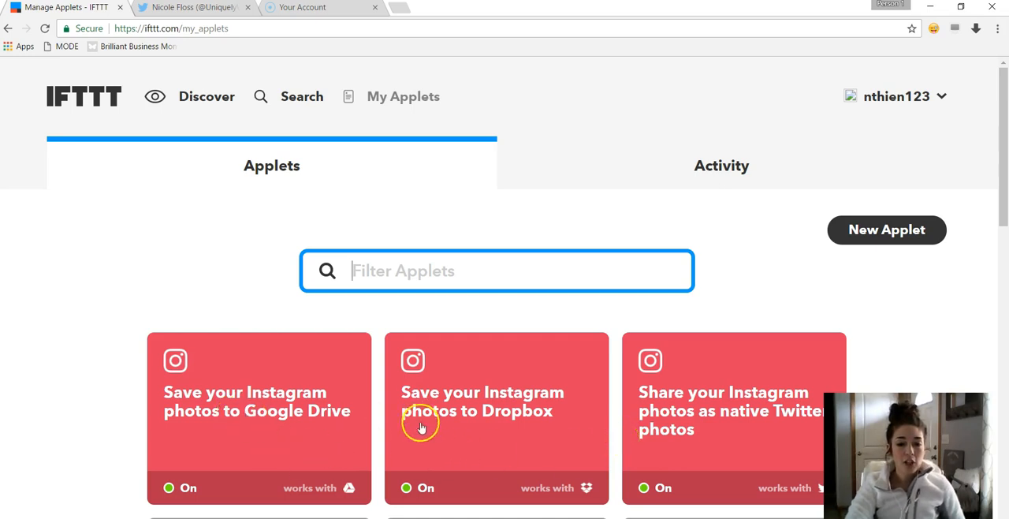
{"action": "mouse_move", "coordinate": [249, 429]}
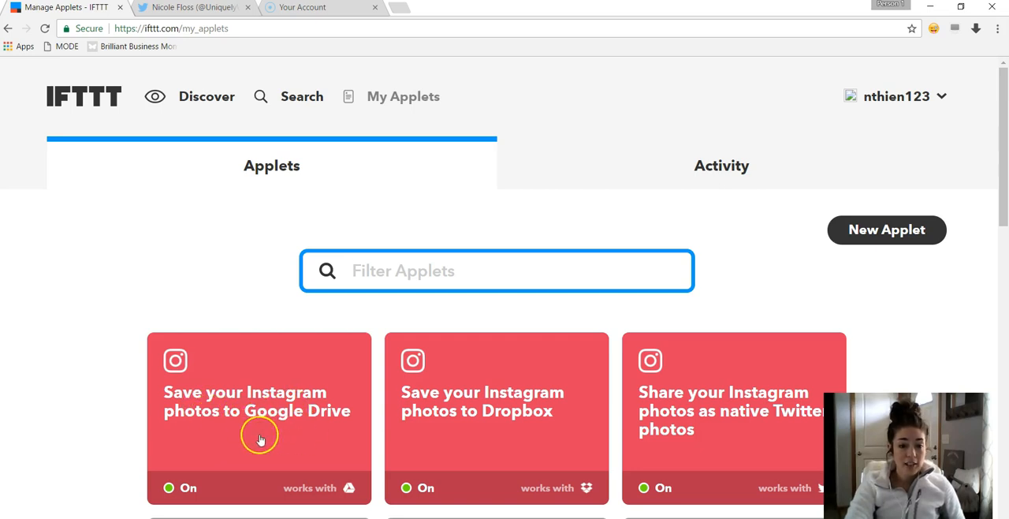
{"action": "mouse_move", "coordinate": [521, 438]}
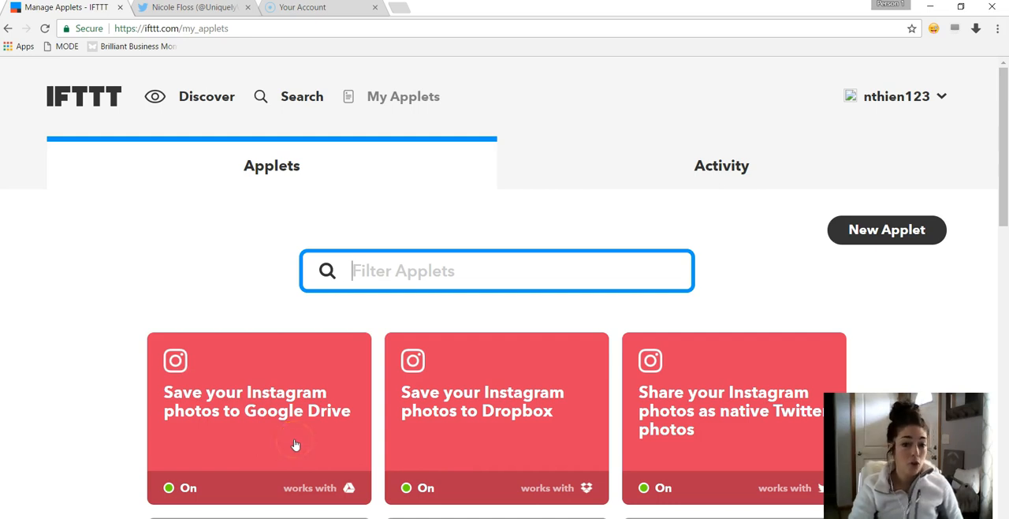
{"action": "mouse_move", "coordinate": [549, 461]}
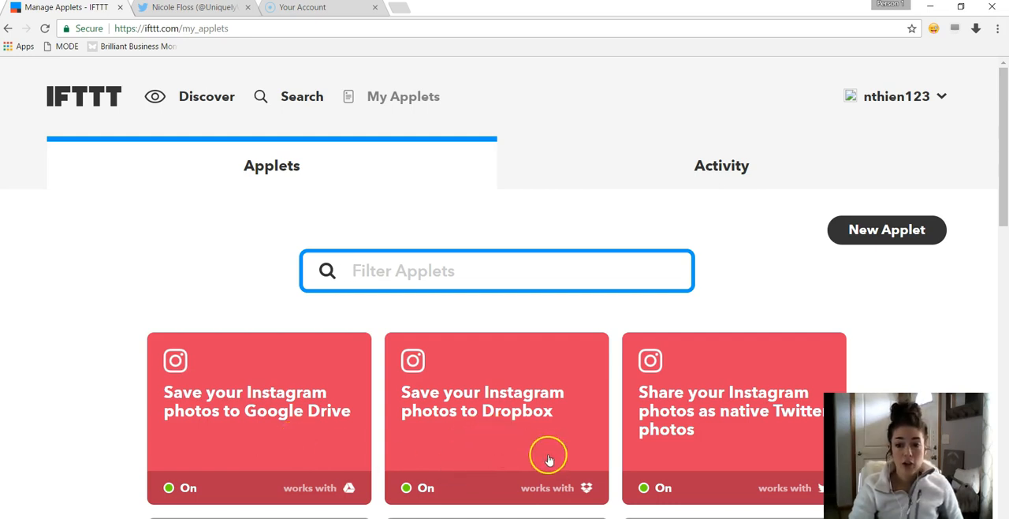
{"action": "mouse_move", "coordinate": [547, 457]}
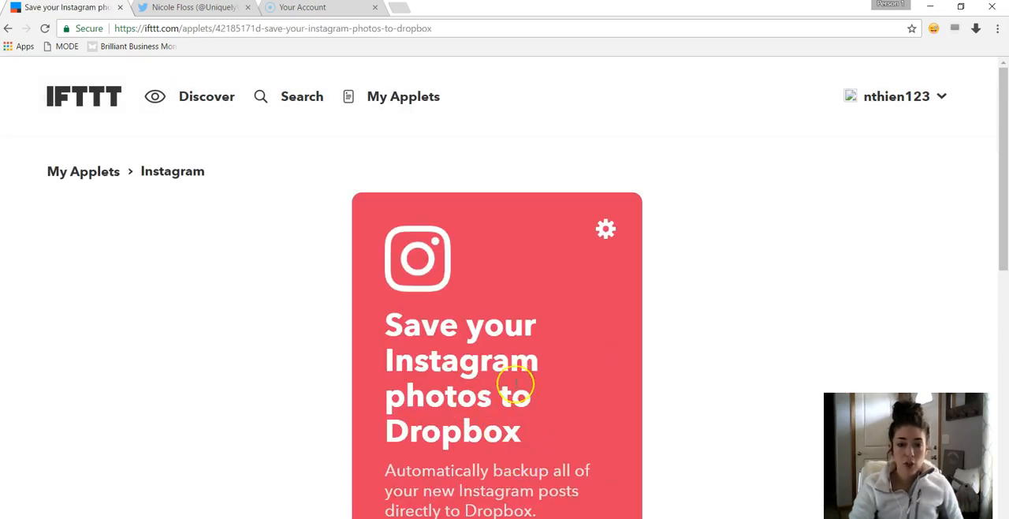
Step: Review the Instagram-to-Dropbox applet's details: on, run 160 times, 51k users
{"action": "scroll", "scroll_direction": "down", "scroll_amount": 3}
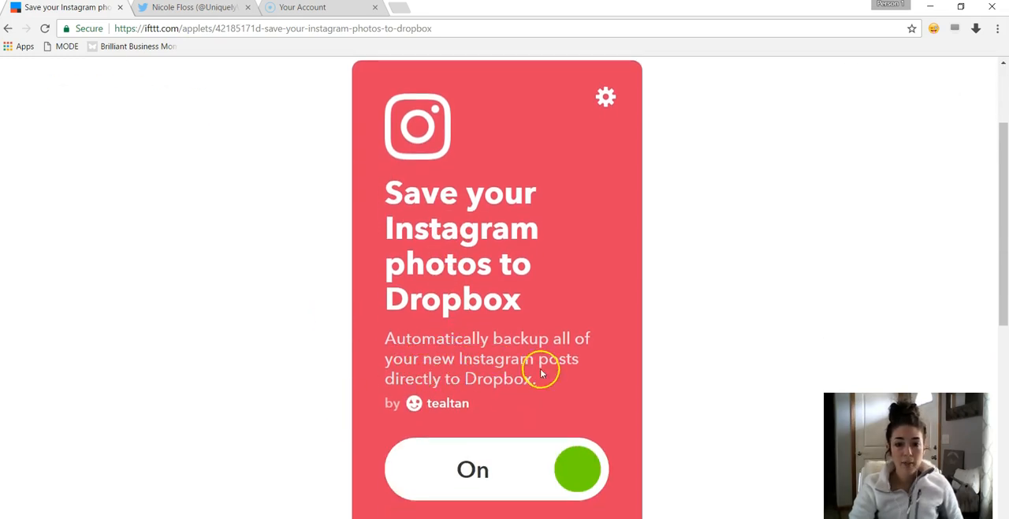
{"action": "mouse_move", "coordinate": [520, 396]}
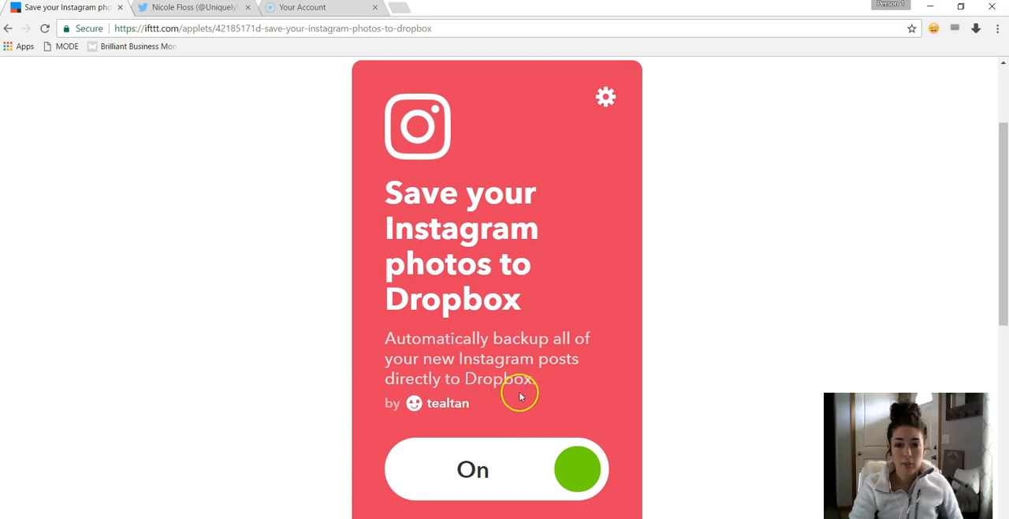
{"action": "scroll", "scroll_direction": "down", "scroll_amount": 3}
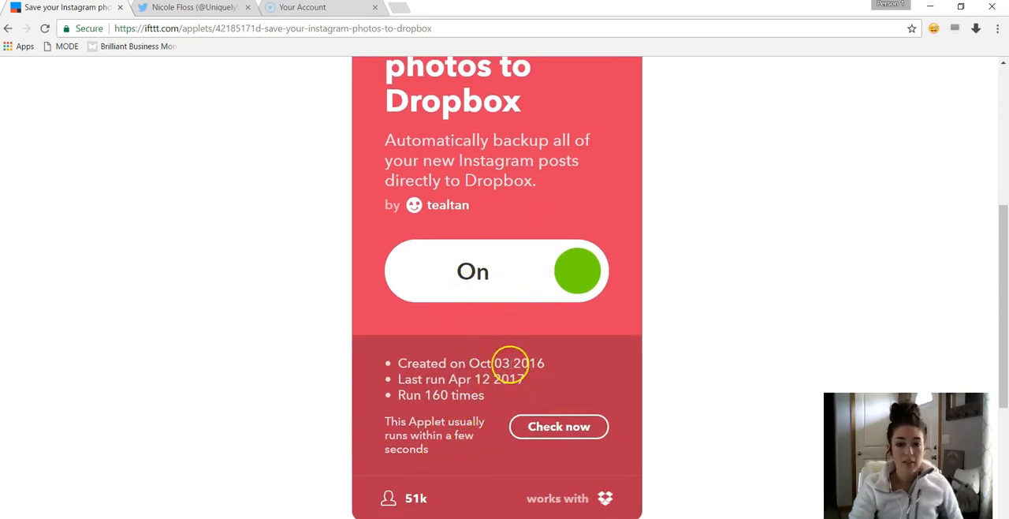
{"action": "mouse_move", "coordinate": [482, 271]}
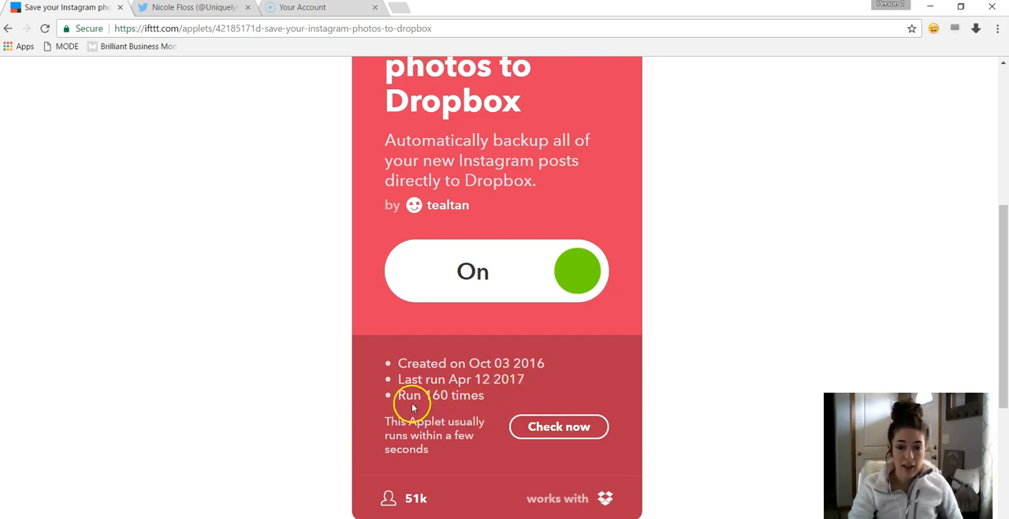
{"action": "mouse_move", "coordinate": [451, 463]}
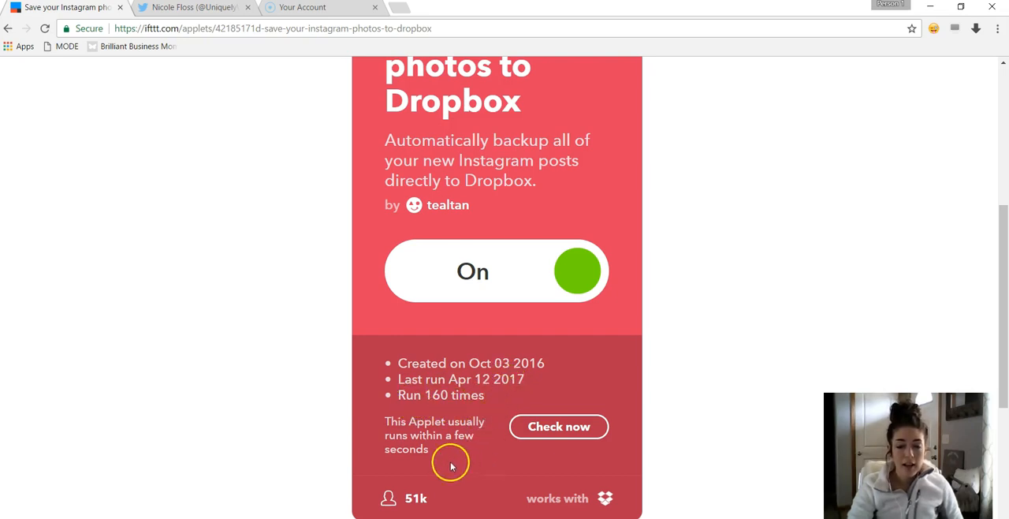
{"action": "scroll", "scroll_direction": "down", "scroll_amount": 3}
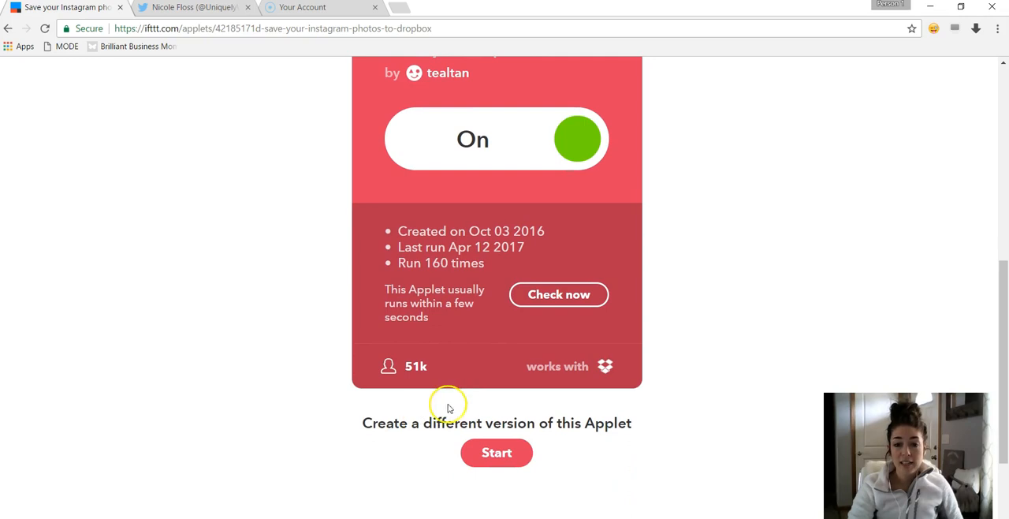
{"action": "mouse_move", "coordinate": [441, 372]}
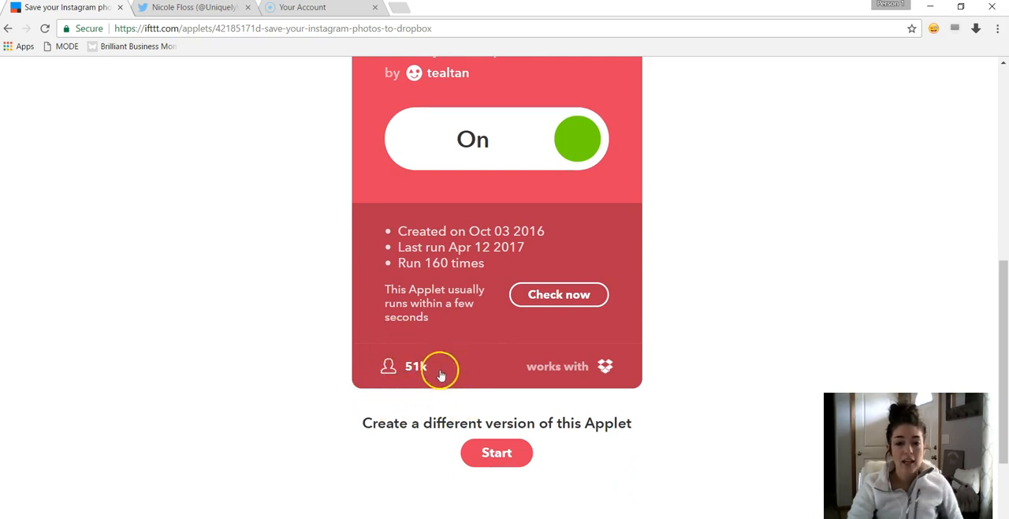
{"action": "mouse_move", "coordinate": [402, 388]}
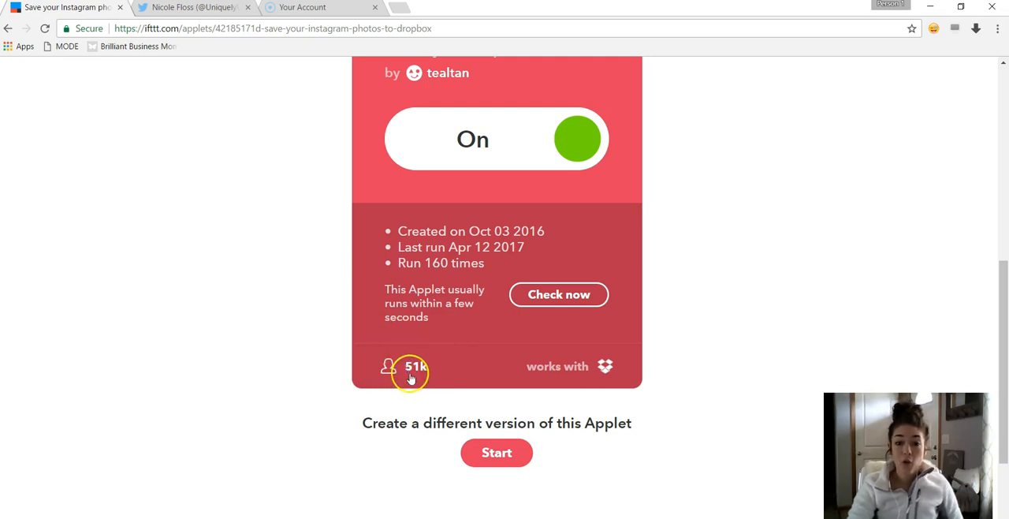
{"action": "mouse_move", "coordinate": [497, 354]}
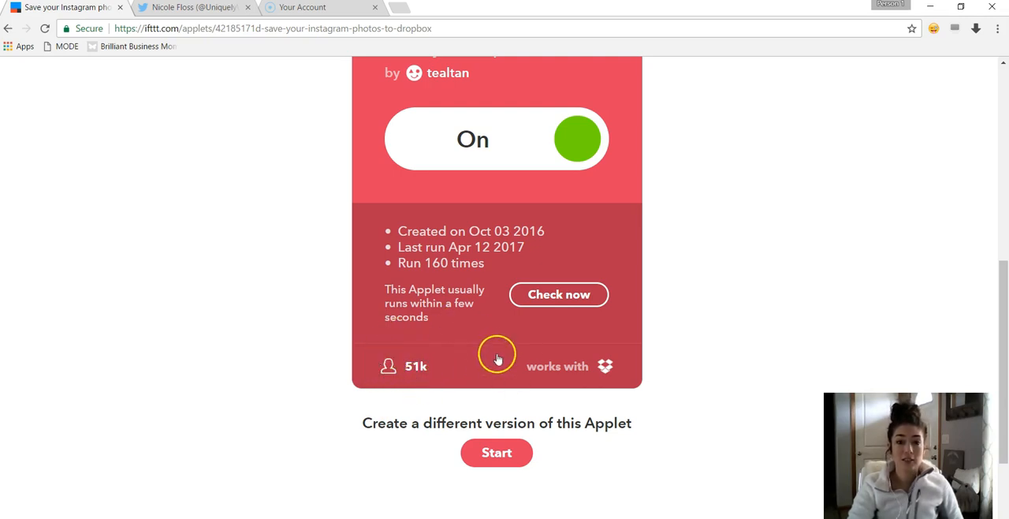
{"action": "mouse_move", "coordinate": [476, 426]}
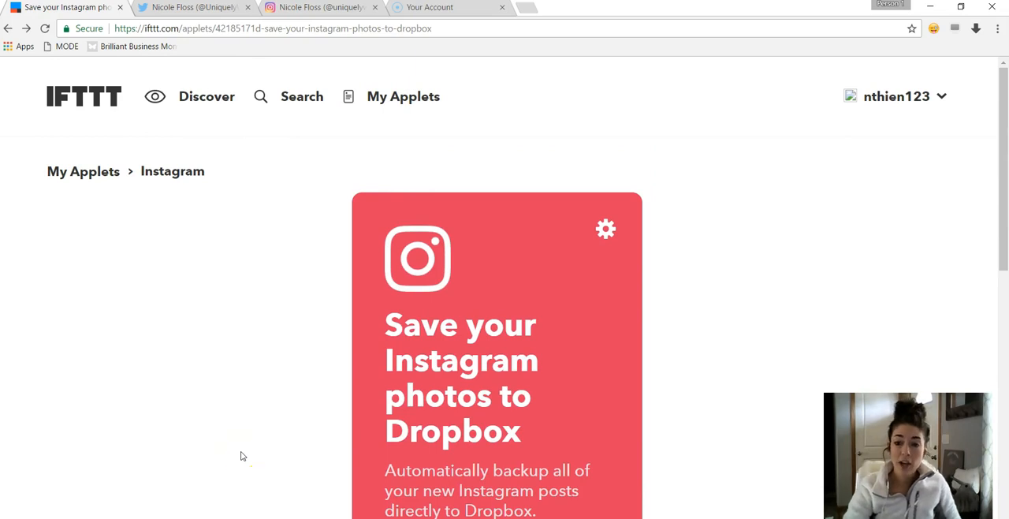
{"action": "scroll", "scroll_direction": "down", "scroll_amount": 3}
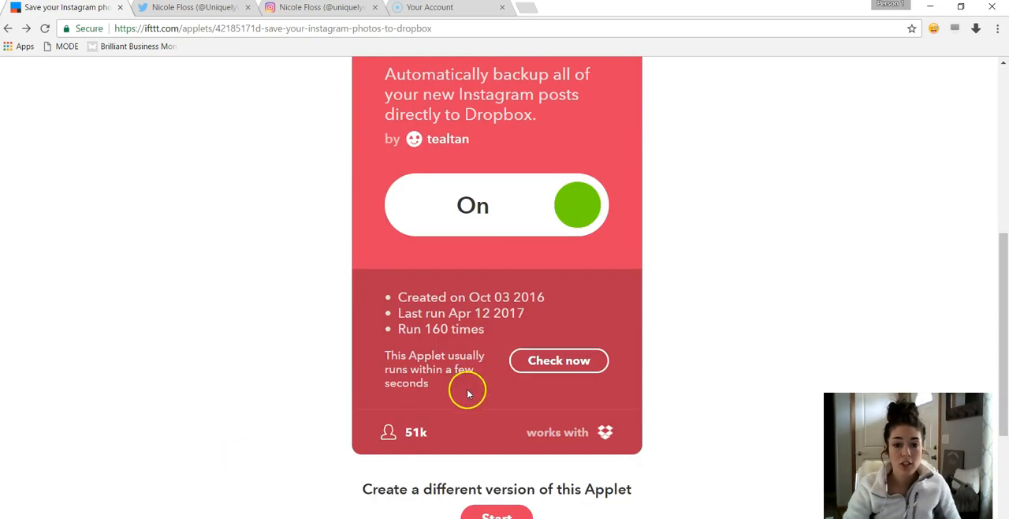
{"action": "mouse_move", "coordinate": [511, 221]}
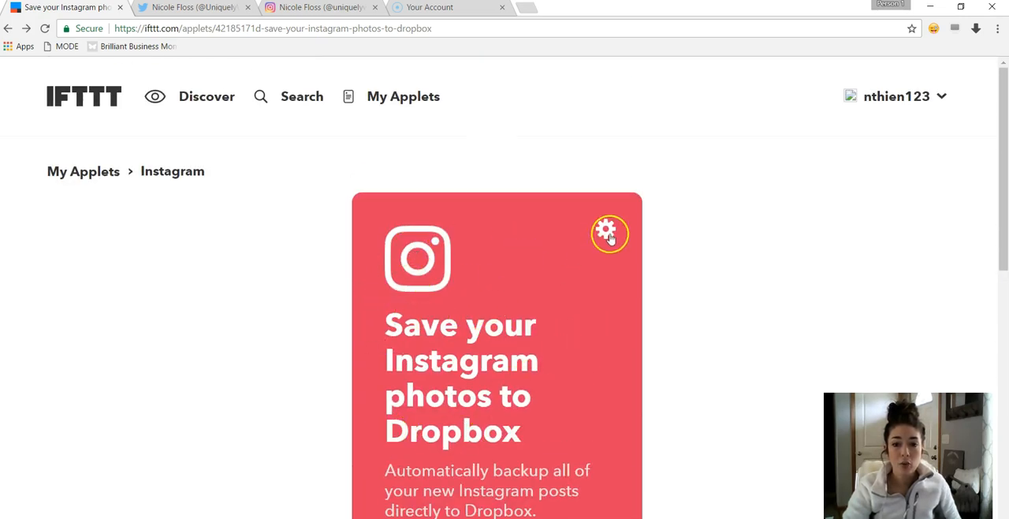
{"action": "left_click", "coordinate": [608, 230]}
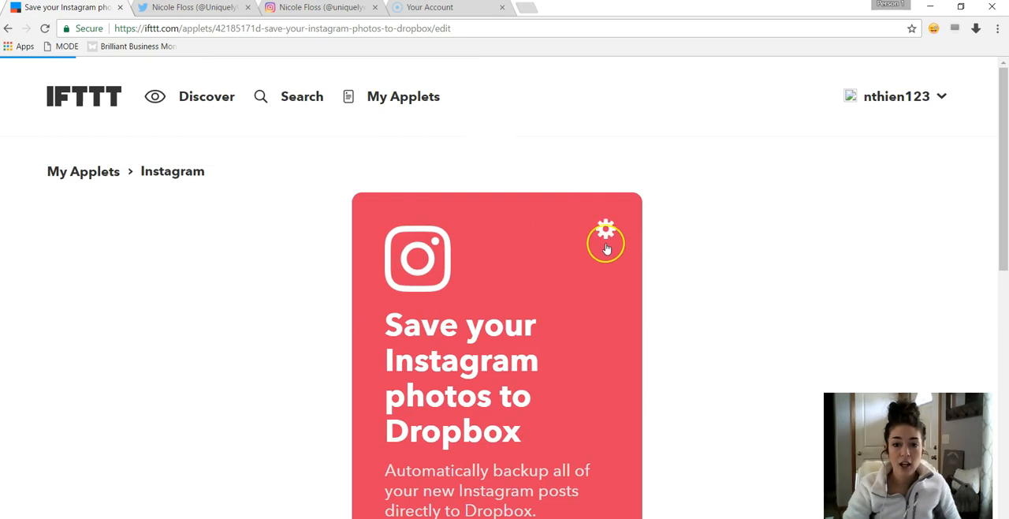
{"action": "left_click", "coordinate": [606, 242]}
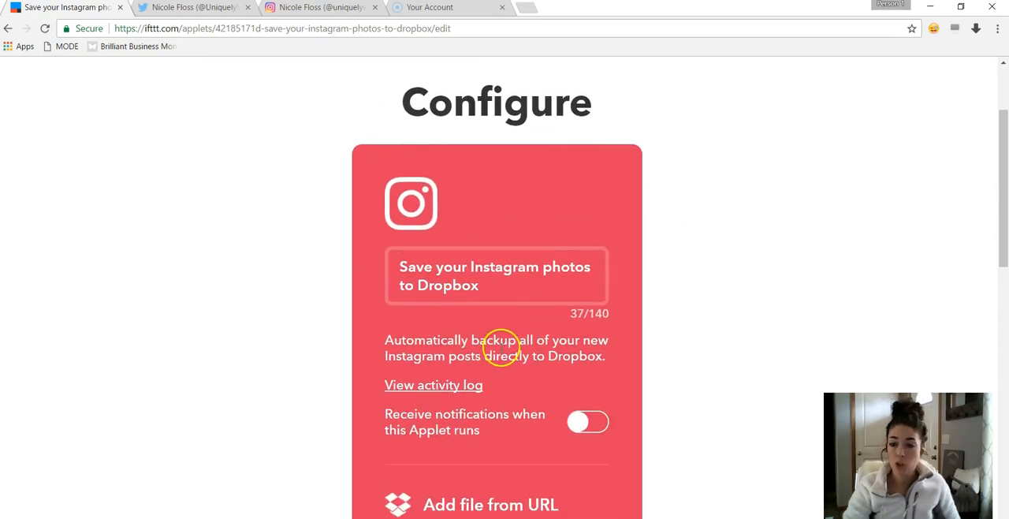
{"action": "mouse_move", "coordinate": [355, 394]}
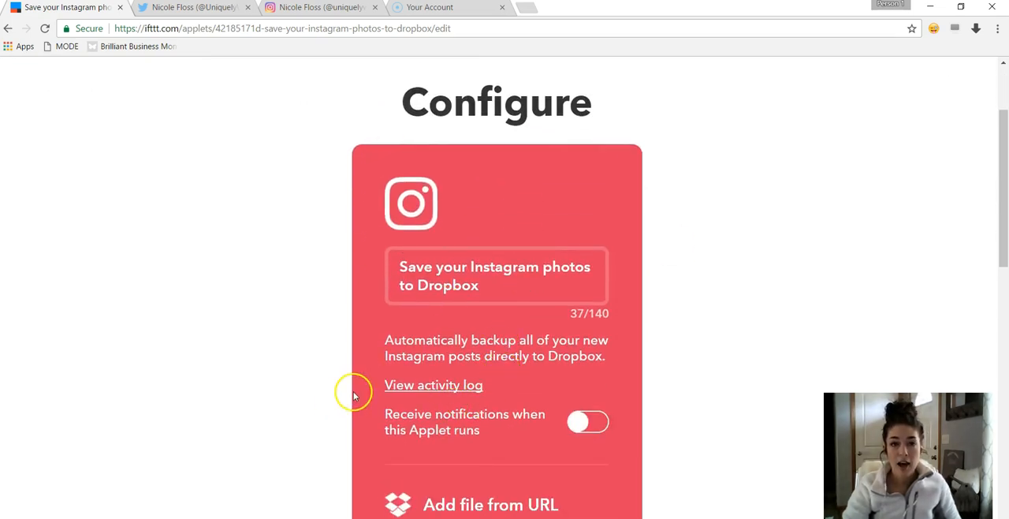
{"action": "scroll", "scroll_direction": "down", "scroll_amount": 3}
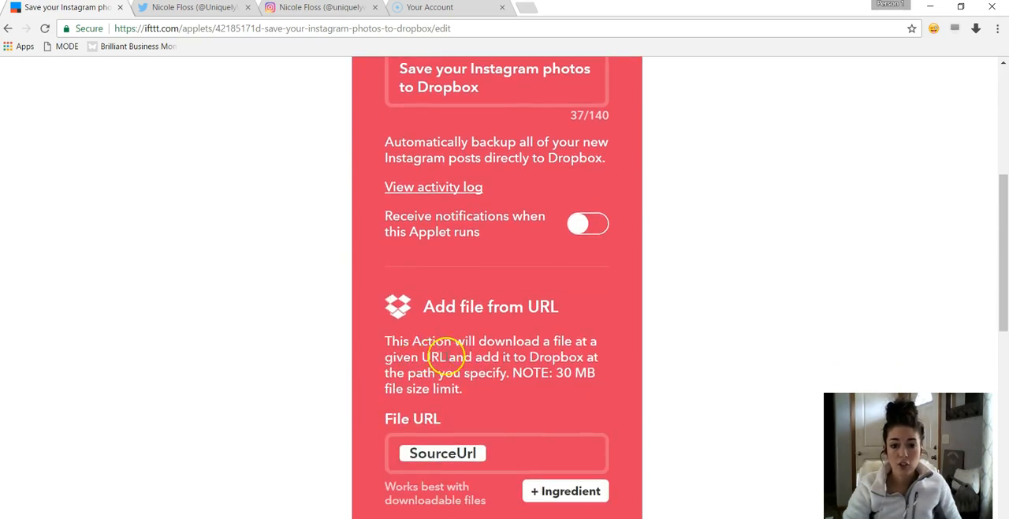
{"action": "scroll", "scroll_direction": "down", "scroll_amount": 3}
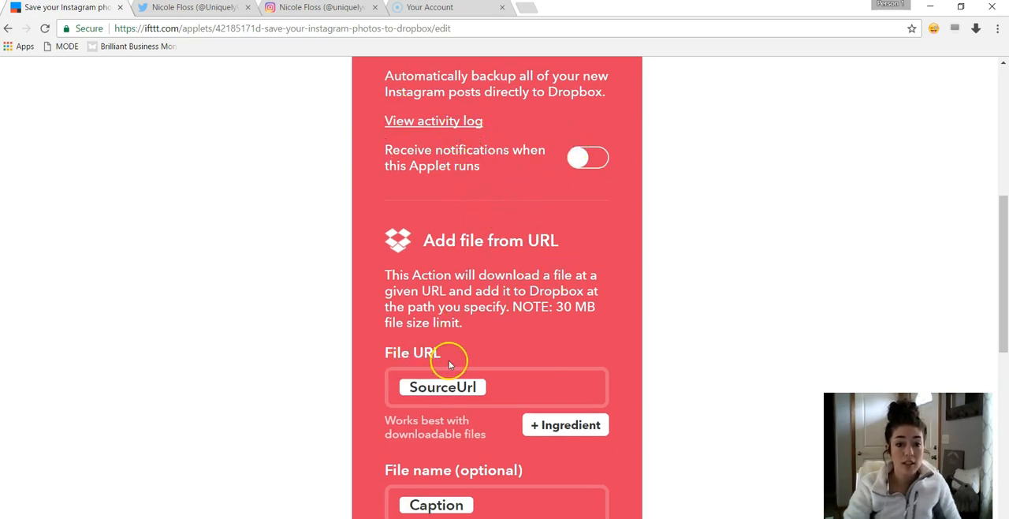
{"action": "scroll", "scroll_direction": "down", "scroll_amount": 3}
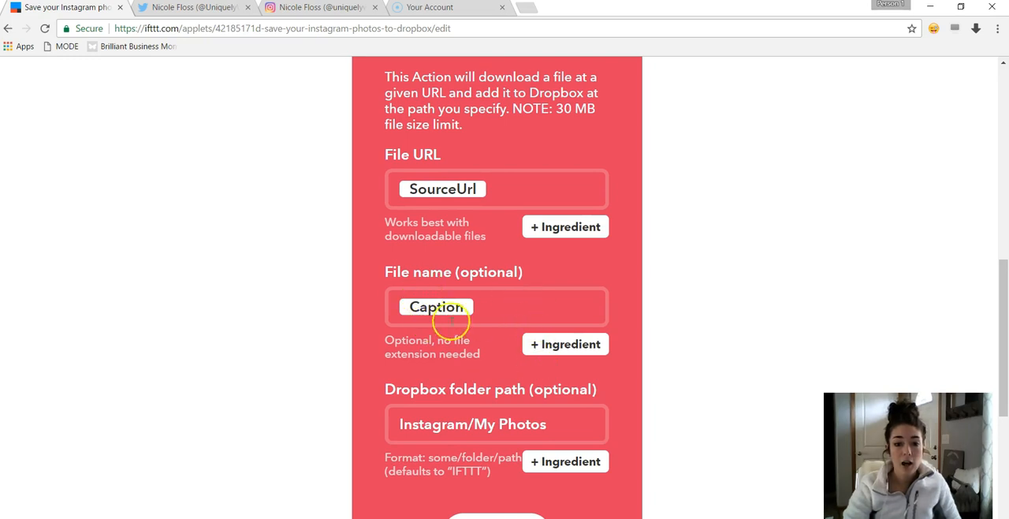
{"action": "mouse_move", "coordinate": [566, 343]}
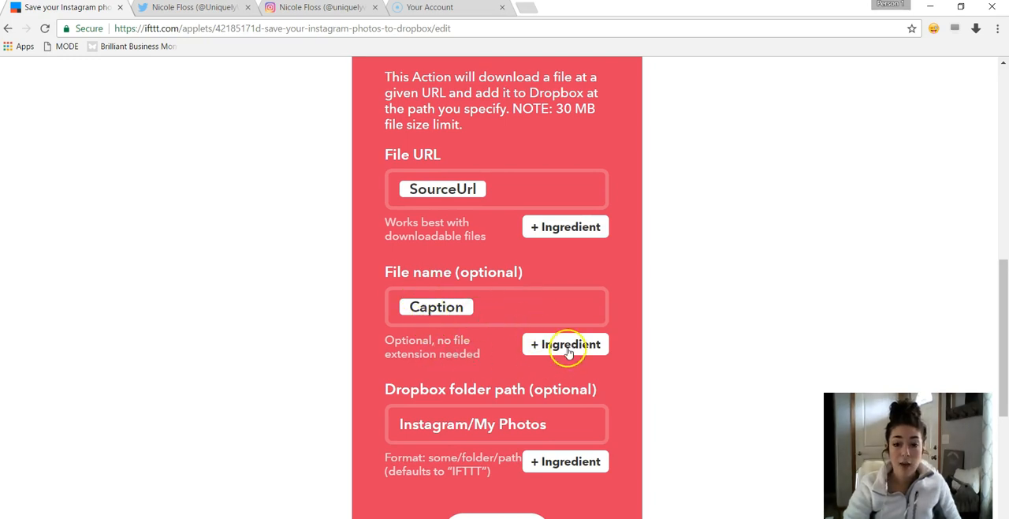
{"action": "left_click", "coordinate": [565, 344]}
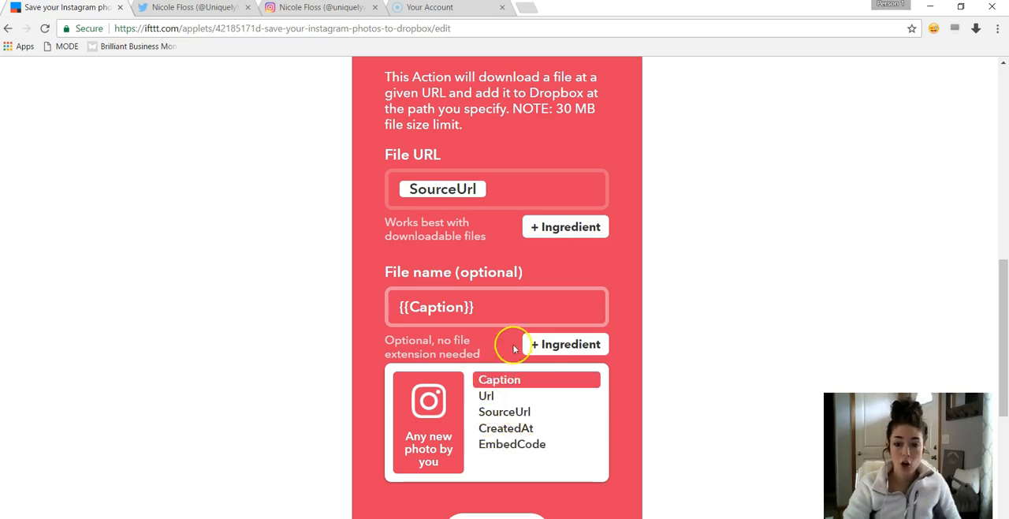
{"action": "left_click", "coordinate": [498, 378]}
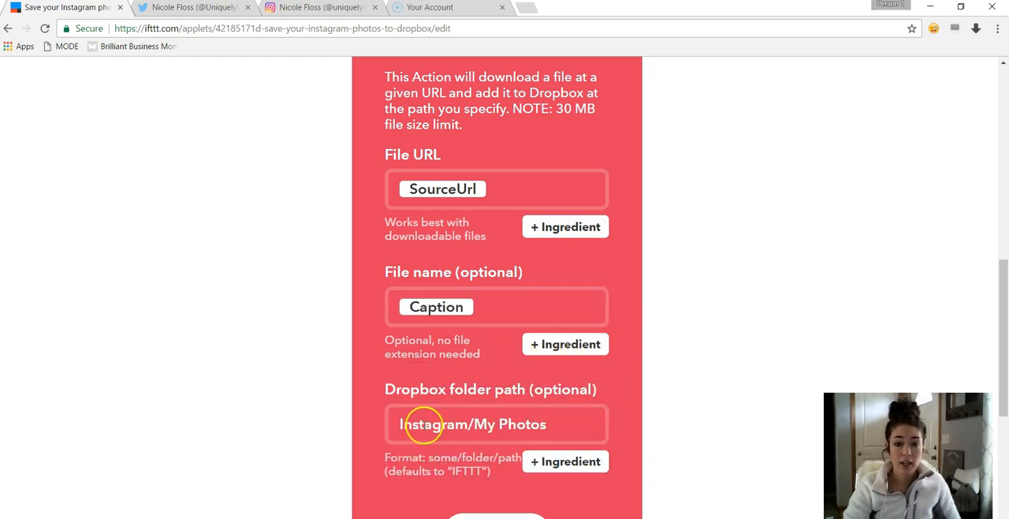
{"action": "scroll", "scroll_direction": "down", "scroll_amount": 3}
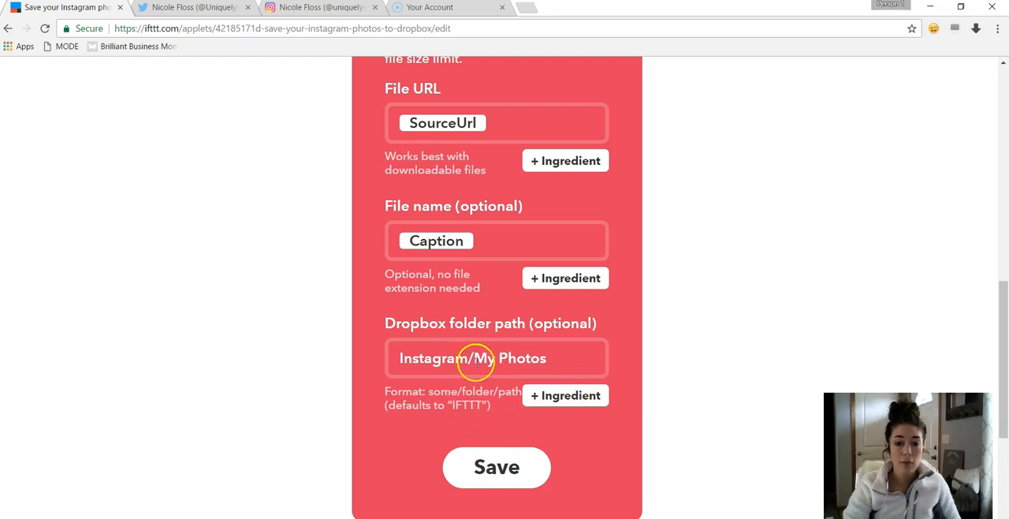
{"action": "scroll", "scroll_direction": "down", "scroll_amount": 3}
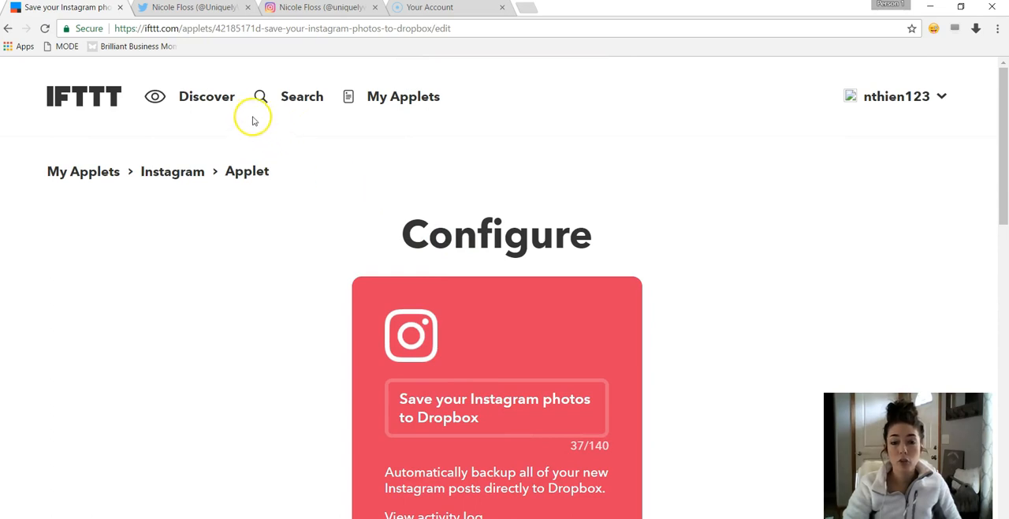
{"action": "mouse_move", "coordinate": [405, 174]}
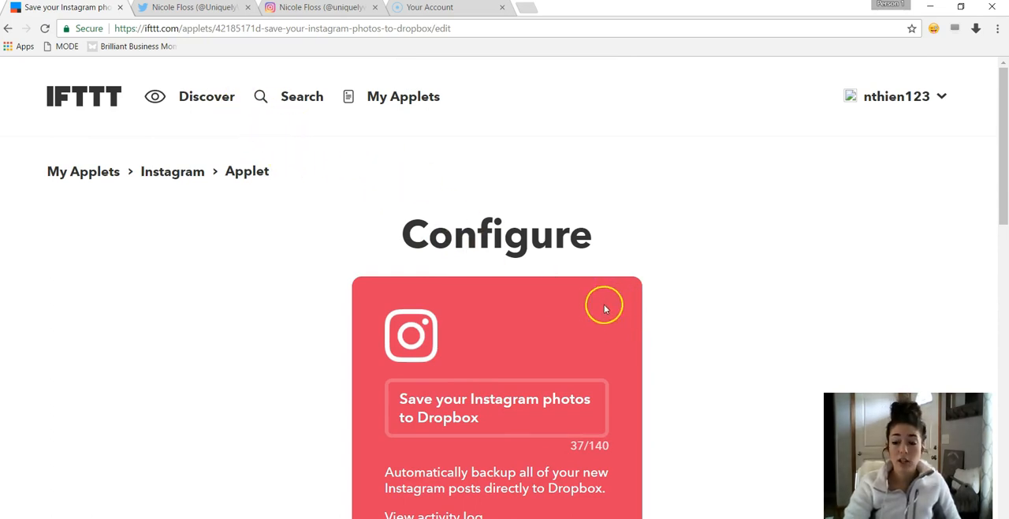
{"action": "mouse_move", "coordinate": [585, 320]}
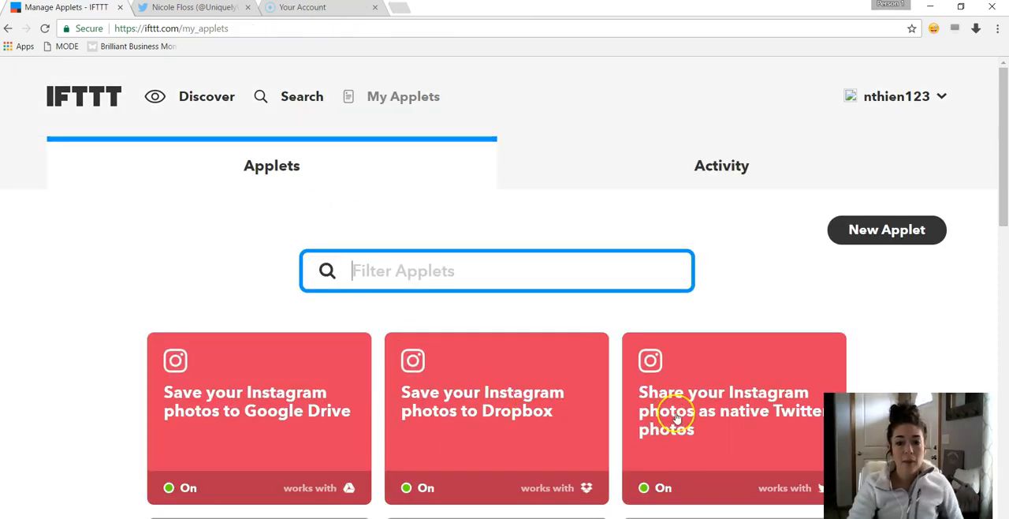
{"action": "mouse_move", "coordinate": [744, 429]}
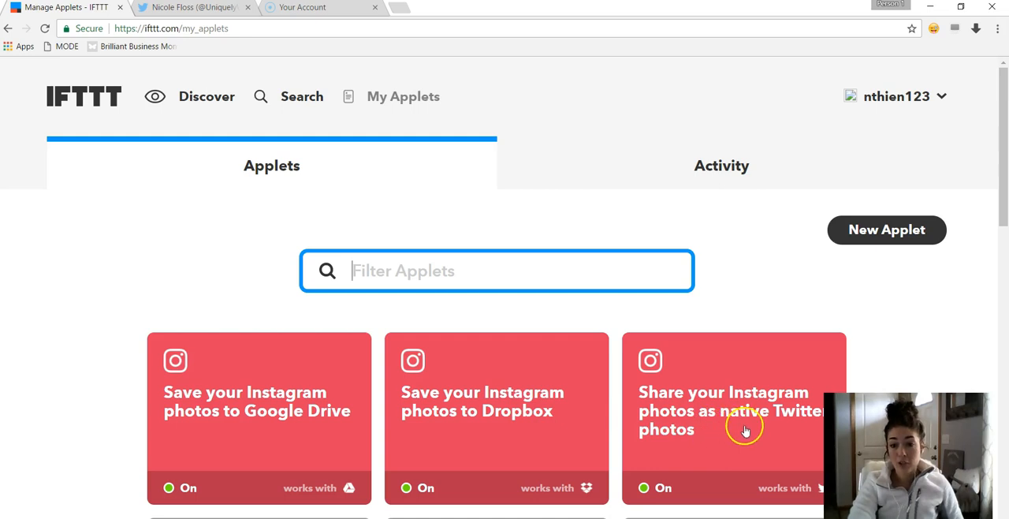
{"action": "mouse_move", "coordinate": [675, 408]}
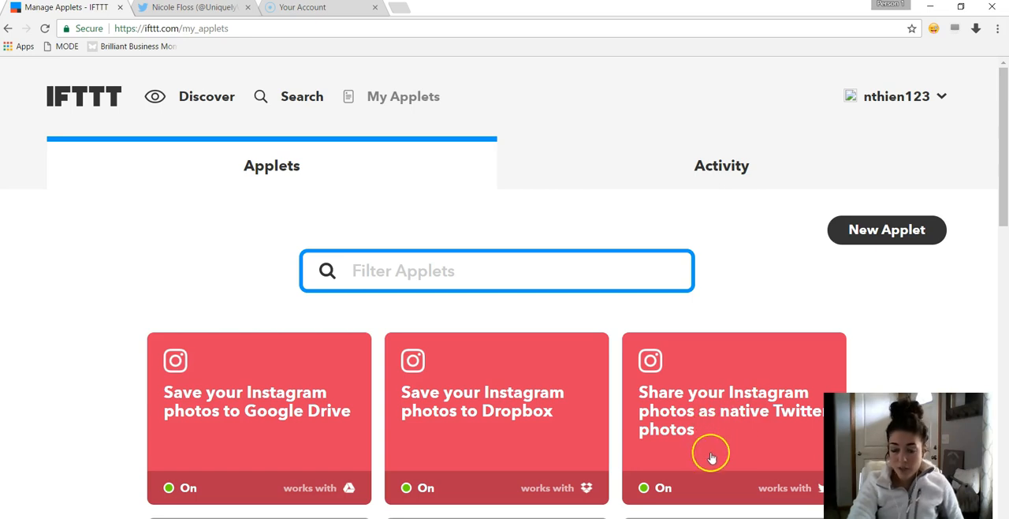
Step: View the 'Share your Instagram photos as native Twitter photos' applet and its On toggle
{"action": "left_click", "coordinate": [711, 452]}
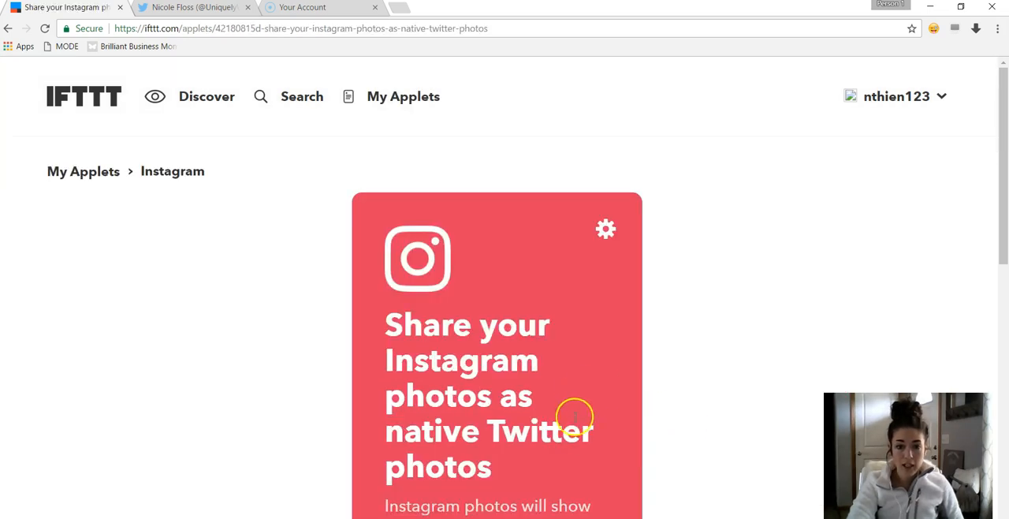
{"action": "scroll", "scroll_direction": "down", "scroll_amount": 3}
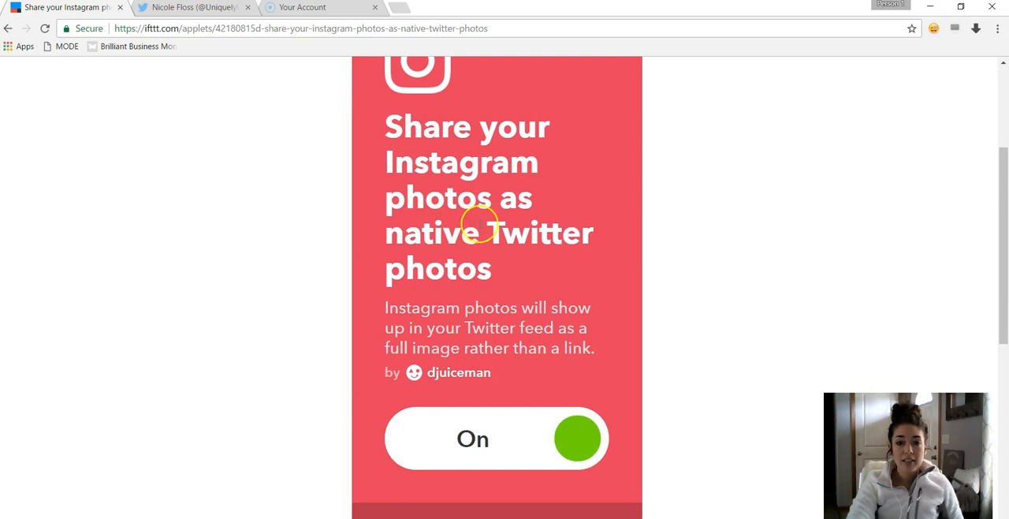
{"action": "mouse_move", "coordinate": [460, 298]}
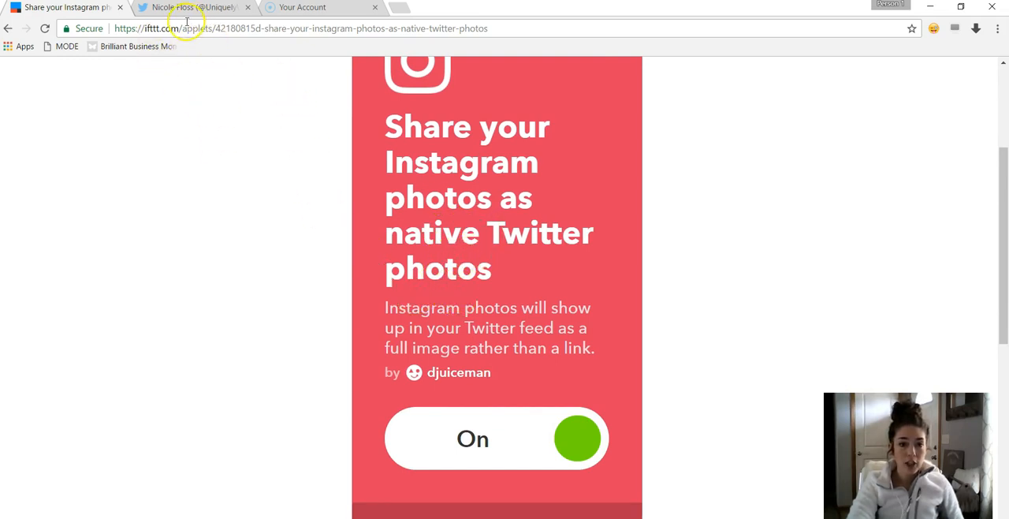
{"action": "mouse_move", "coordinate": [189, 7]}
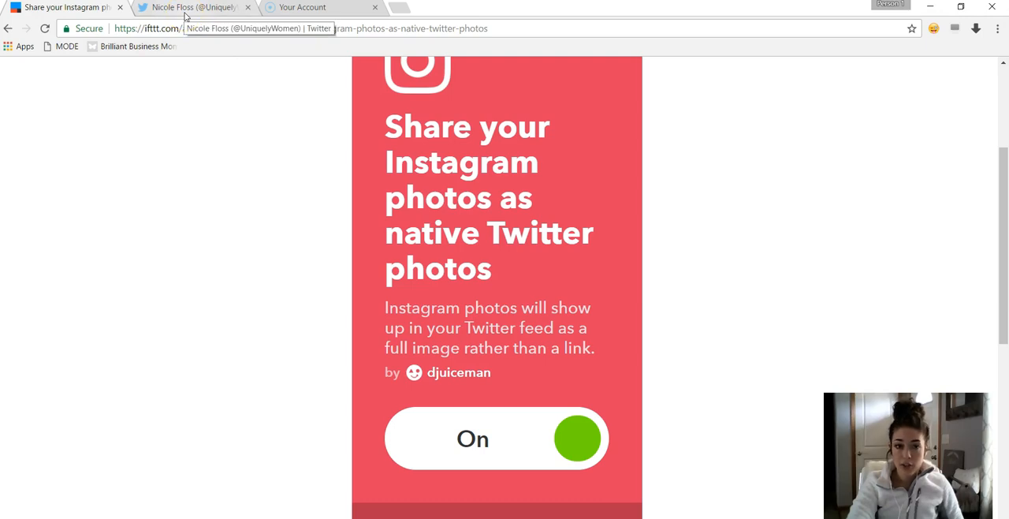
Step: Browse the Uniquely Women Twitter timeline down to the Favorite Dress tweet with its full photo
{"action": "left_click", "coordinate": [192, 6]}
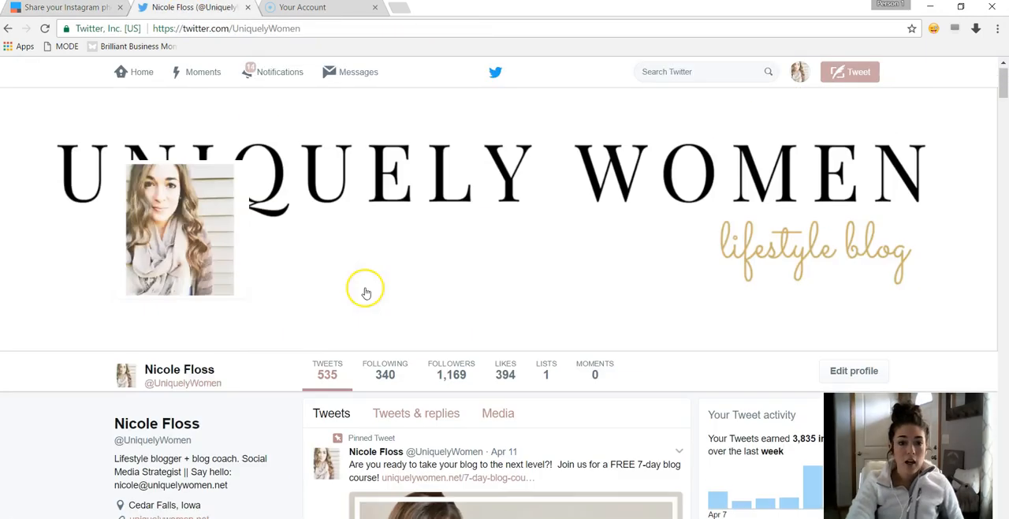
{"action": "scroll", "scroll_direction": "down", "scroll_amount": 3}
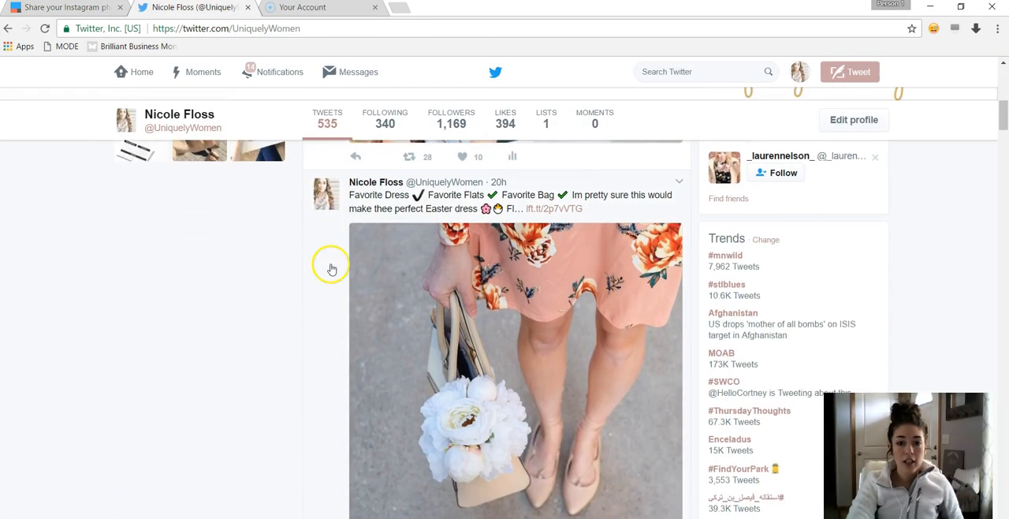
{"action": "scroll", "scroll_direction": "down", "scroll_amount": 3}
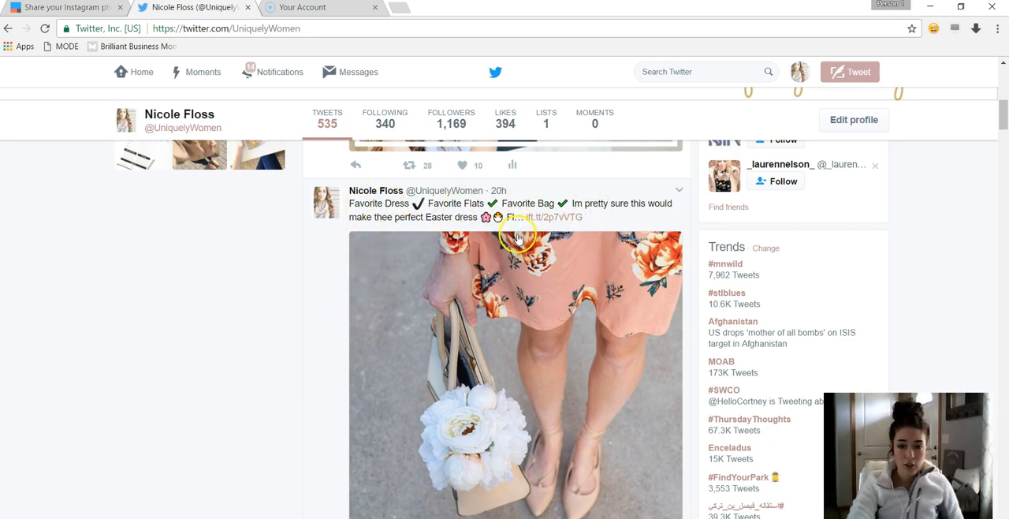
{"action": "mouse_move", "coordinate": [481, 255]}
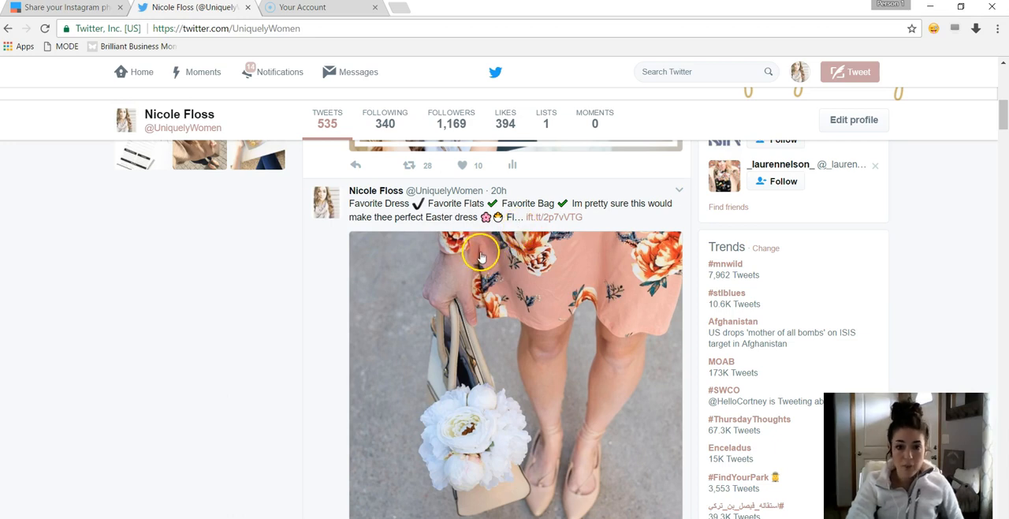
{"action": "mouse_move", "coordinate": [441, 220]}
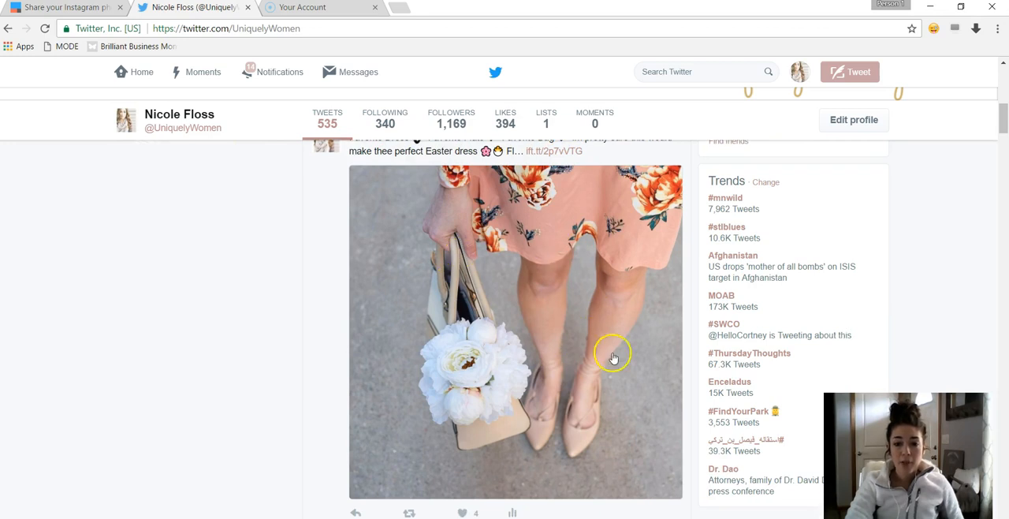
{"action": "scroll", "scroll_direction": "down", "scroll_amount": 3}
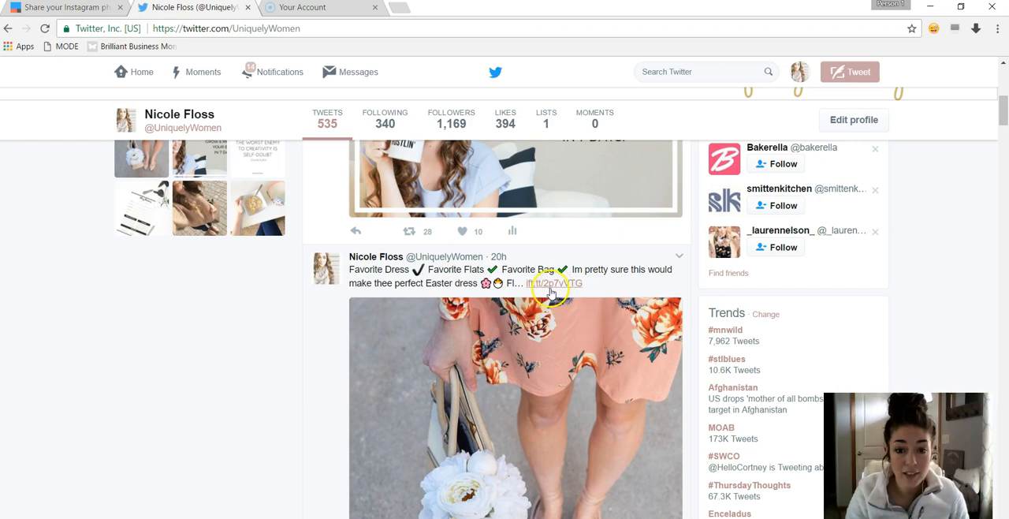
Step: View the tweet's Instagram post and the uniquelywomen profile, then return to the Twitter tweet
{"action": "left_click", "coordinate": [555, 284]}
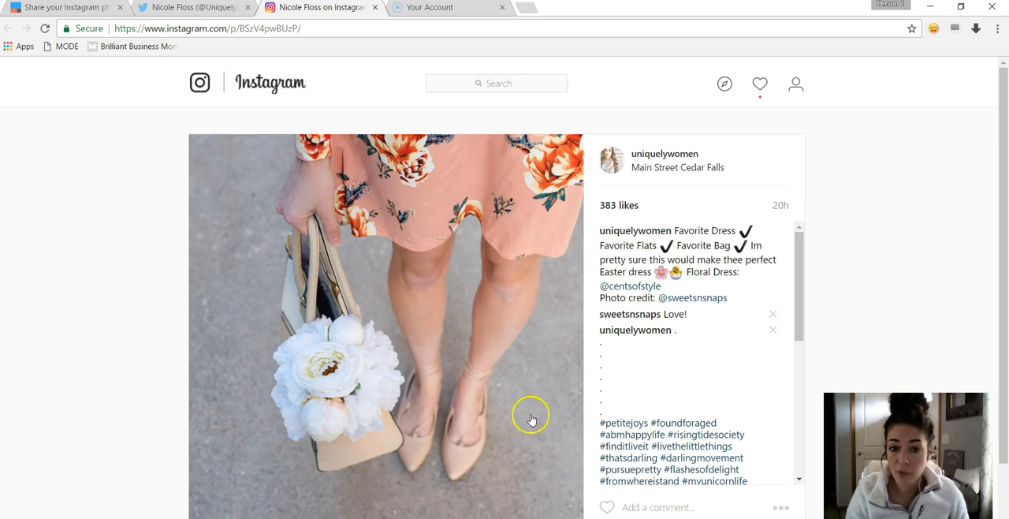
{"action": "mouse_move", "coordinate": [407, 441]}
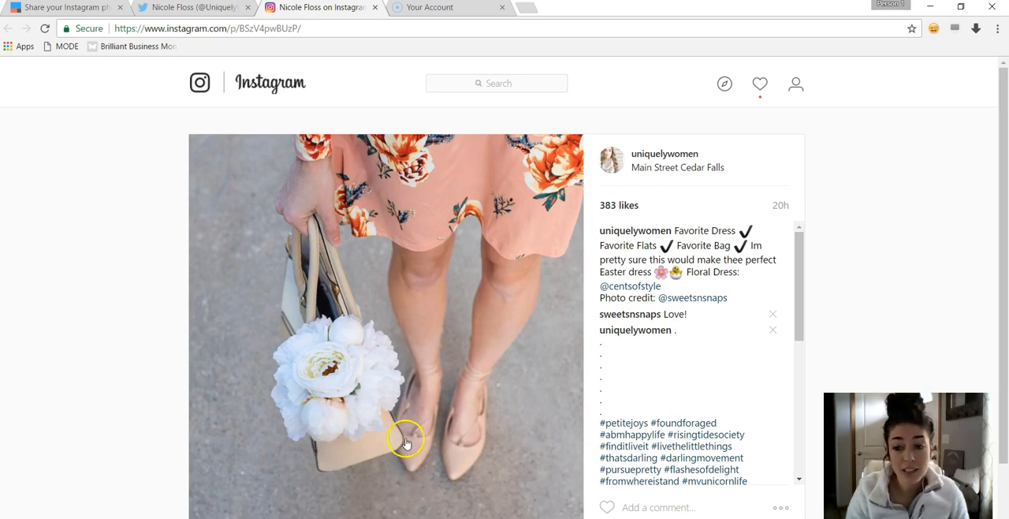
{"action": "mouse_move", "coordinate": [397, 240]}
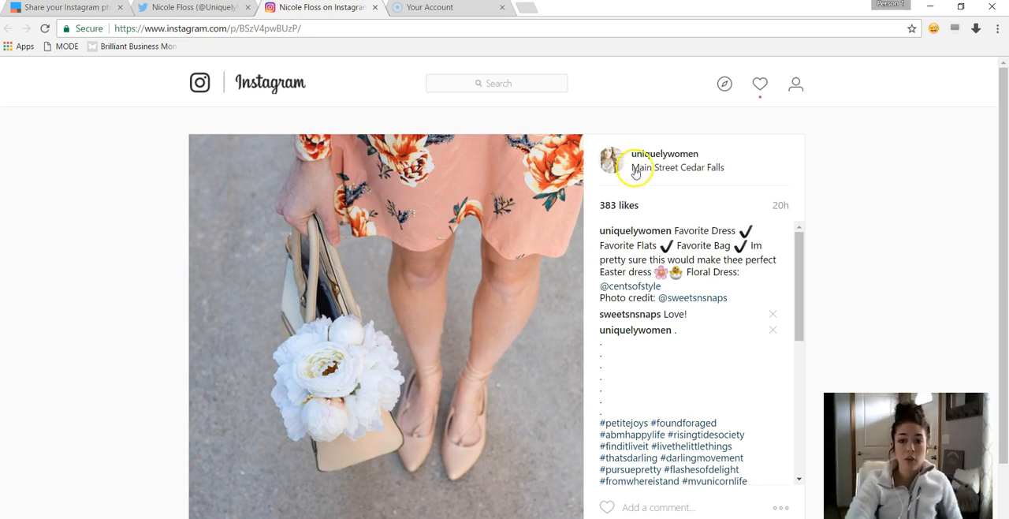
{"action": "left_click", "coordinate": [663, 155]}
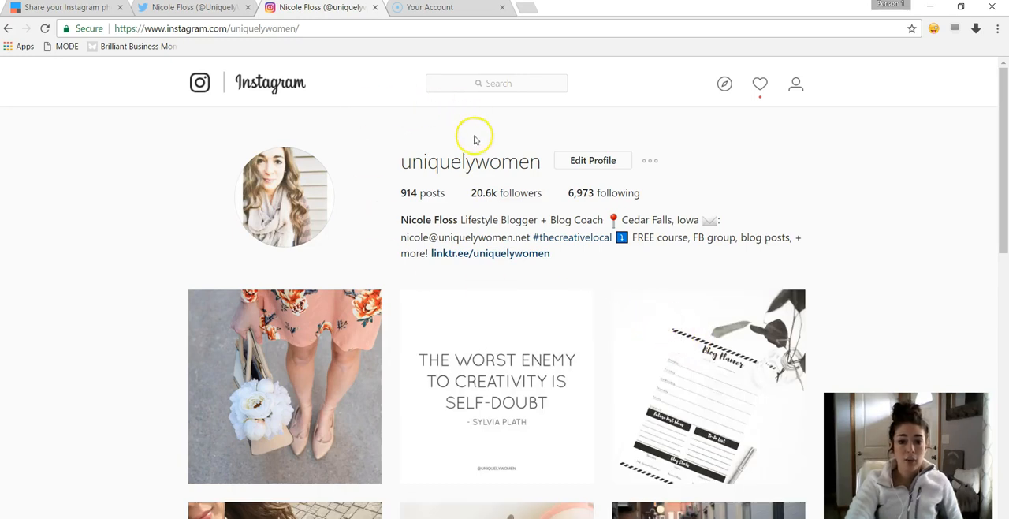
{"action": "mouse_move", "coordinate": [467, 278]}
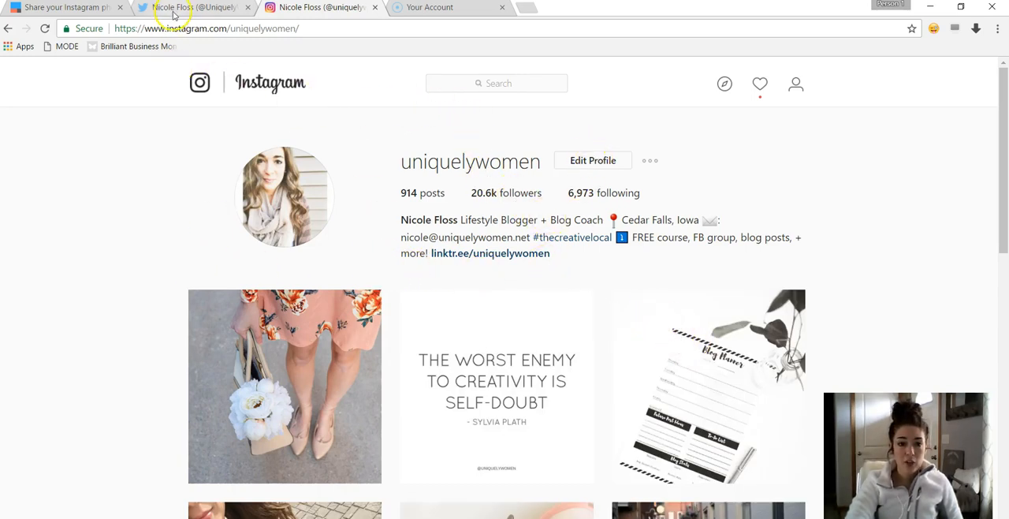
{"action": "left_click", "coordinate": [195, 6]}
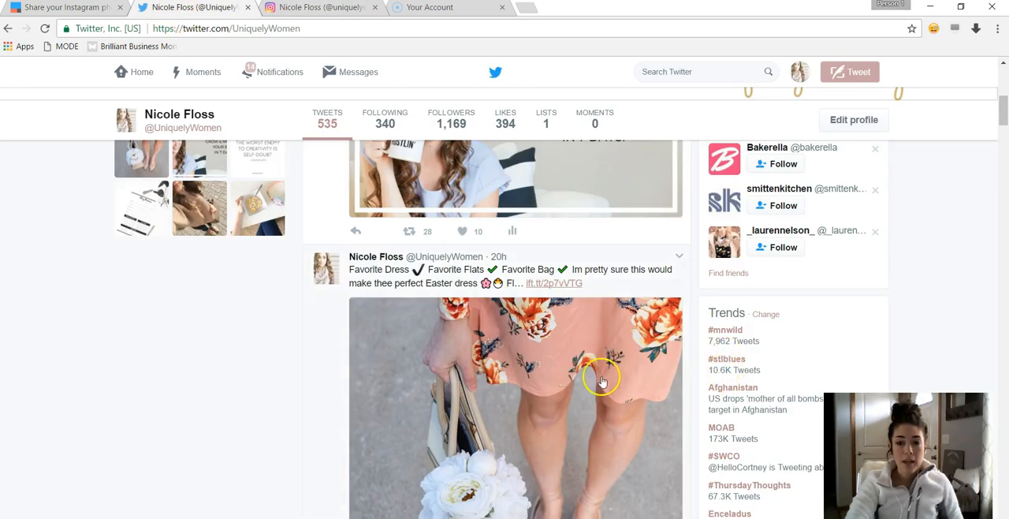
{"action": "mouse_move", "coordinate": [44, 6]}
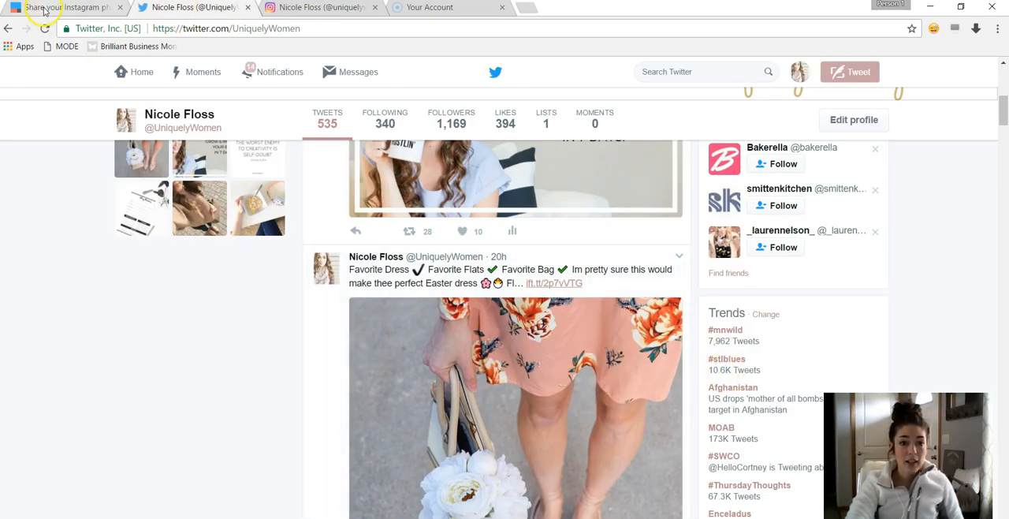
Step: Return to IFTTT and show the Discover page with the 18 Applets for the news feature
{"action": "left_click", "coordinate": [63, 7]}
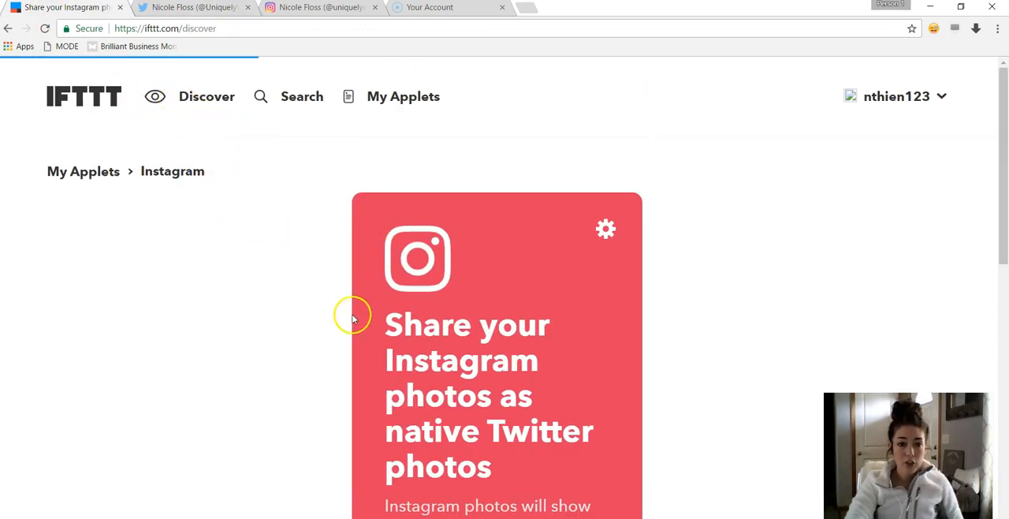
{"action": "mouse_move", "coordinate": [347, 318]}
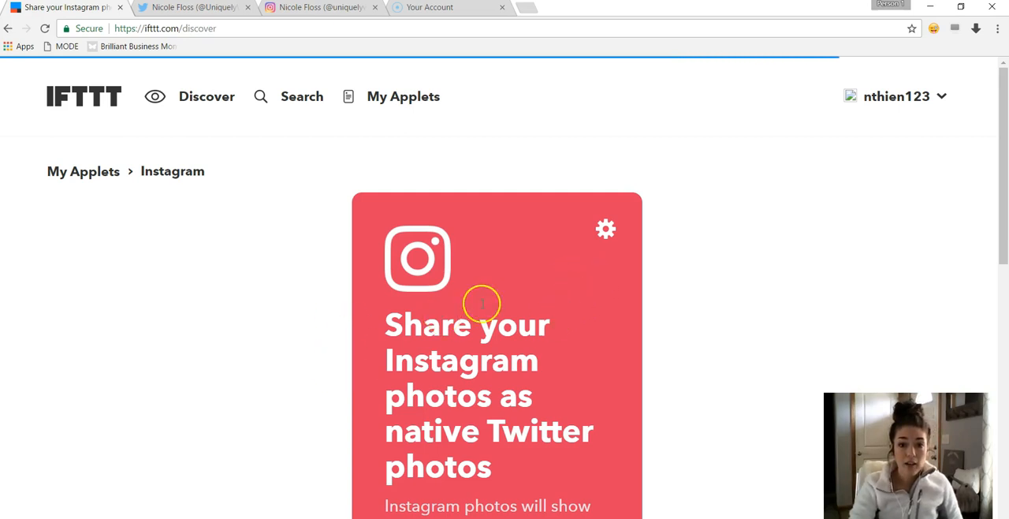
{"action": "mouse_move", "coordinate": [195, 110]}
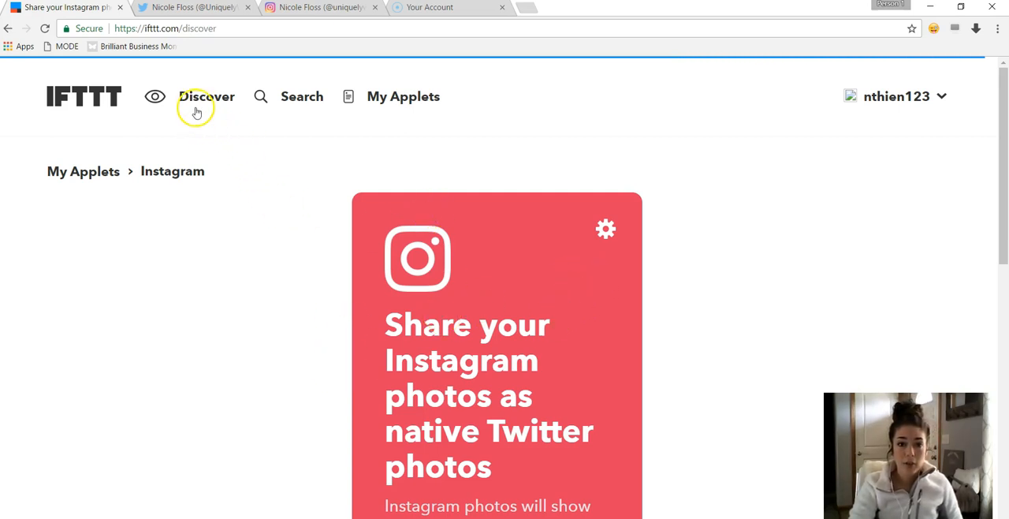
{"action": "mouse_move", "coordinate": [227, 102]}
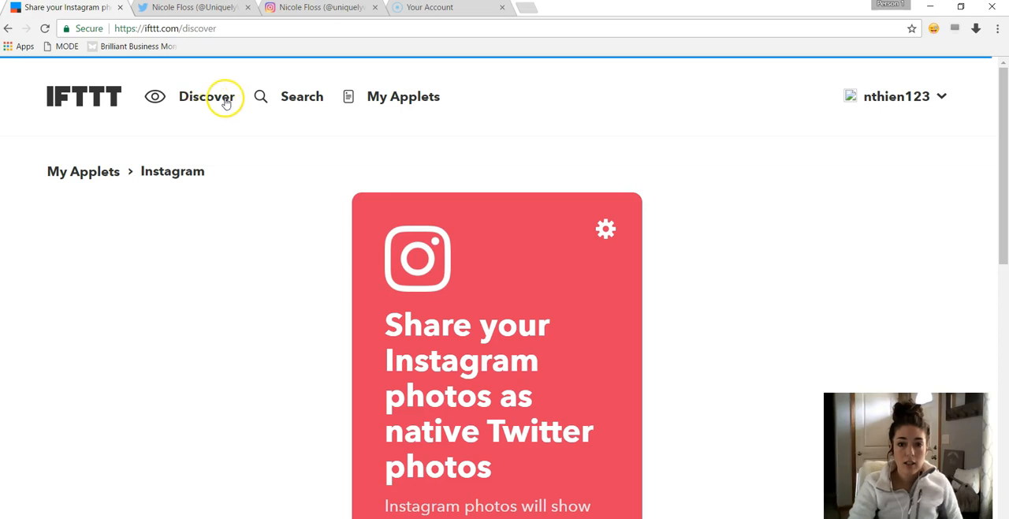
{"action": "left_click", "coordinate": [205, 96]}
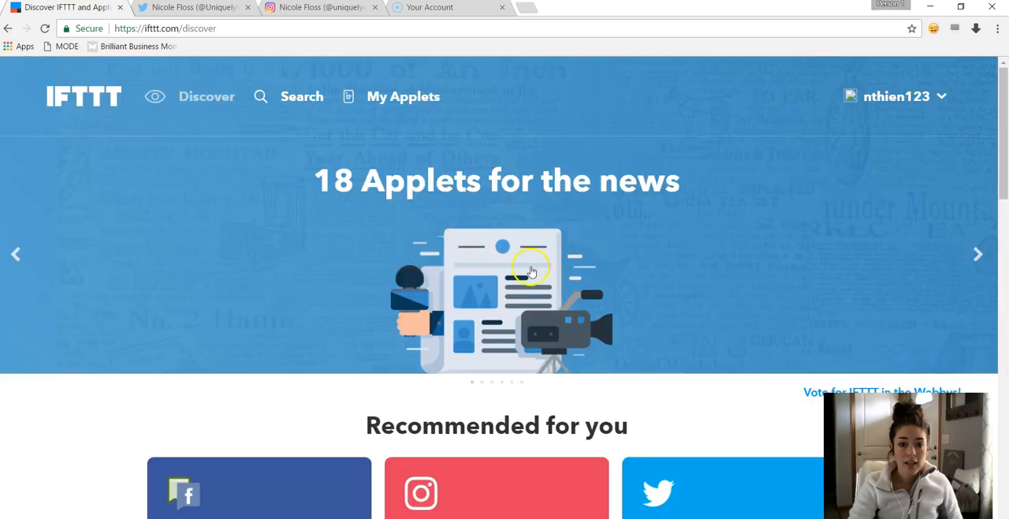
Step: Search the Social networks category, listing services such as Digg, Buffer, reddit and Twitter
{"action": "left_click", "coordinate": [301, 96]}
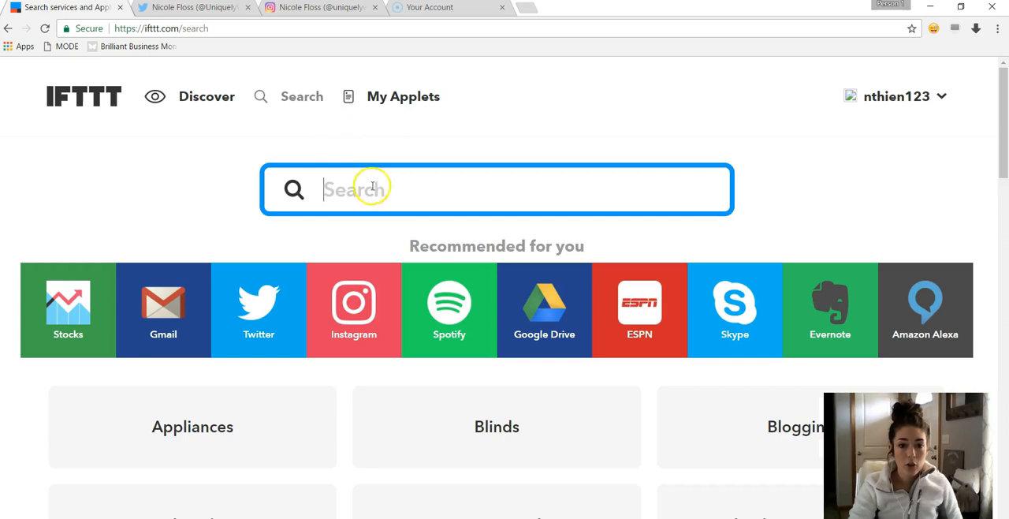
{"action": "scroll", "scroll_direction": "down", "scroll_amount": 3}
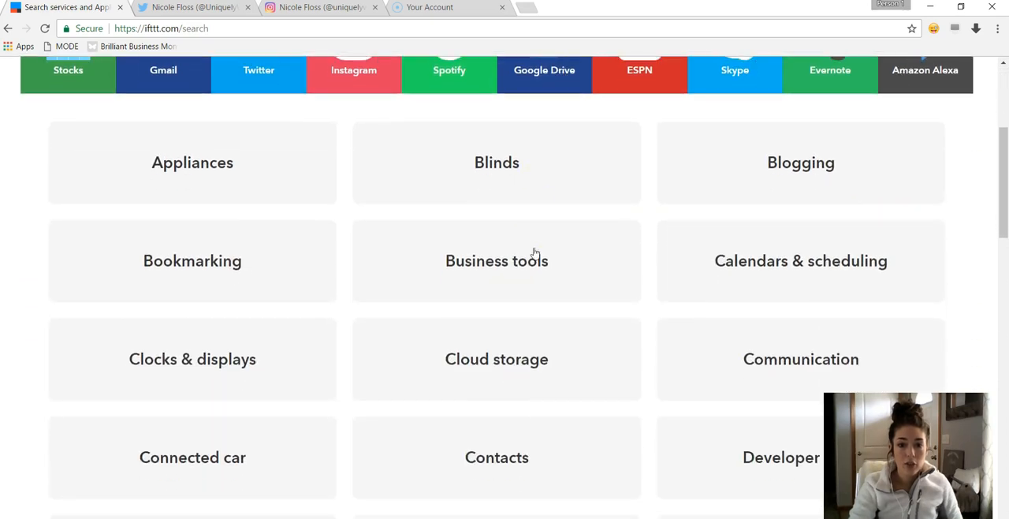
{"action": "scroll", "scroll_direction": "down", "scroll_amount": 3}
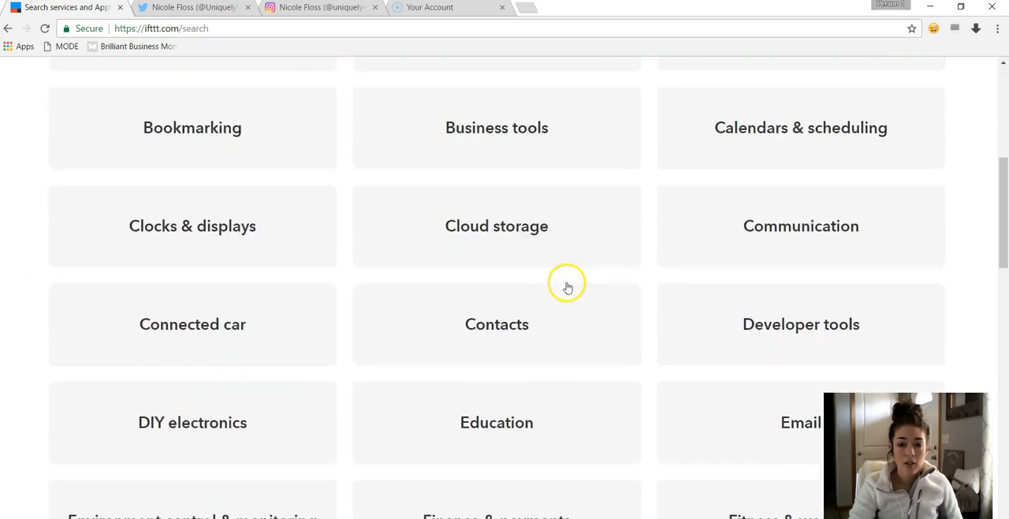
{"action": "scroll", "scroll_direction": "down", "scroll_amount": 3}
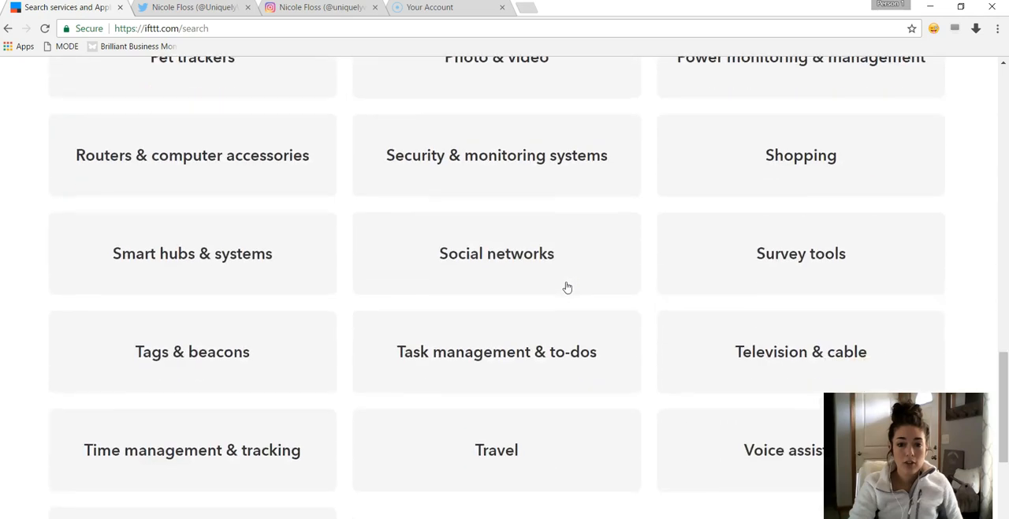
{"action": "left_click", "coordinate": [495, 252]}
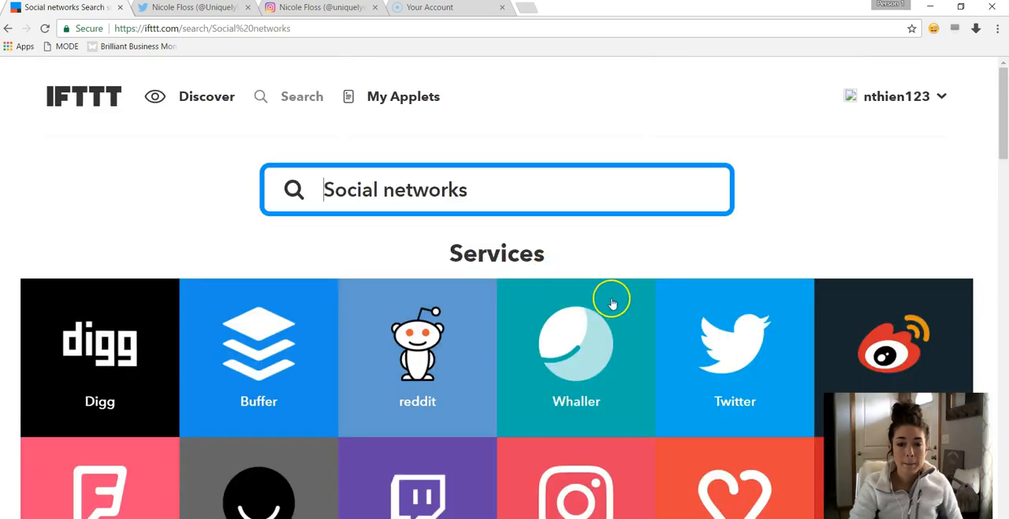
{"action": "scroll", "scroll_direction": "down", "scroll_amount": 3}
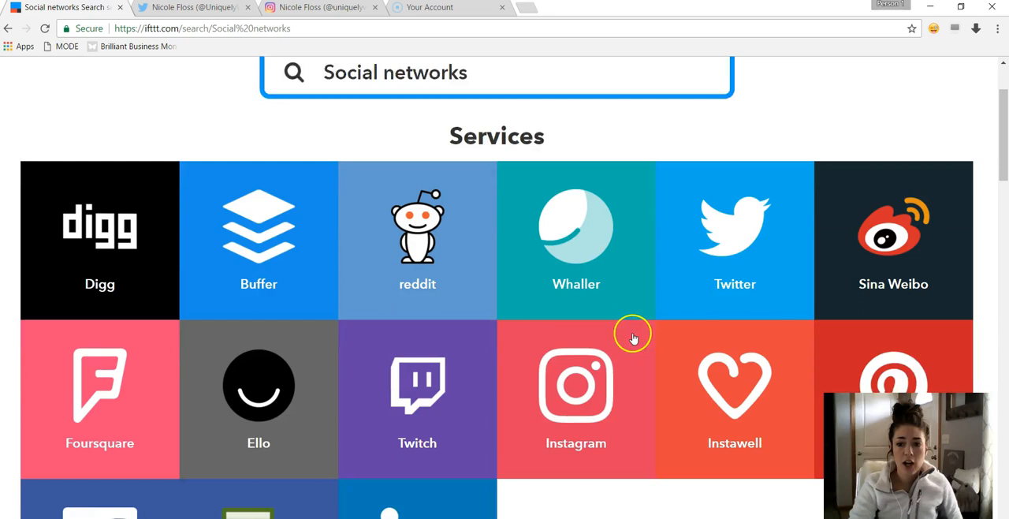
{"action": "scroll", "scroll_direction": "down", "scroll_amount": 3}
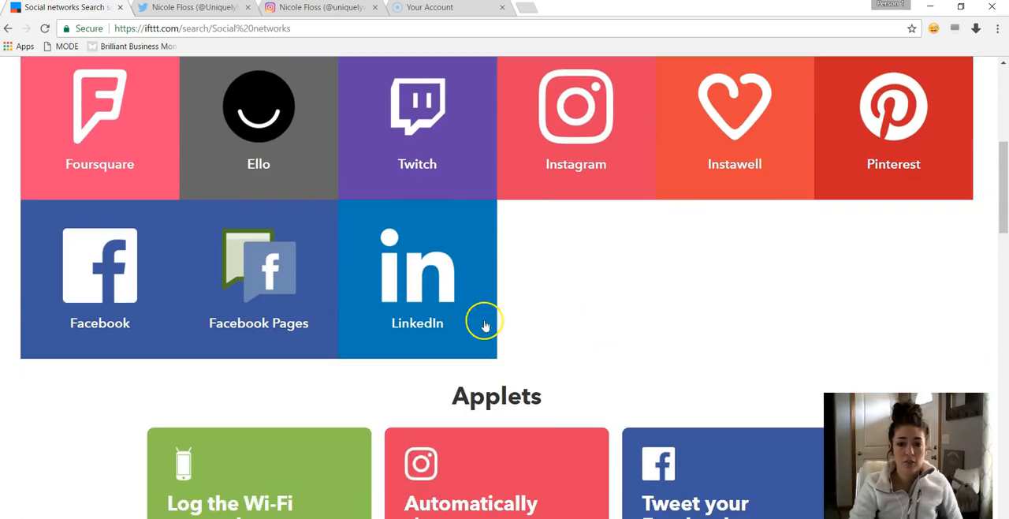
{"action": "scroll", "scroll_direction": "down", "scroll_amount": 3}
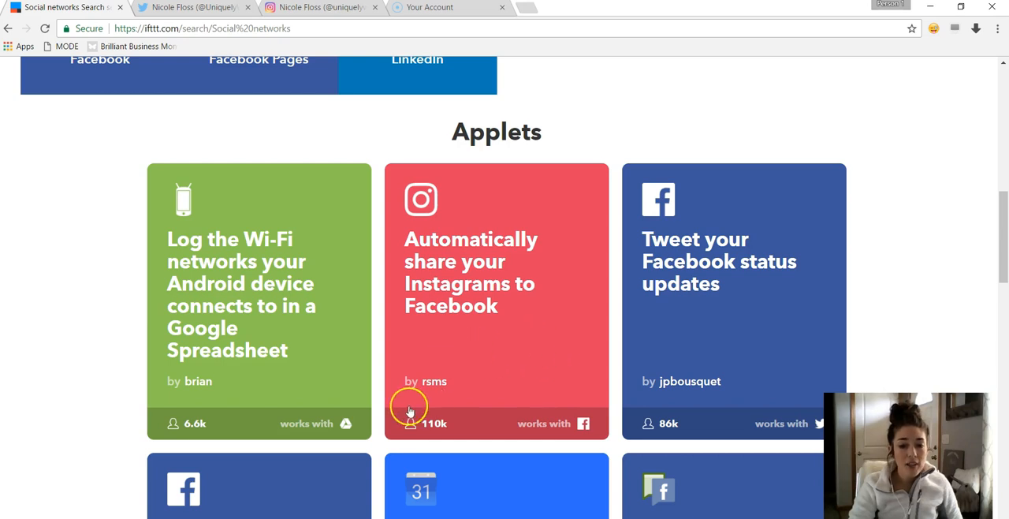
{"action": "mouse_move", "coordinate": [451, 448]}
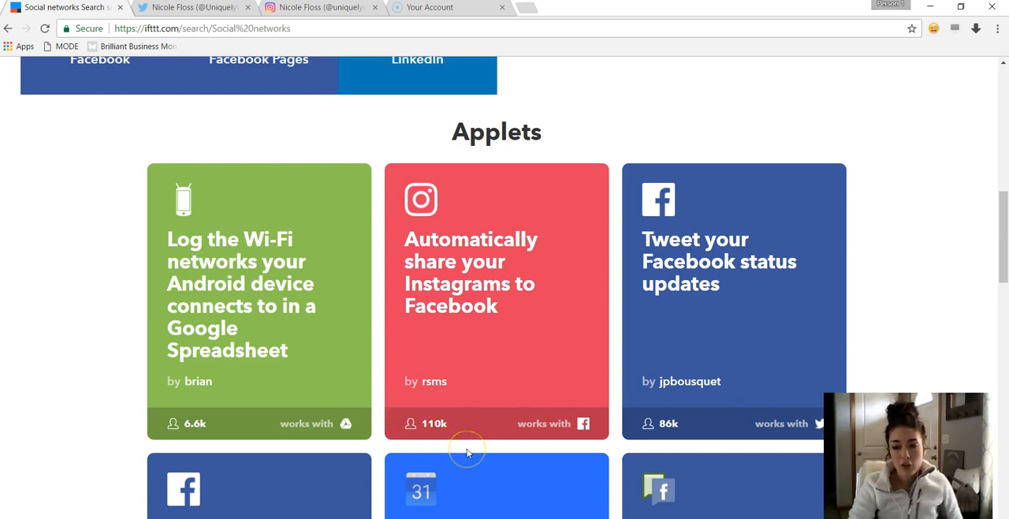
{"action": "mouse_move", "coordinate": [441, 447]}
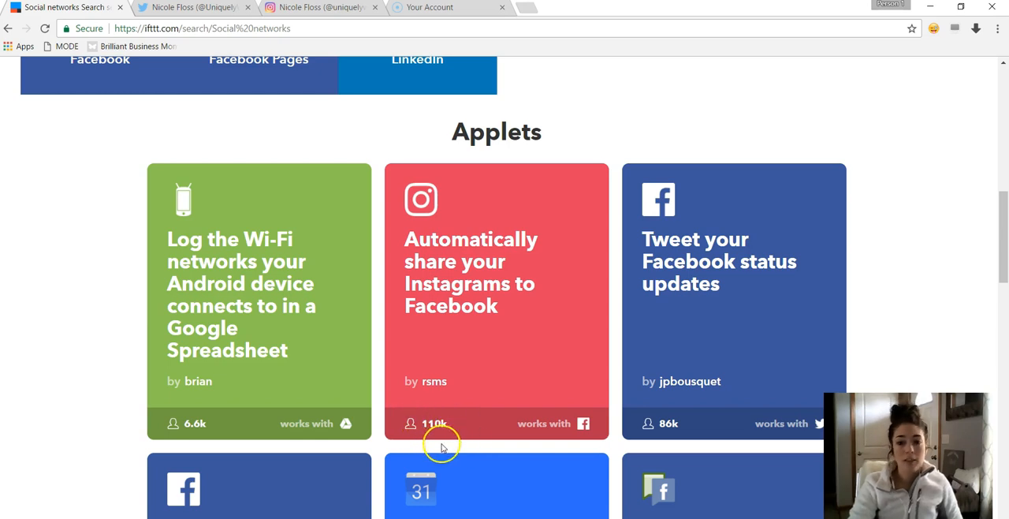
{"action": "mouse_move", "coordinate": [467, 442]}
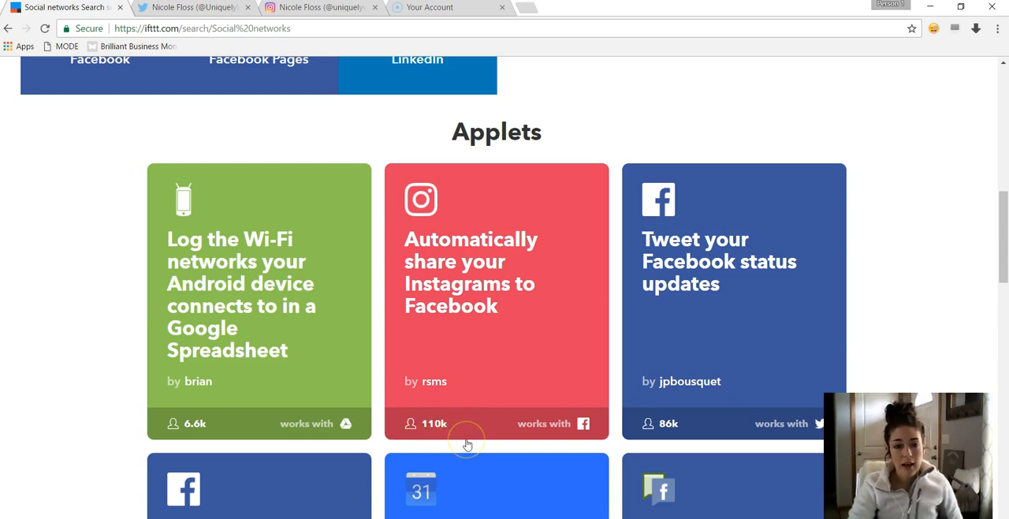
{"action": "scroll", "scroll_direction": "down", "scroll_amount": 3}
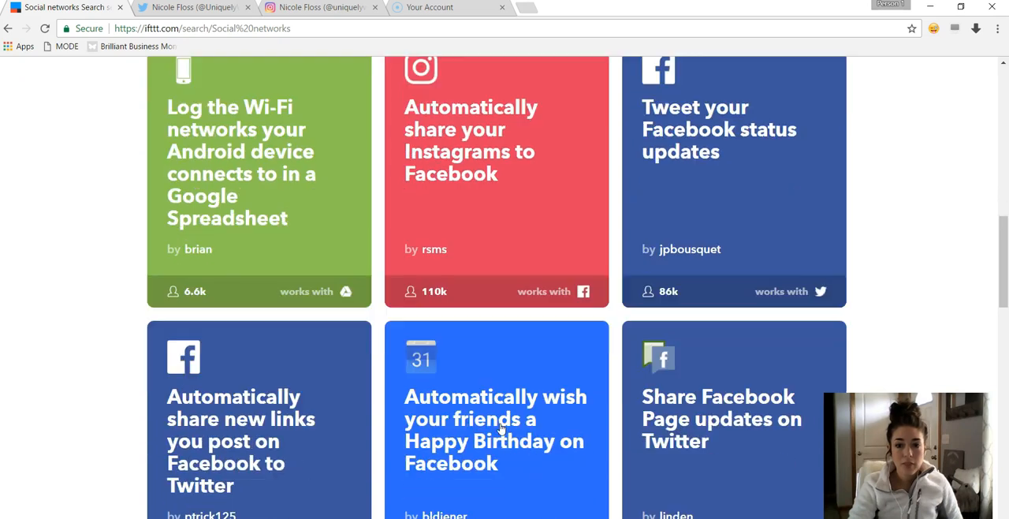
{"action": "scroll", "scroll_direction": "down", "scroll_amount": 3}
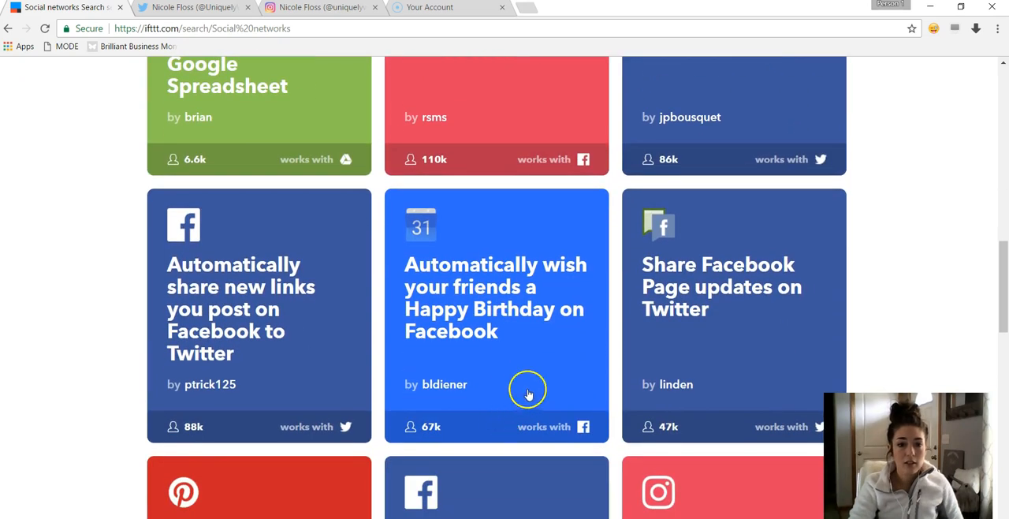
{"action": "mouse_move", "coordinate": [454, 281]}
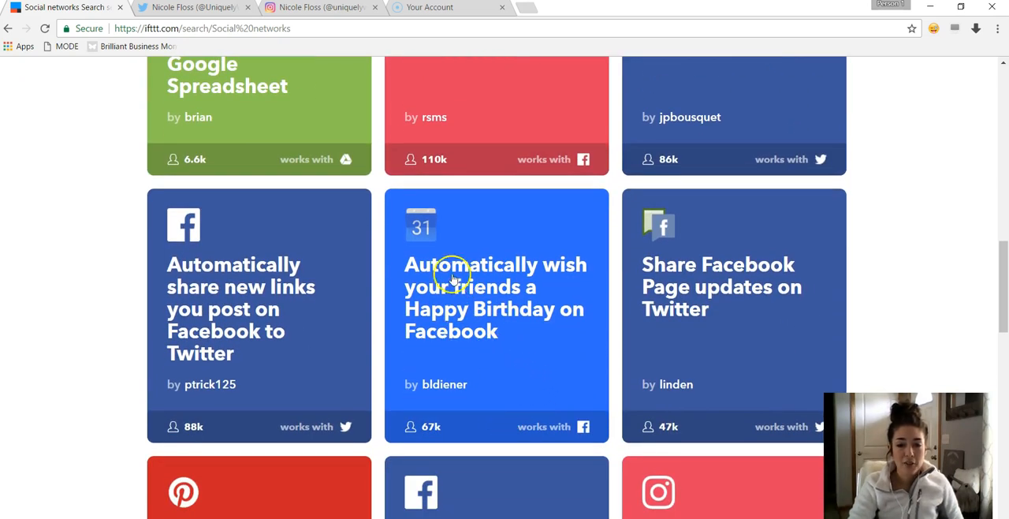
{"action": "mouse_move", "coordinate": [454, 281]}
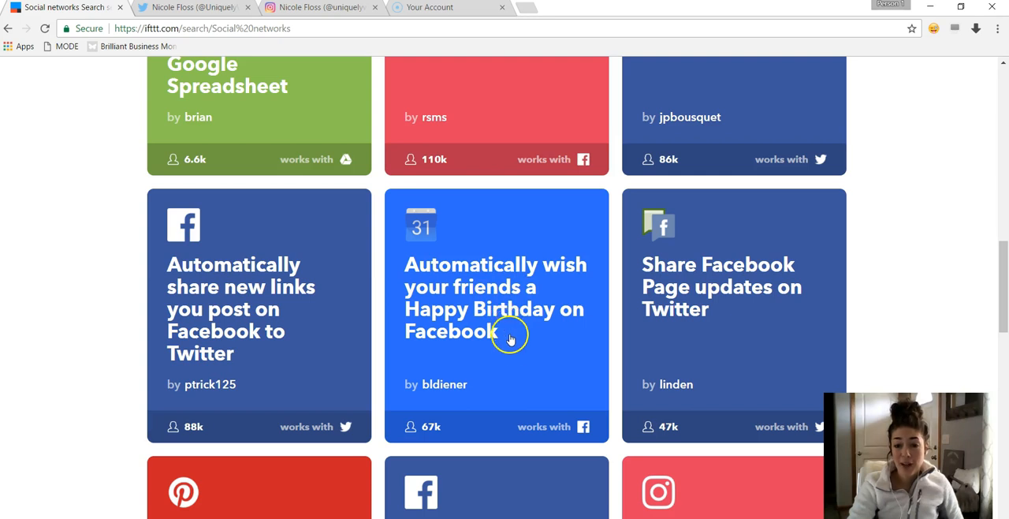
{"action": "mouse_move", "coordinate": [508, 365]}
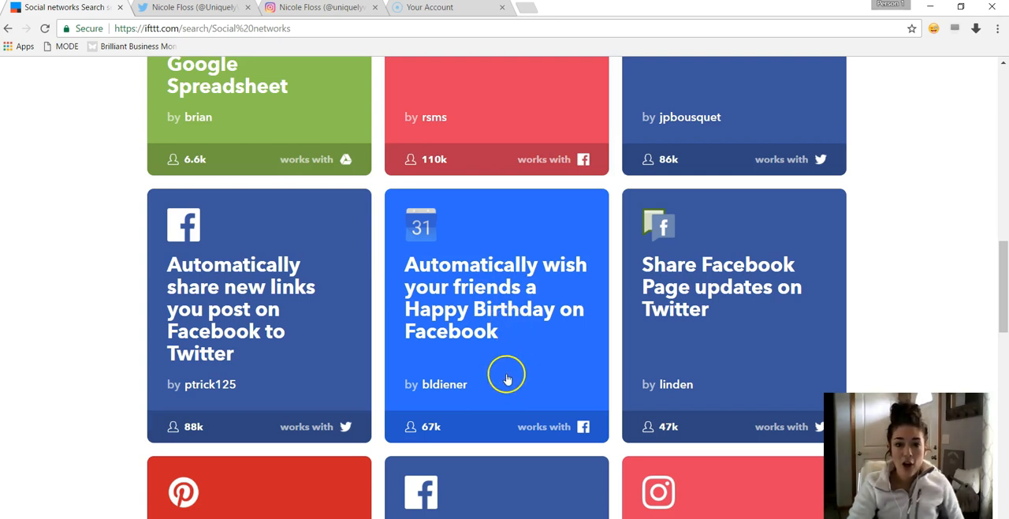
{"action": "mouse_move", "coordinate": [533, 337]}
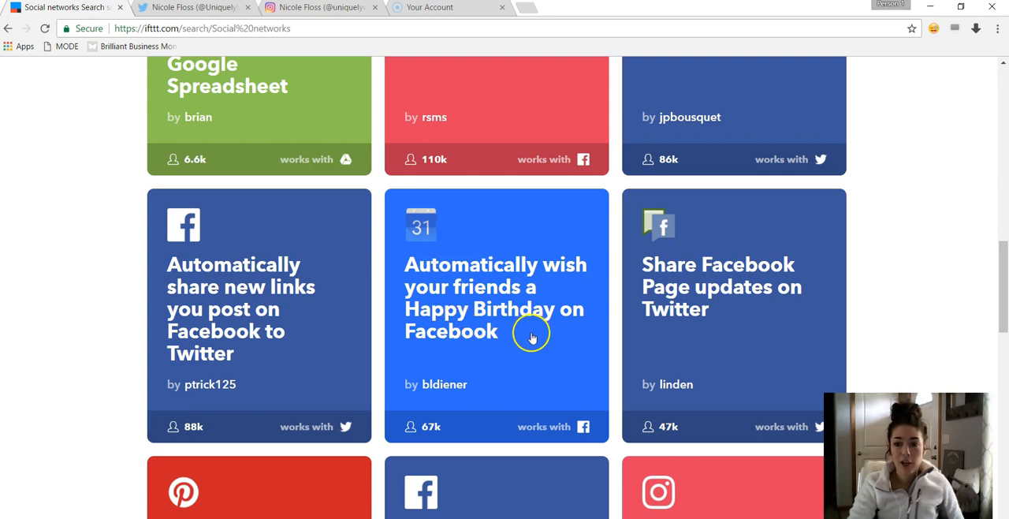
{"action": "mouse_move", "coordinate": [536, 332]}
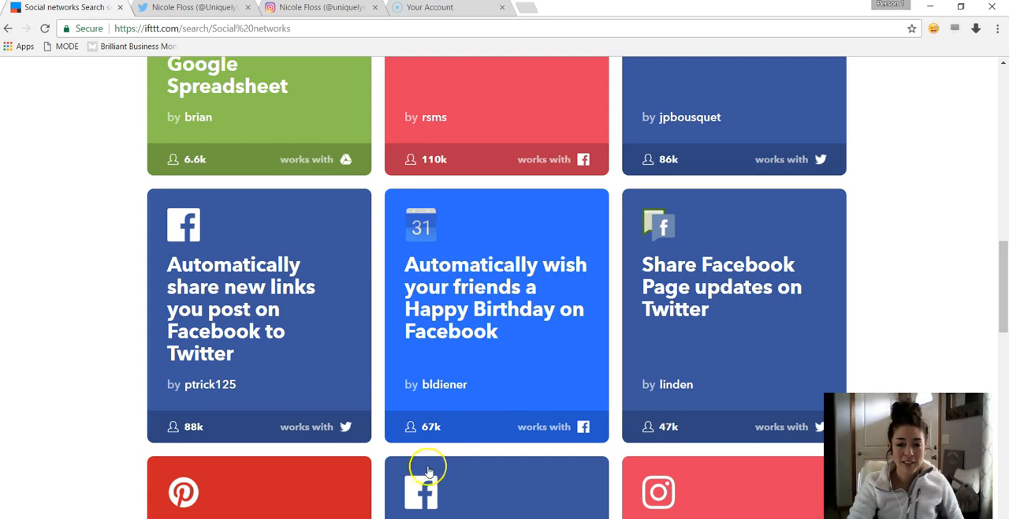
{"action": "mouse_move", "coordinate": [464, 413]}
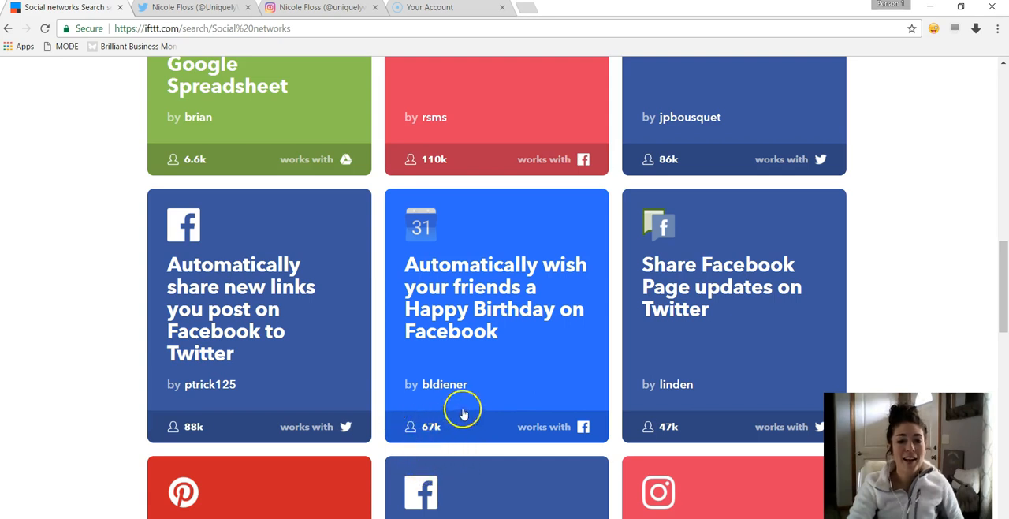
{"action": "scroll", "scroll_direction": "down", "scroll_amount": 3}
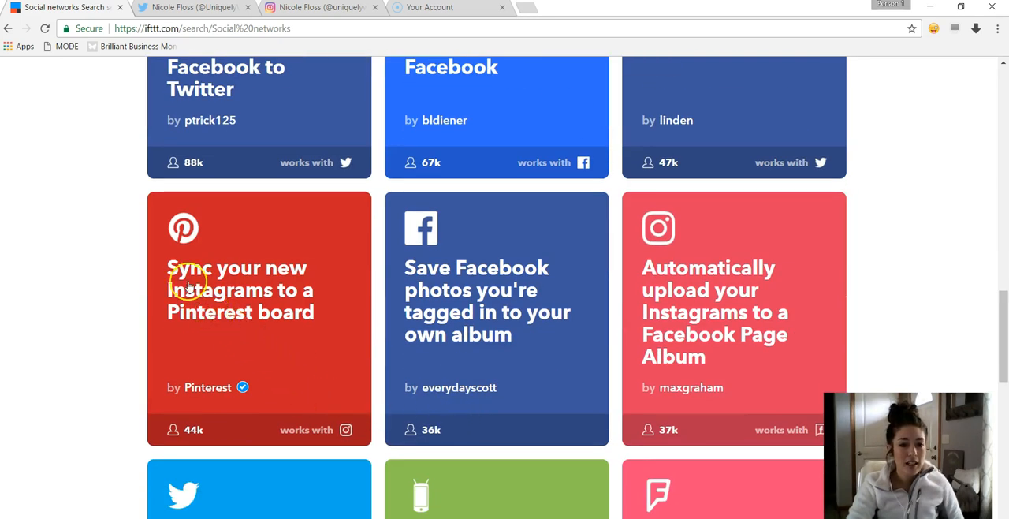
{"action": "mouse_move", "coordinate": [287, 308]}
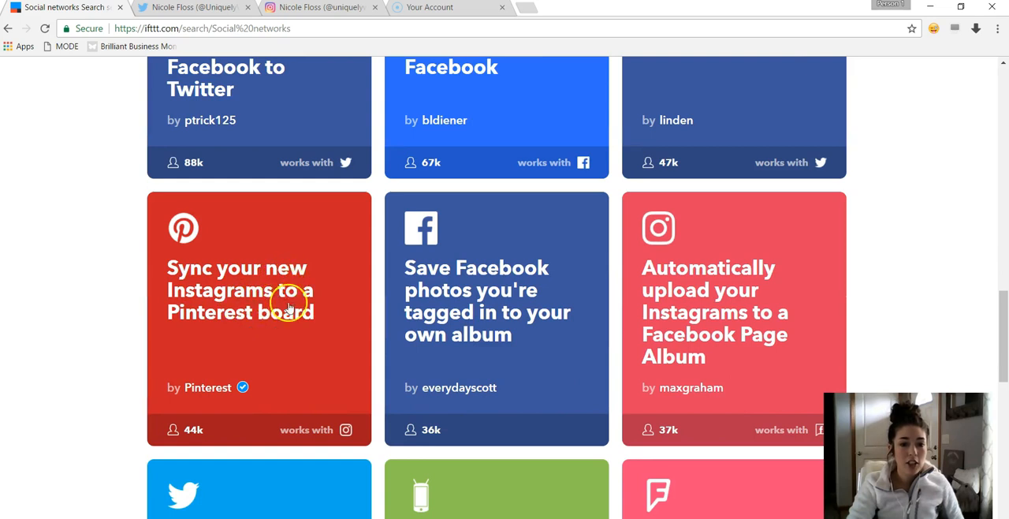
{"action": "mouse_move", "coordinate": [314, 341]}
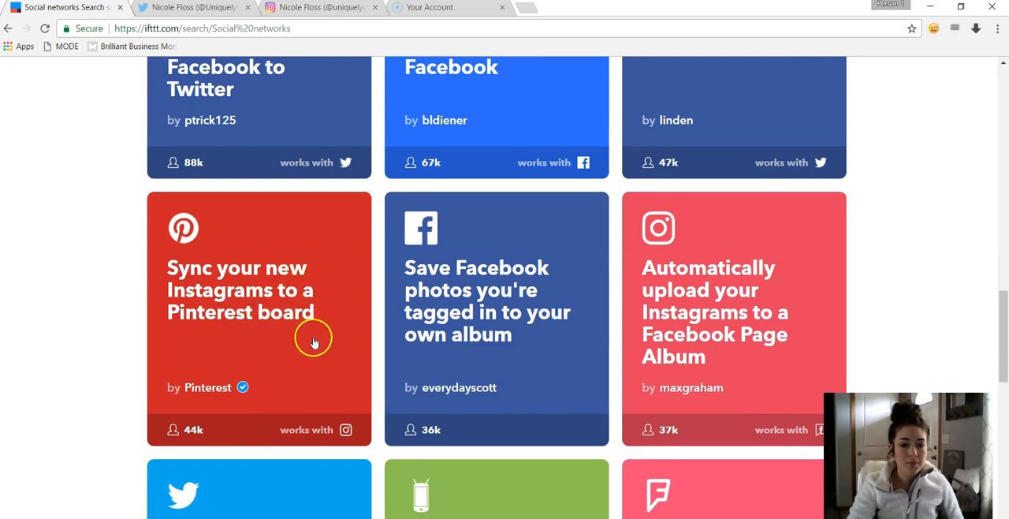
{"action": "mouse_move", "coordinate": [236, 356]}
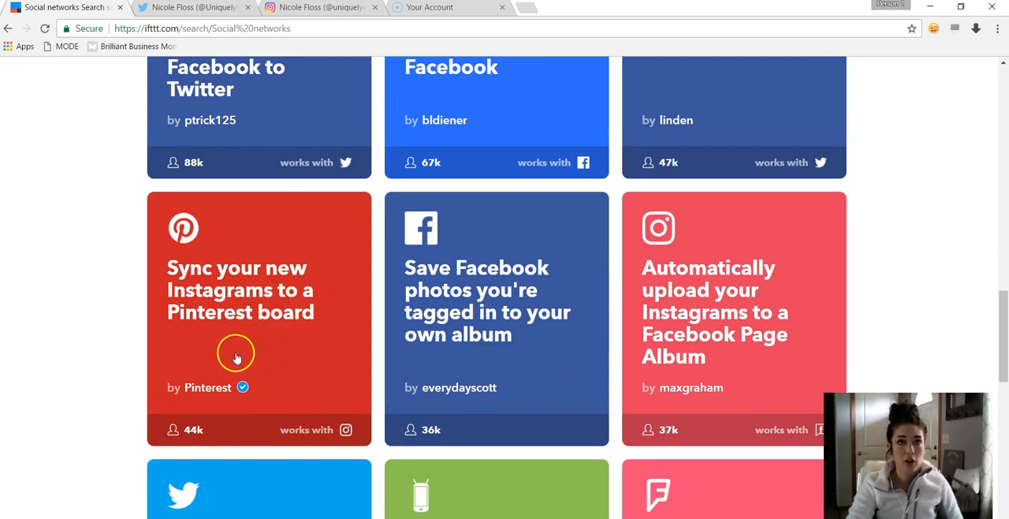
{"action": "mouse_move", "coordinate": [230, 352]}
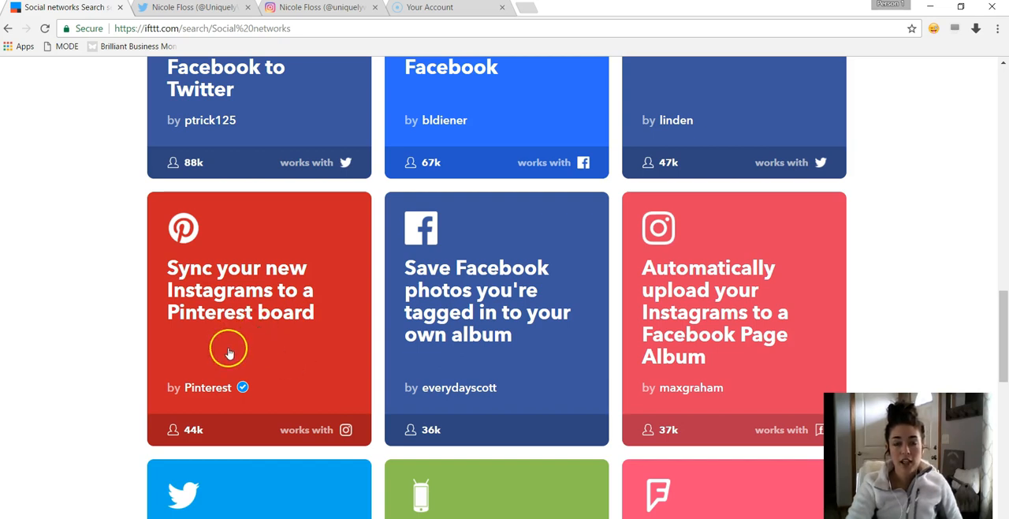
{"action": "mouse_move", "coordinate": [256, 330]}
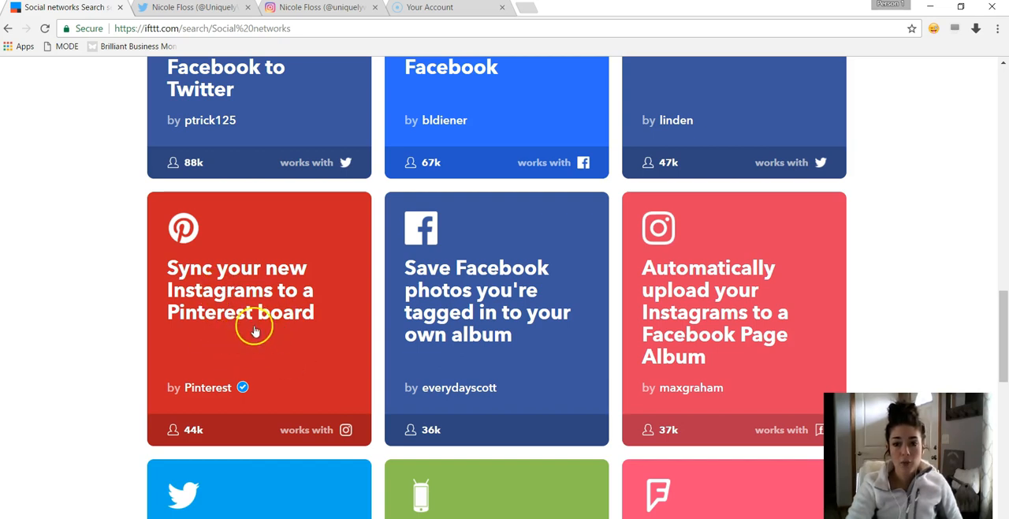
{"action": "mouse_move", "coordinate": [325, 366]}
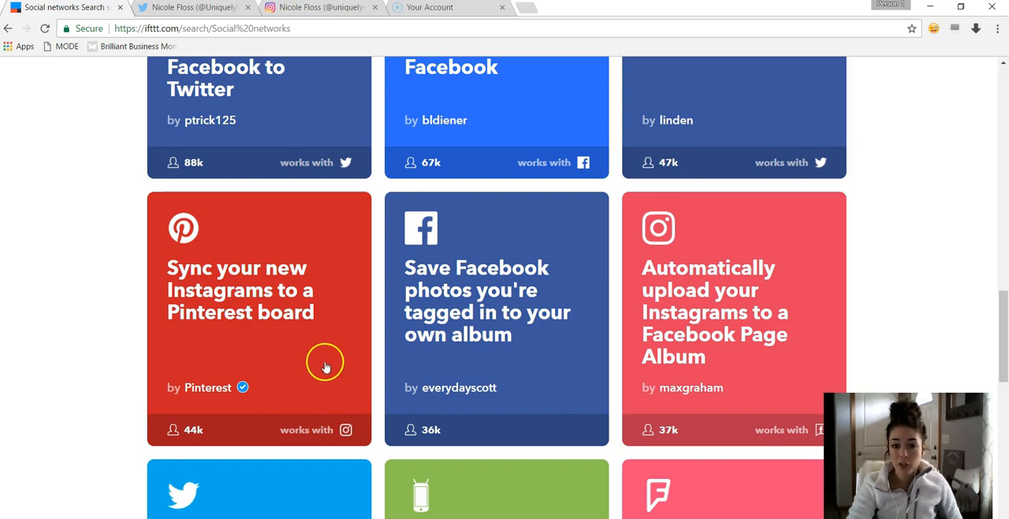
{"action": "mouse_move", "coordinate": [319, 374]}
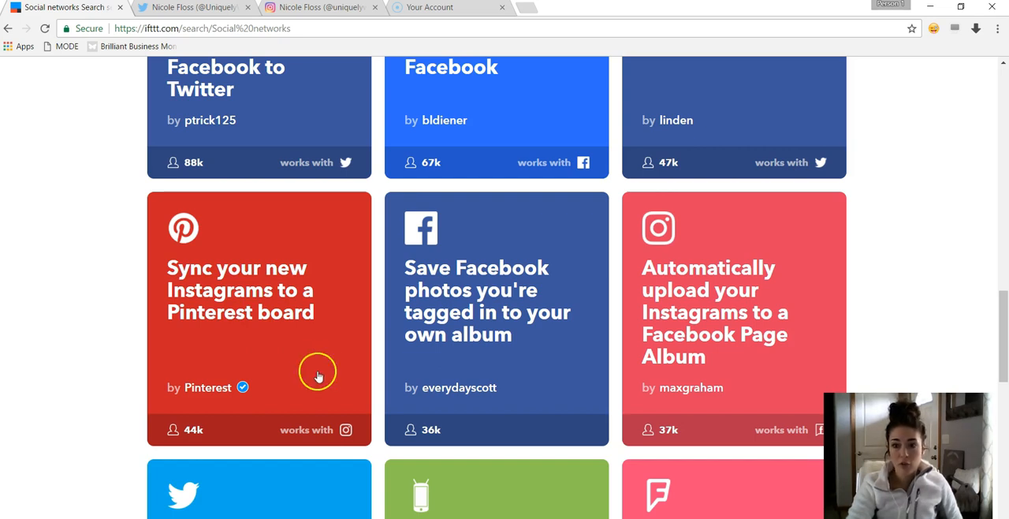
{"action": "mouse_move", "coordinate": [267, 339]}
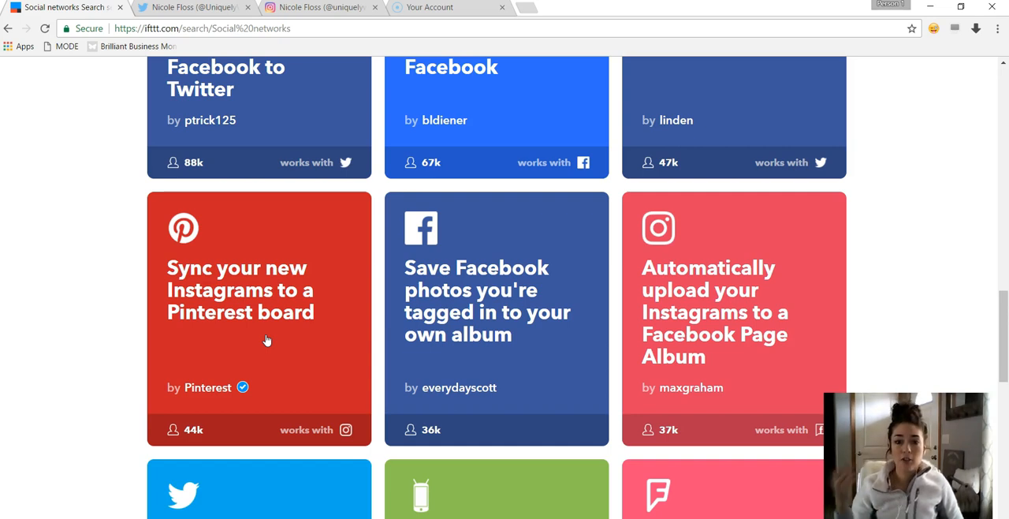
{"action": "scroll", "scroll_direction": "down", "scroll_amount": 3}
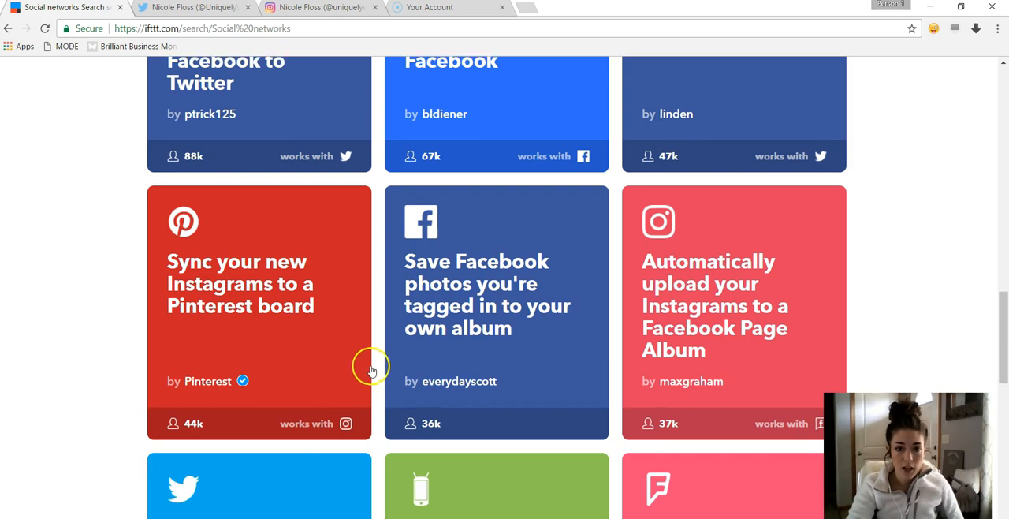
Step: Load more Social networks applets to the end of the results, then return to the services grid
{"action": "scroll", "scroll_direction": "down", "scroll_amount": 3}
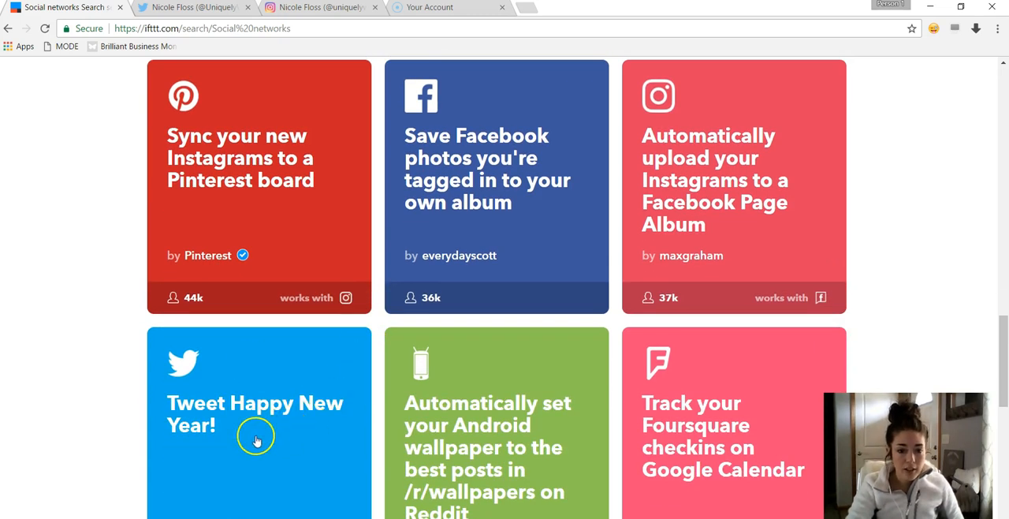
{"action": "scroll", "scroll_direction": "down", "scroll_amount": 3}
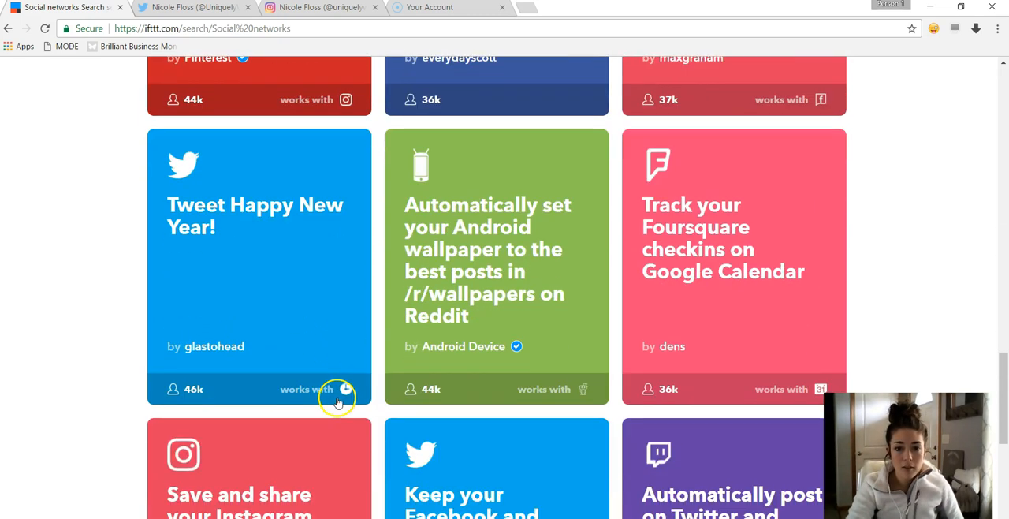
{"action": "scroll", "scroll_direction": "down", "scroll_amount": 3}
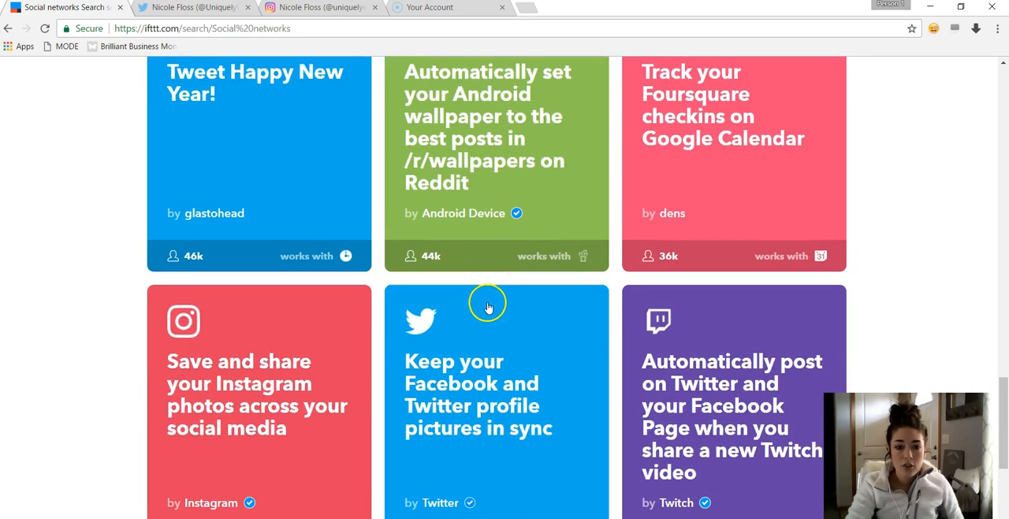
{"action": "scroll", "scroll_direction": "down", "scroll_amount": 3}
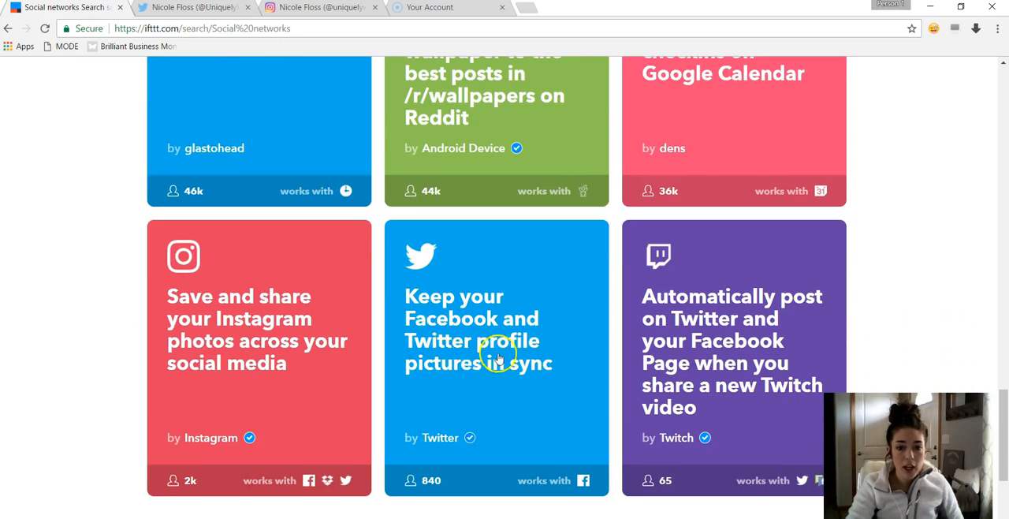
{"action": "scroll", "scroll_direction": "down", "scroll_amount": 3}
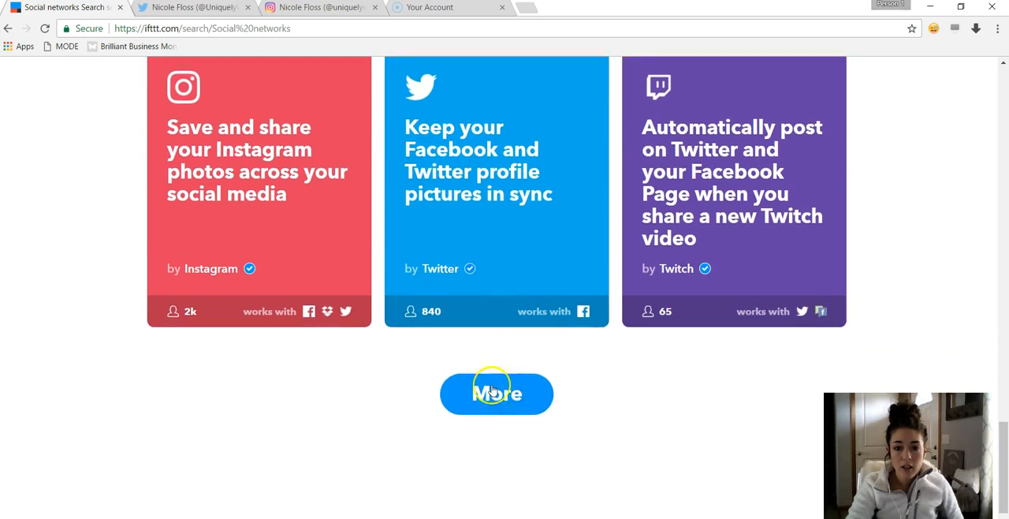
{"action": "left_click", "coordinate": [497, 394]}
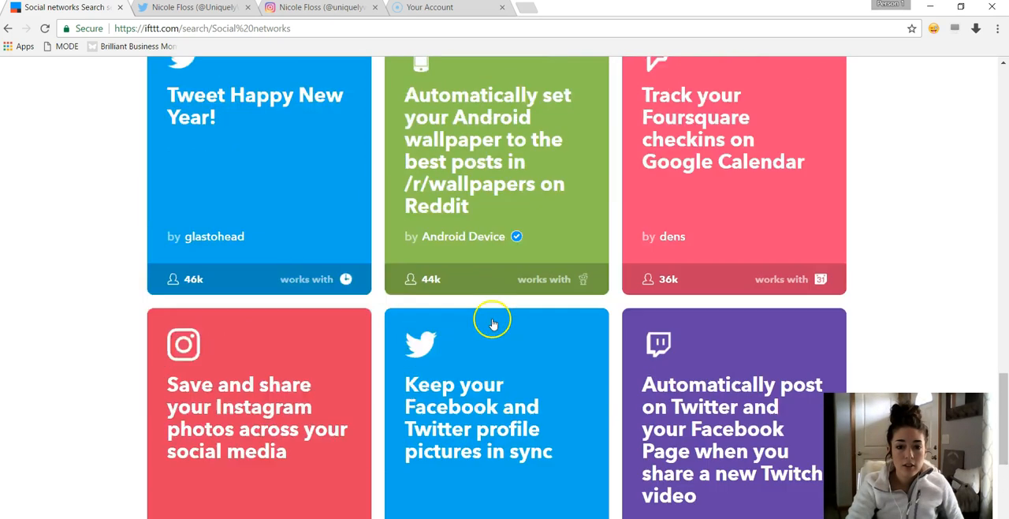
{"action": "scroll", "scroll_direction": "down", "scroll_amount": 3}
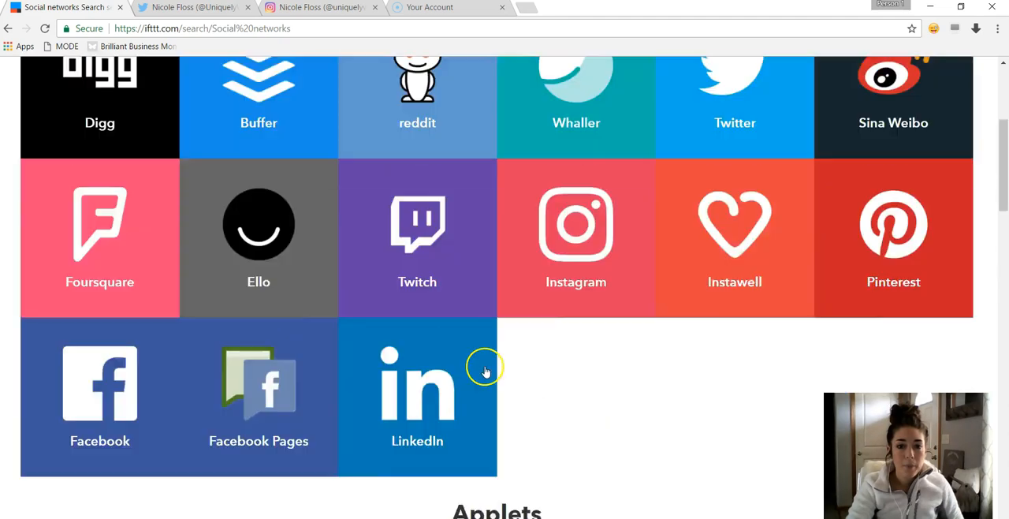
{"action": "scroll", "scroll_direction": "down", "scroll_amount": 3}
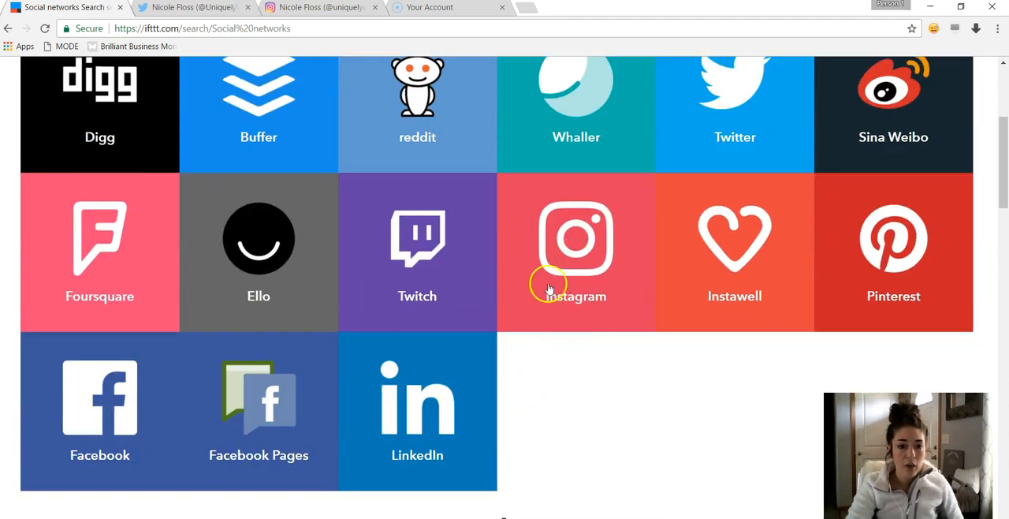
Step: View the Instagram service page and its applets, such as posting Instagrams to a Facebook Page
{"action": "left_click", "coordinate": [575, 244]}
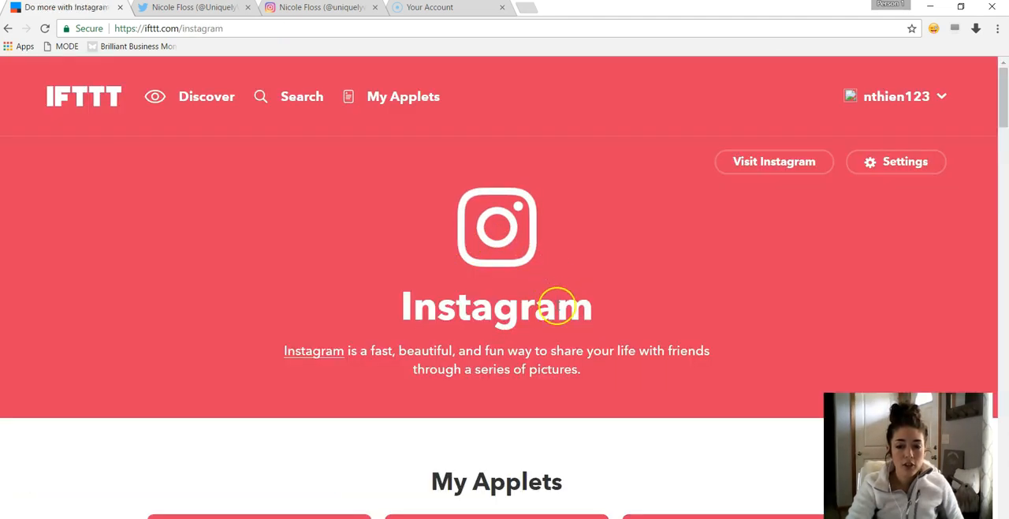
{"action": "scroll", "scroll_direction": "down", "scroll_amount": 3}
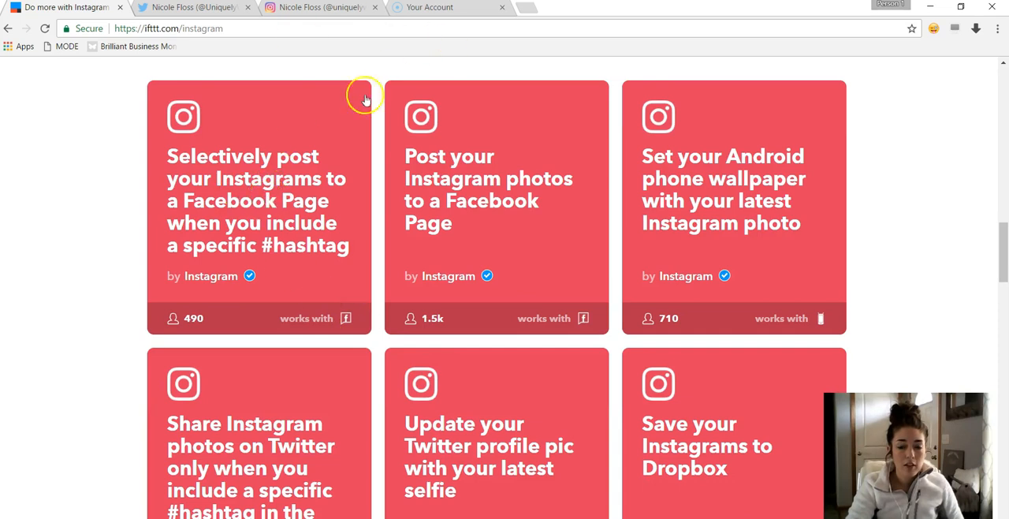
{"action": "mouse_move", "coordinate": [536, 298]}
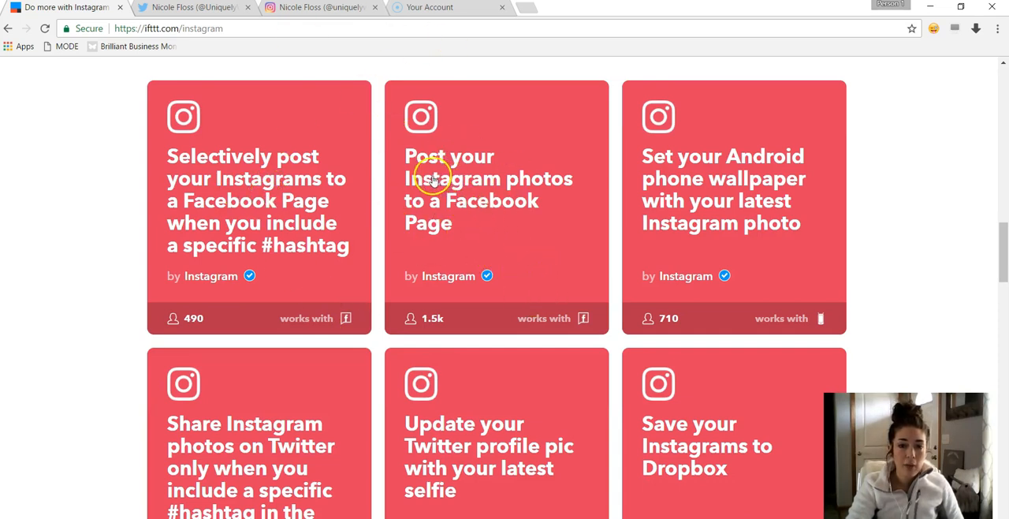
{"action": "mouse_move", "coordinate": [442, 328]}
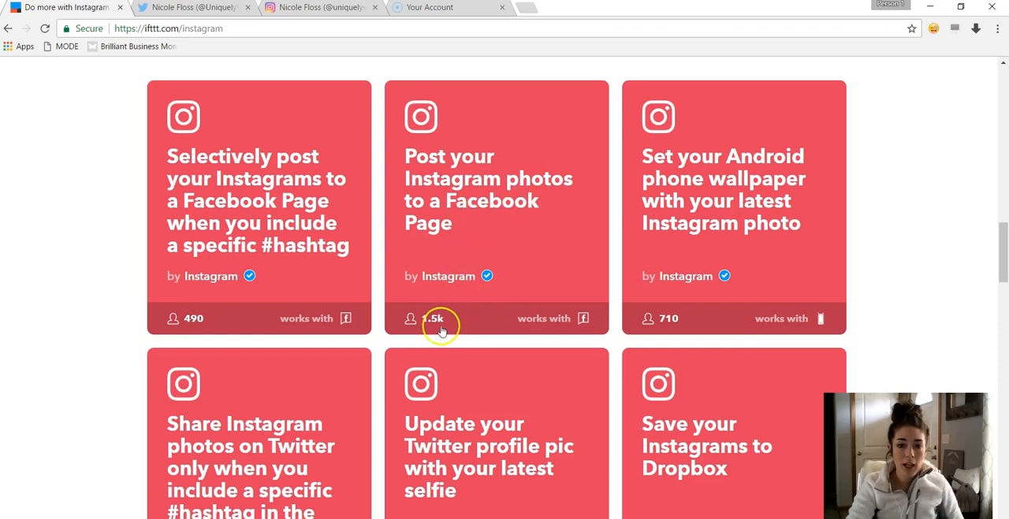
{"action": "scroll", "scroll_direction": "down", "scroll_amount": 3}
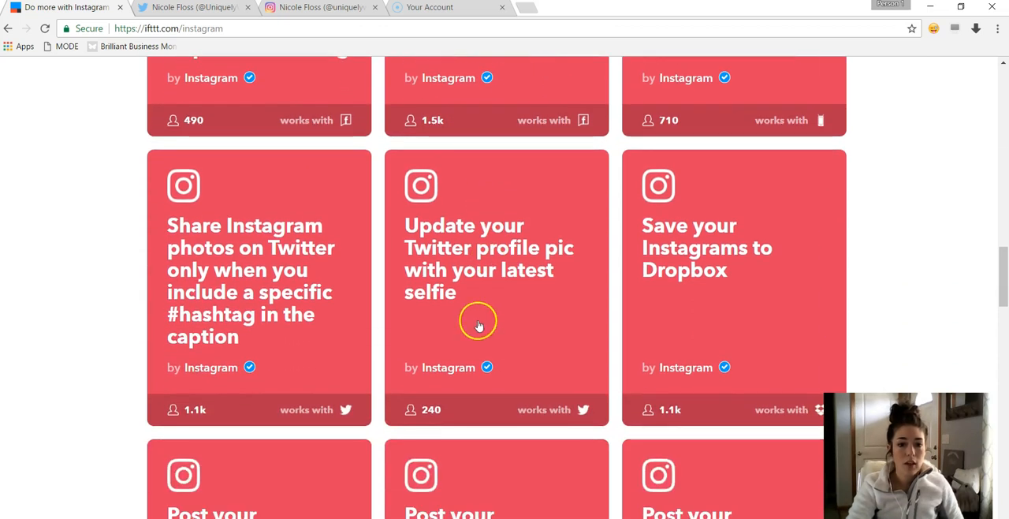
{"action": "mouse_move", "coordinate": [271, 322]}
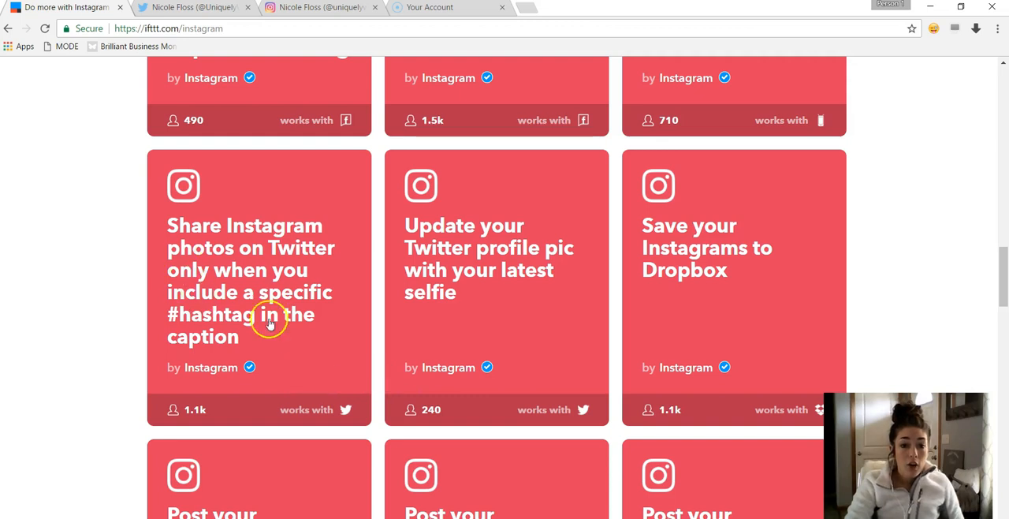
{"action": "mouse_move", "coordinate": [303, 345]}
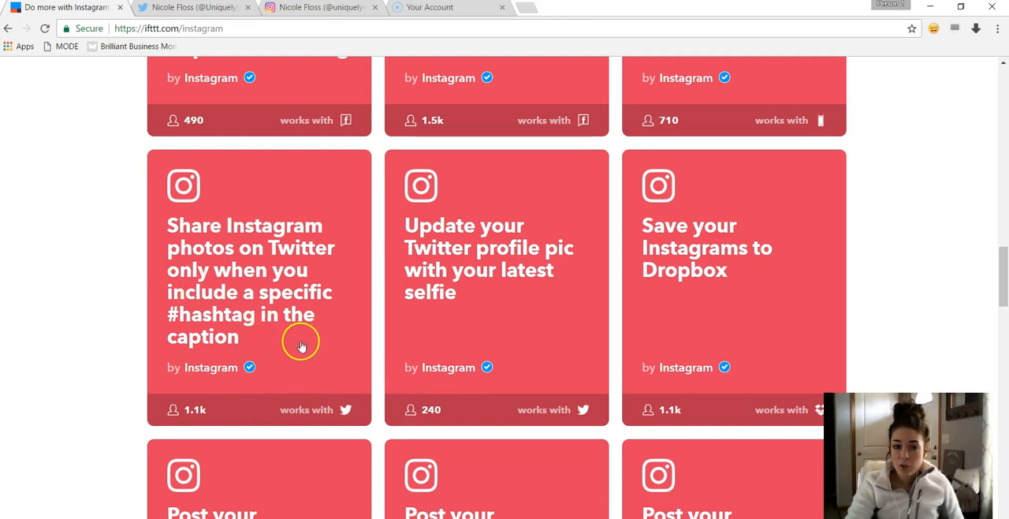
{"action": "mouse_move", "coordinate": [233, 260]}
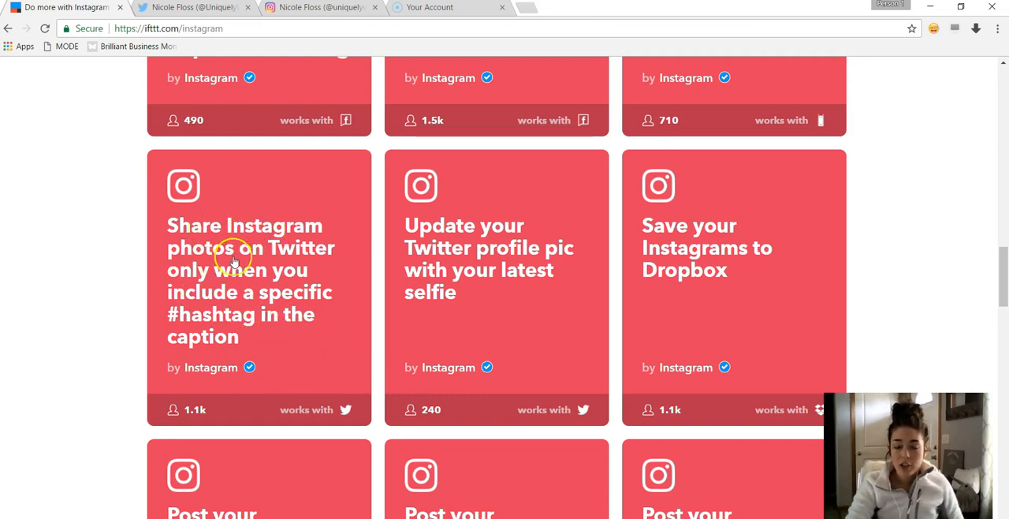
{"action": "mouse_move", "coordinate": [224, 297]}
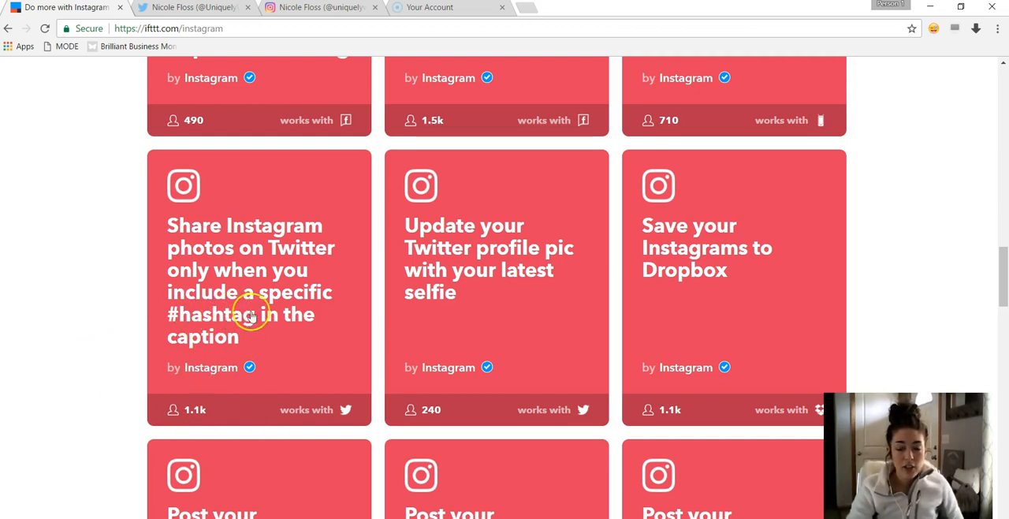
{"action": "mouse_move", "coordinate": [422, 325]}
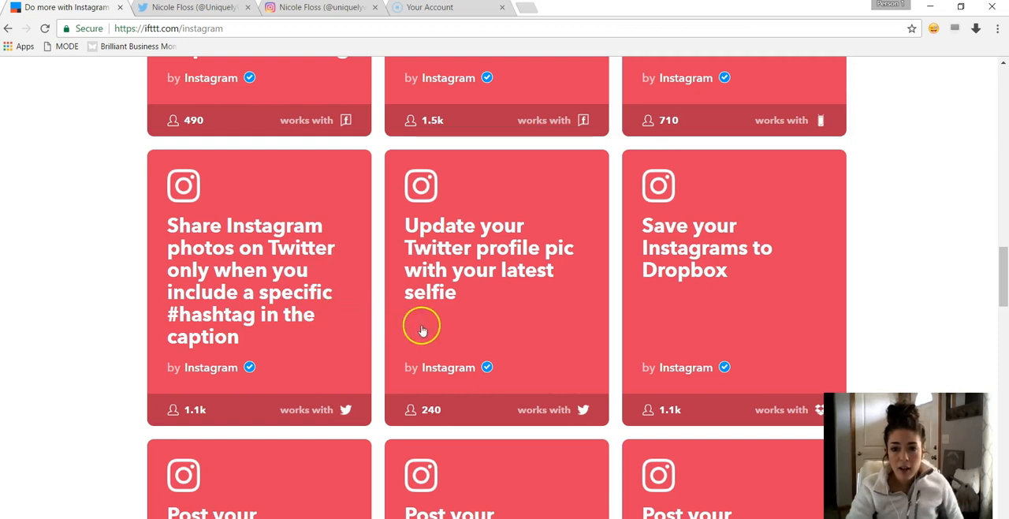
{"action": "mouse_move", "coordinate": [669, 306]}
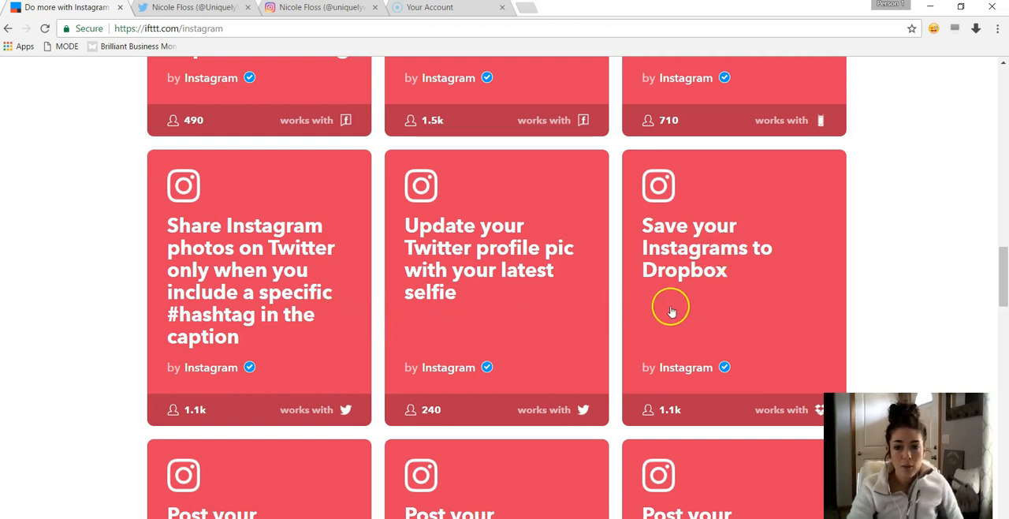
Step: Scroll through Instagram applets such as iOS photo albums and Pinterest hashtag boards, then back up
{"action": "scroll", "scroll_direction": "down", "scroll_amount": 3}
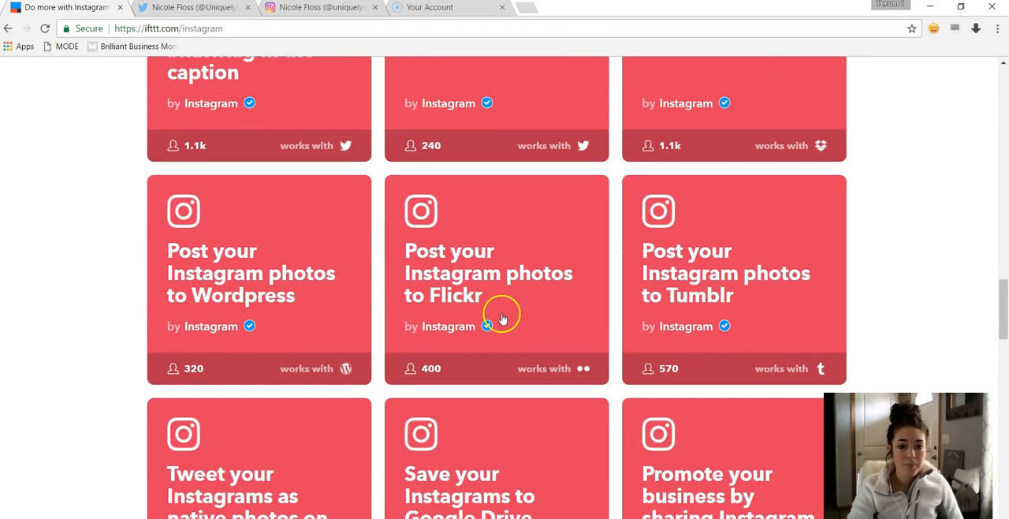
{"action": "mouse_move", "coordinate": [508, 318]}
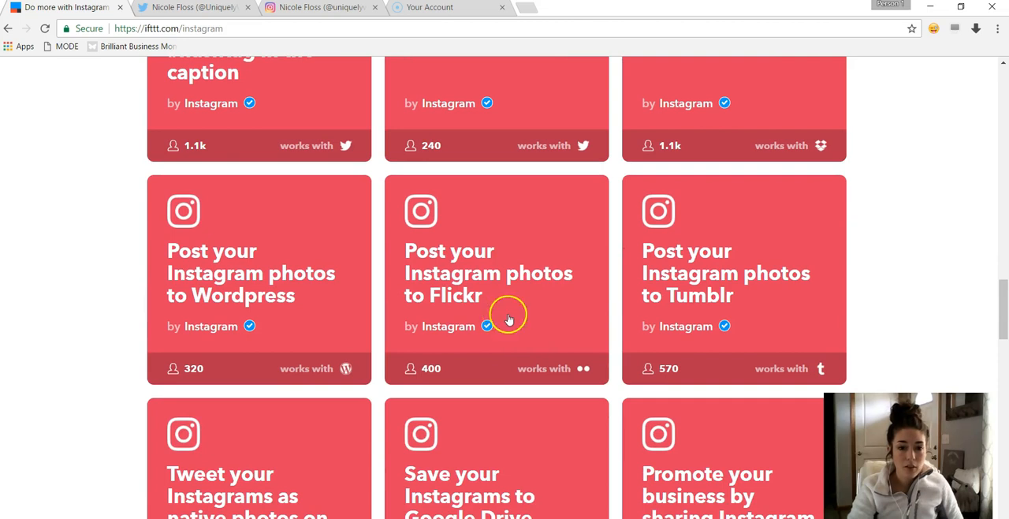
{"action": "scroll", "scroll_direction": "down", "scroll_amount": 3}
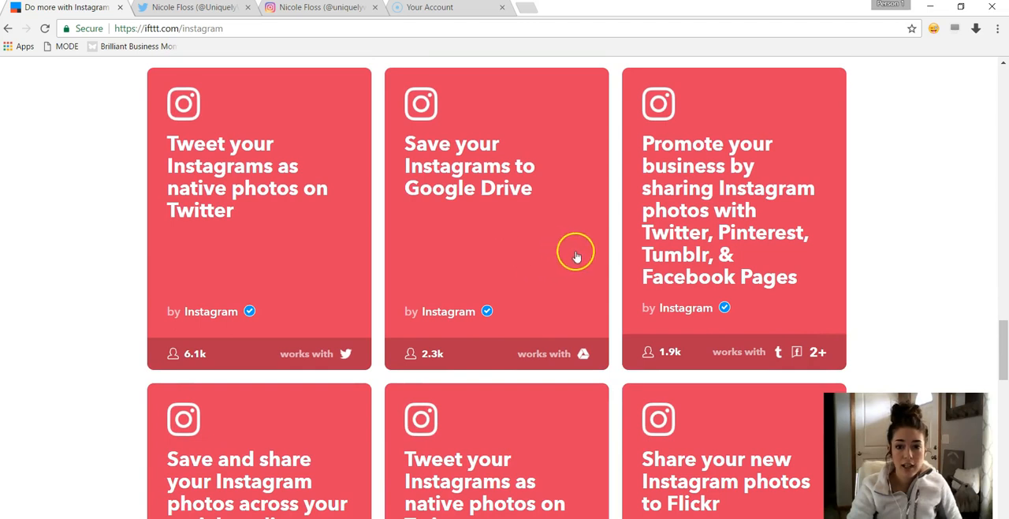
{"action": "scroll", "scroll_direction": "down", "scroll_amount": 3}
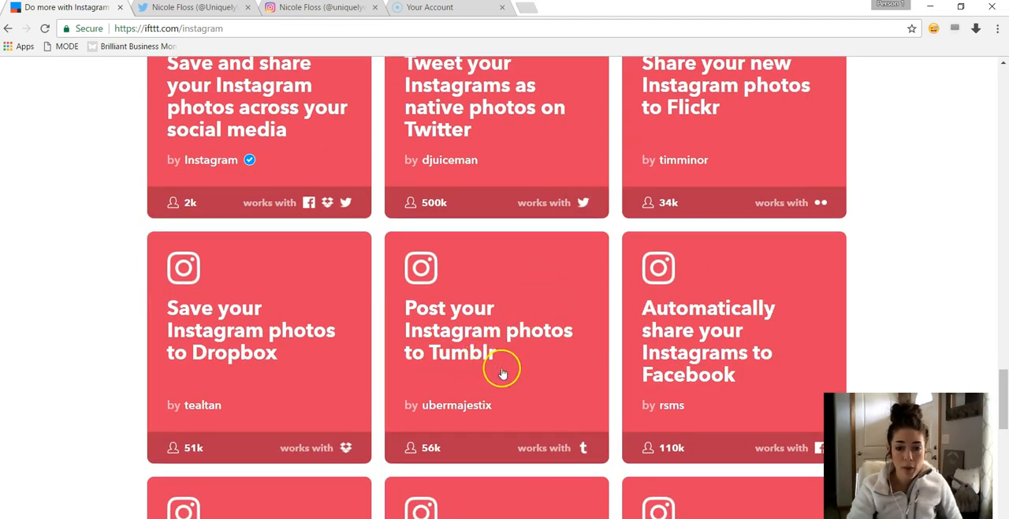
{"action": "scroll", "scroll_direction": "down", "scroll_amount": 3}
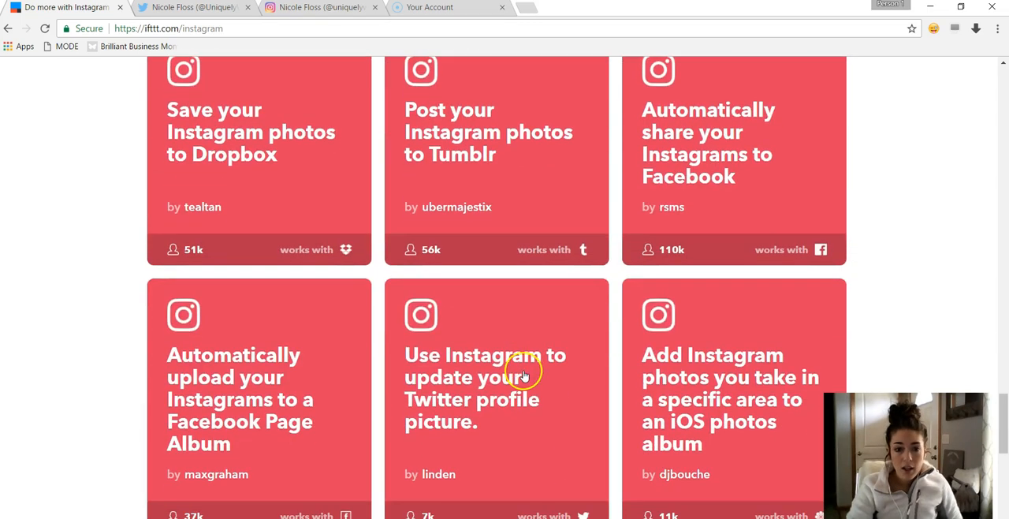
{"action": "mouse_move", "coordinate": [539, 417]}
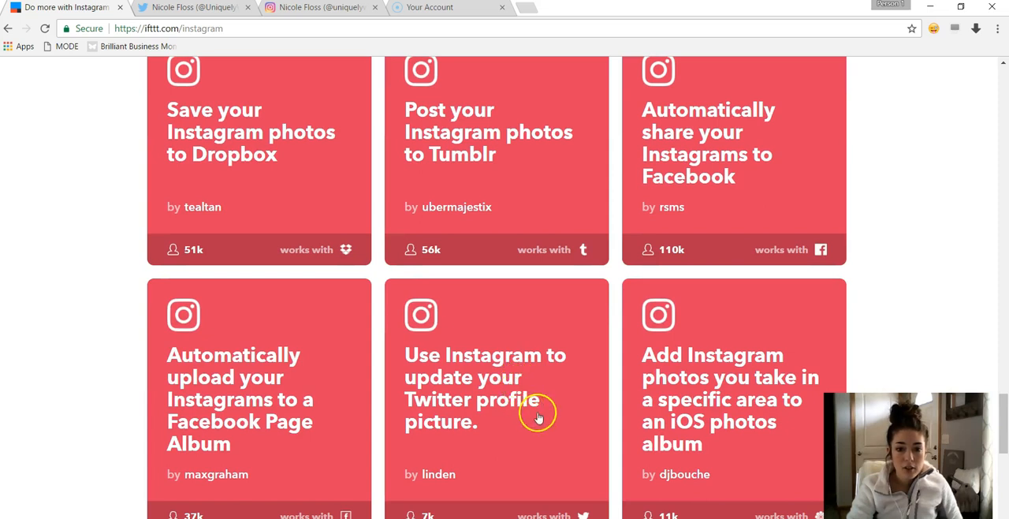
{"action": "mouse_move", "coordinate": [449, 413]}
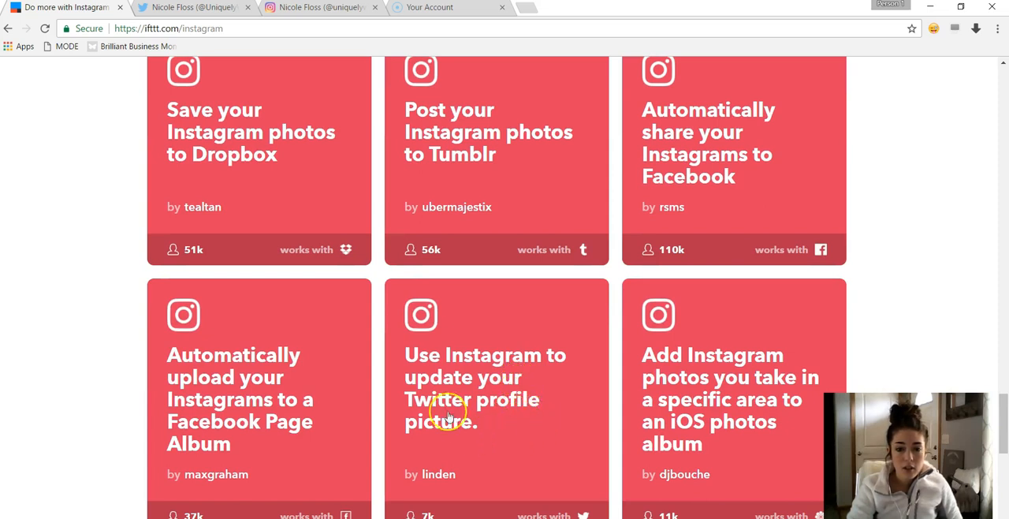
{"action": "mouse_move", "coordinate": [521, 432]}
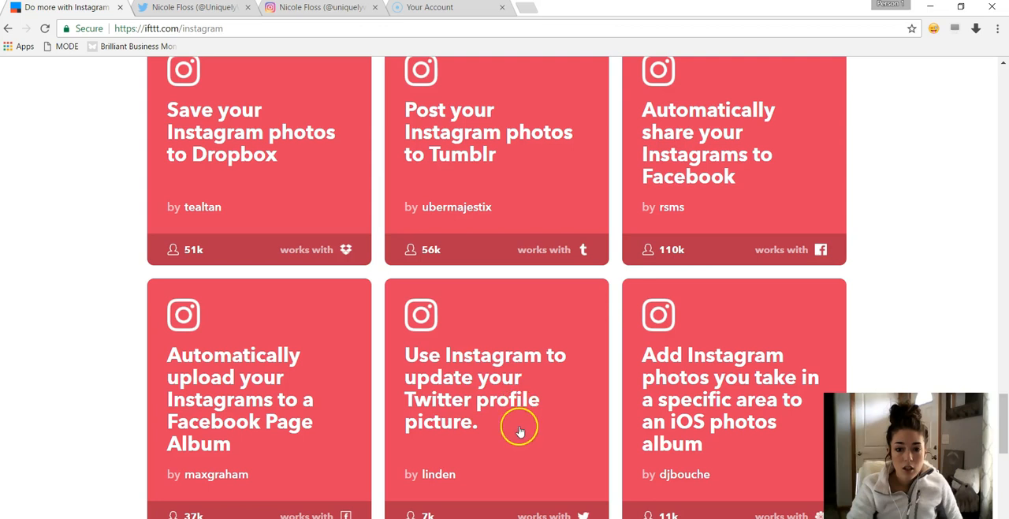
{"action": "scroll", "scroll_direction": "down", "scroll_amount": 3}
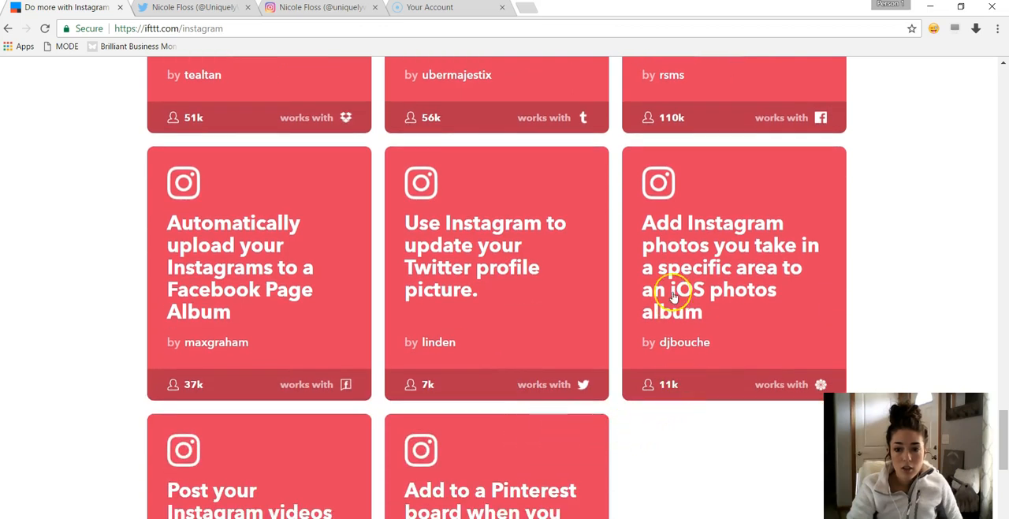
{"action": "mouse_move", "coordinate": [692, 323]}
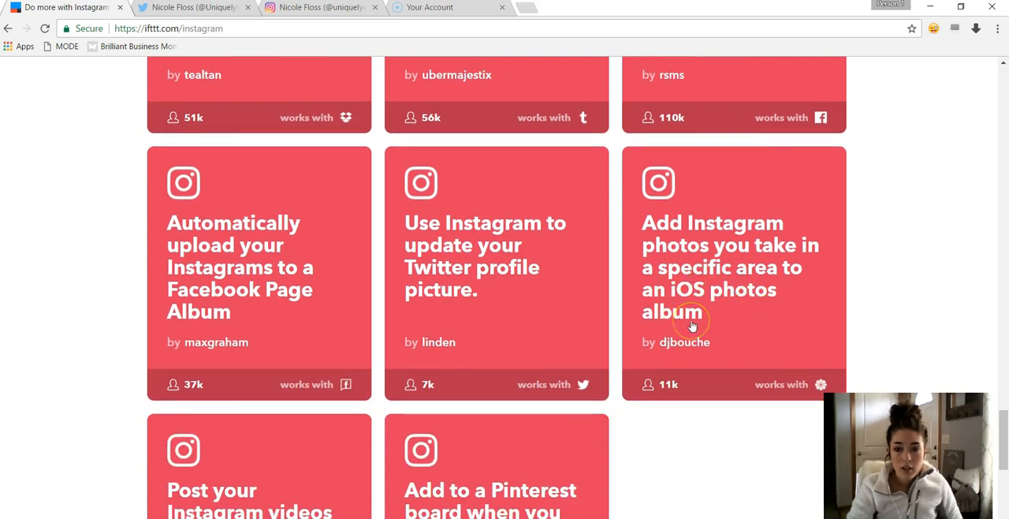
{"action": "mouse_move", "coordinate": [754, 244]}
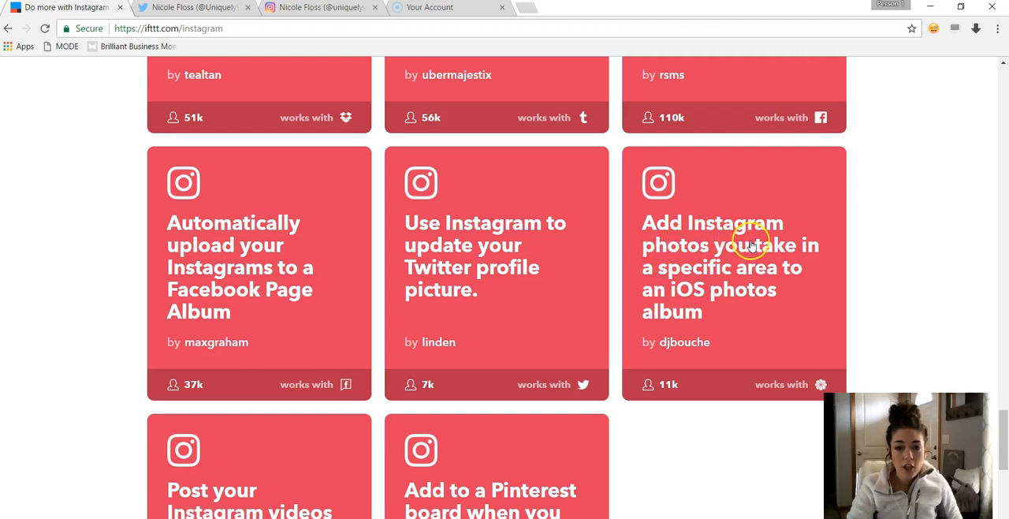
{"action": "mouse_move", "coordinate": [709, 313]}
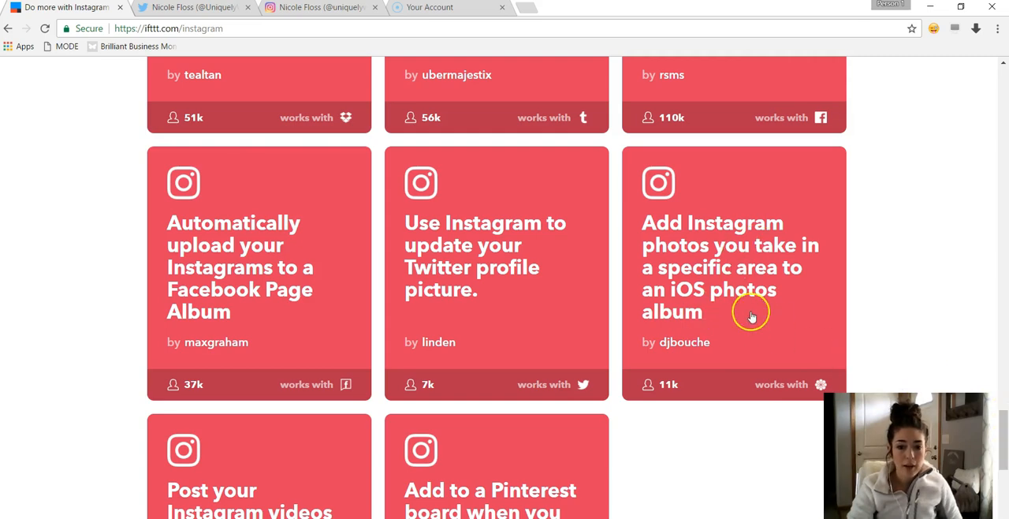
{"action": "scroll", "scroll_direction": "down", "scroll_amount": 3}
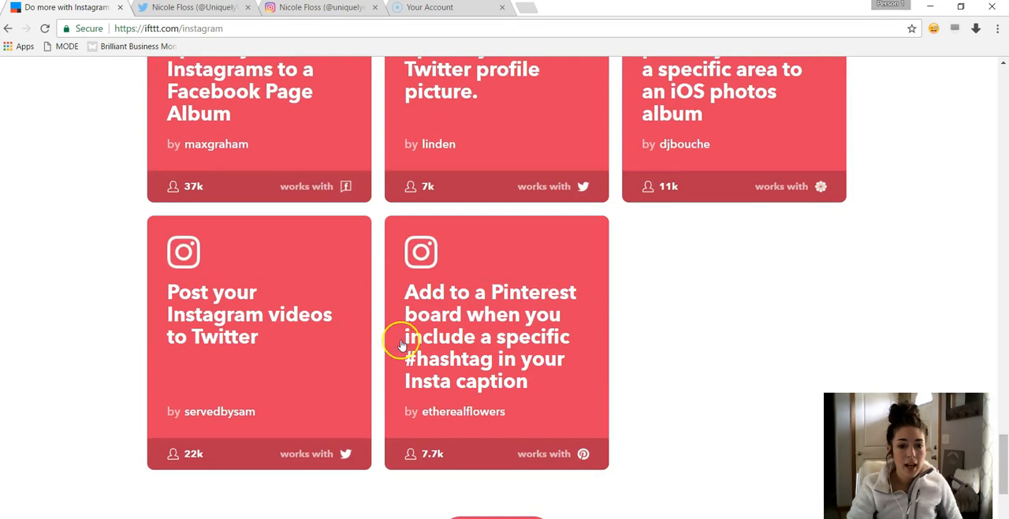
{"action": "scroll", "scroll_direction": "up", "scroll_amount": 3}
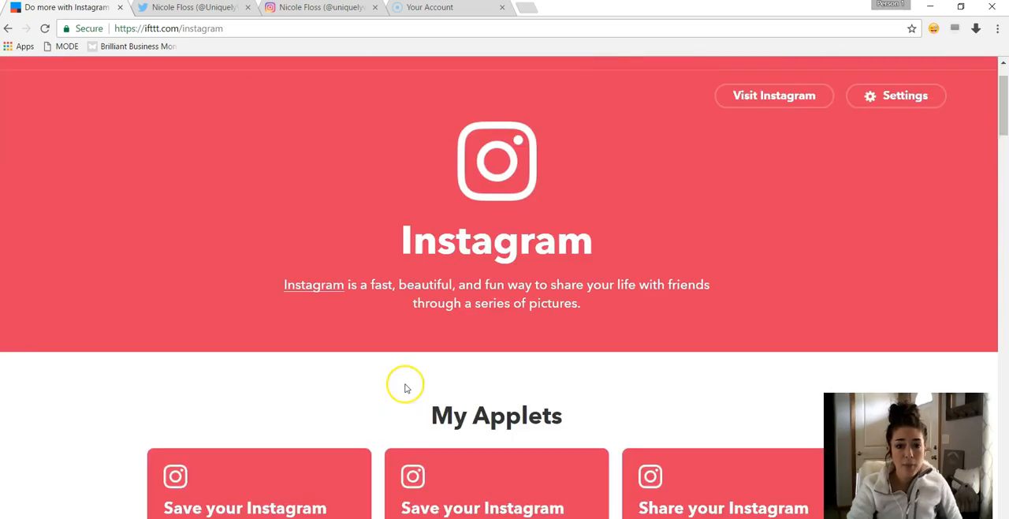
Step: Search IFTTT for 'Blogging' to list Medium, Tumblr, Weebly, WordPress and Blogger
{"action": "left_click", "coordinate": [303, 97]}
{"action": "type", "text": "Blogging"}
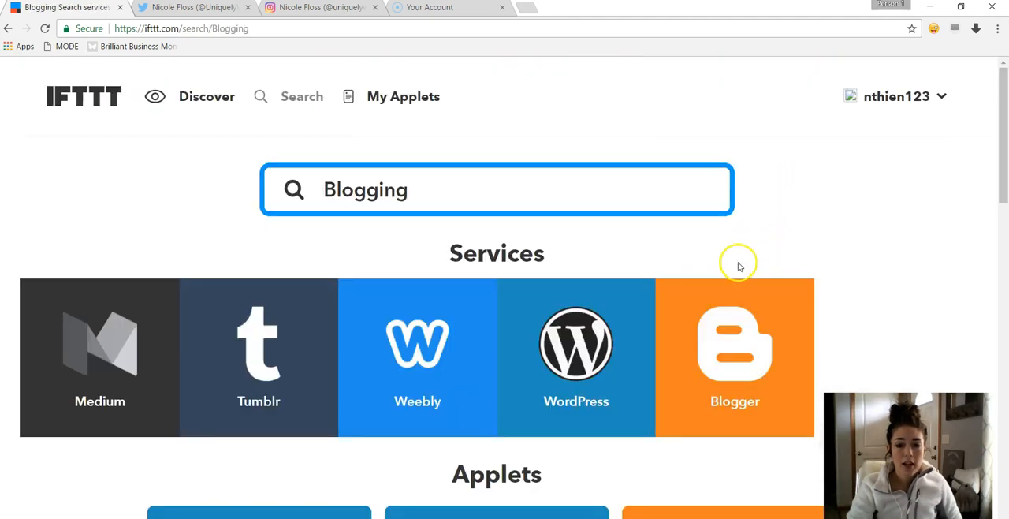
{"action": "scroll", "scroll_direction": "down", "scroll_amount": 3}
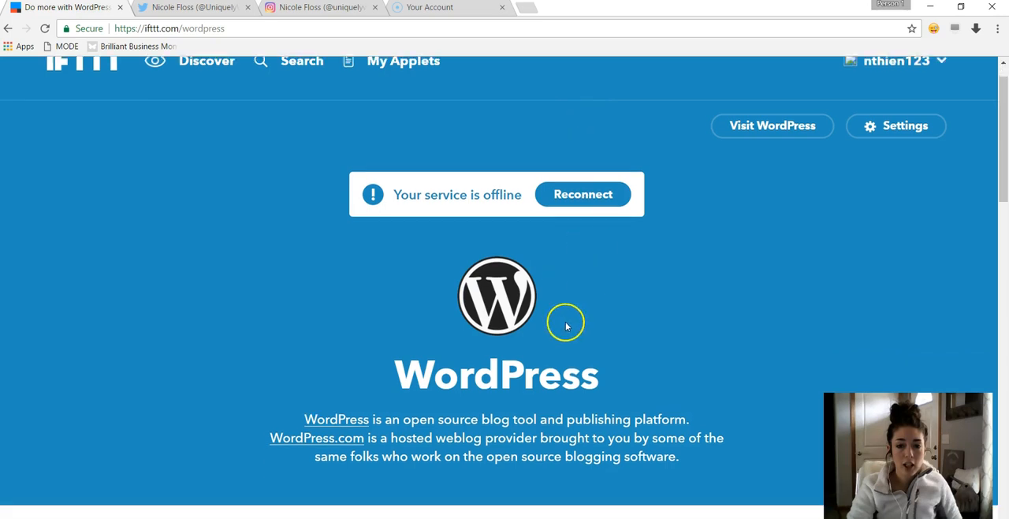
Step: Browse the offline WordPress service's applets, such as Tweet my WordPress blog posts
{"action": "scroll", "scroll_direction": "down", "scroll_amount": 3}
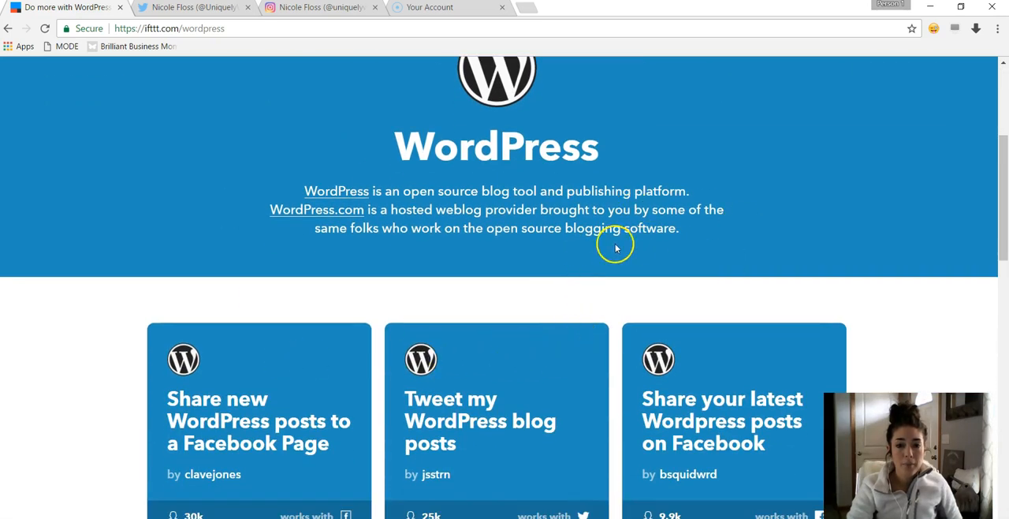
{"action": "scroll", "scroll_direction": "down", "scroll_amount": 3}
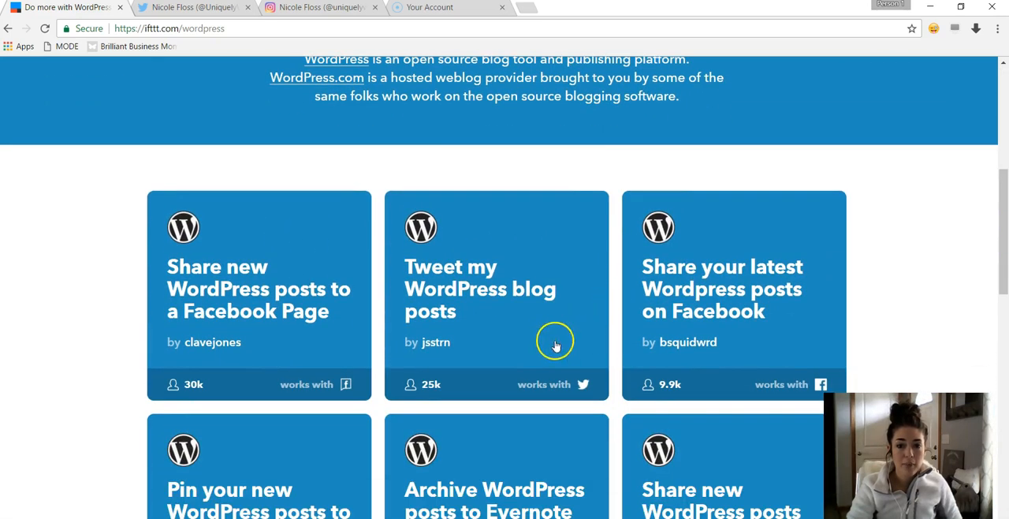
{"action": "mouse_move", "coordinate": [567, 364]}
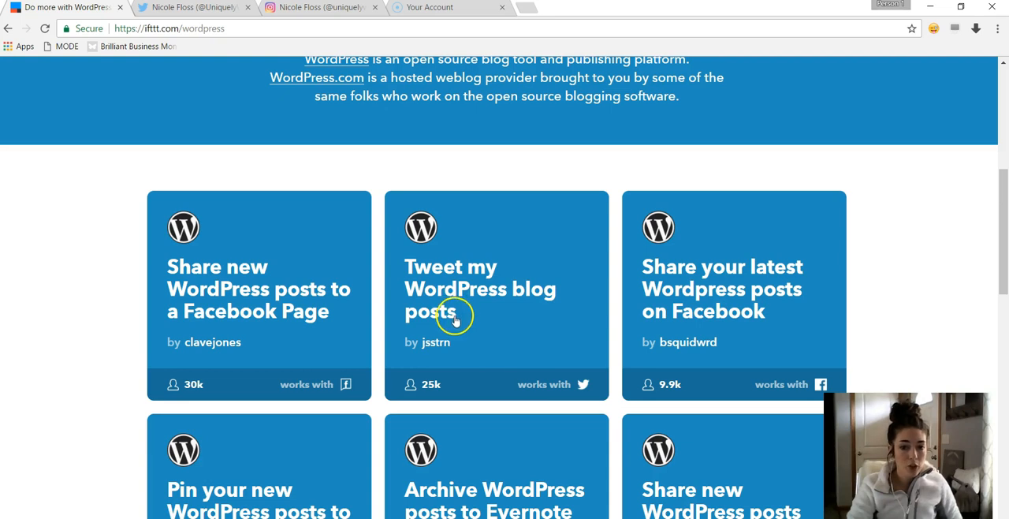
{"action": "mouse_move", "coordinate": [485, 321]}
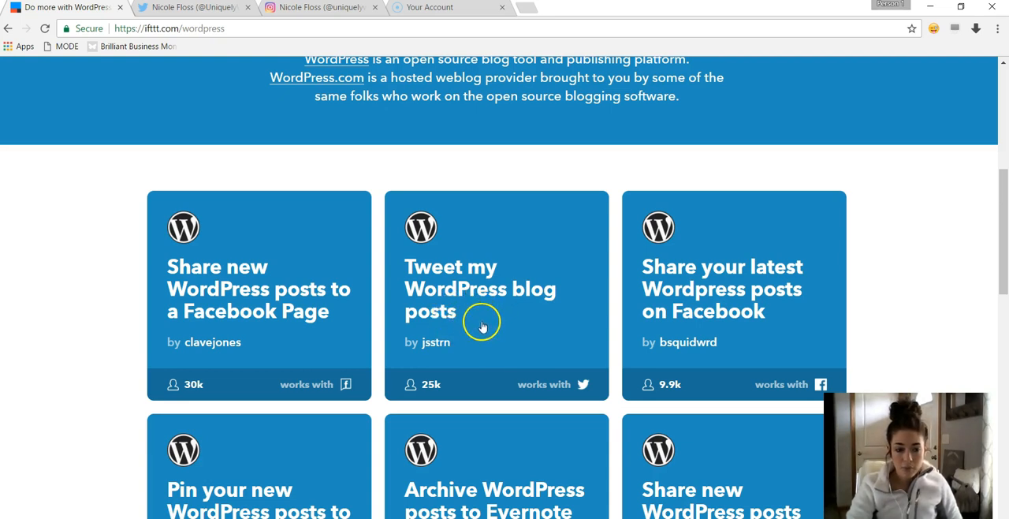
{"action": "mouse_move", "coordinate": [492, 316]}
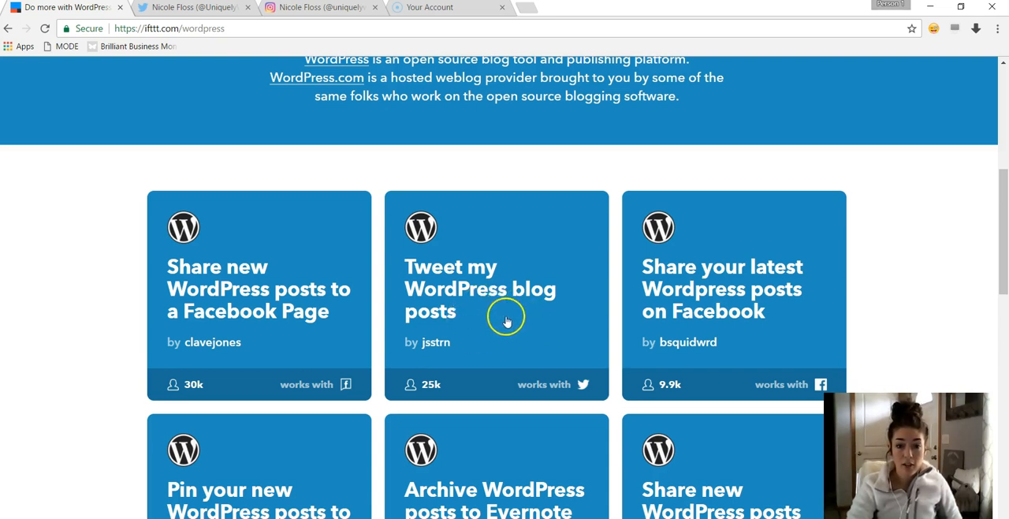
{"action": "mouse_move", "coordinate": [582, 324]}
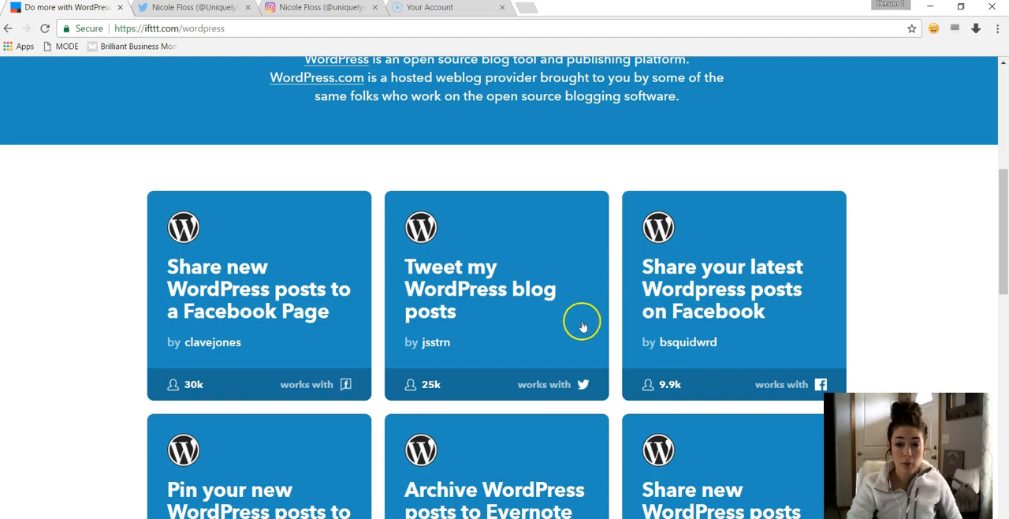
{"action": "scroll", "scroll_direction": "down", "scroll_amount": 3}
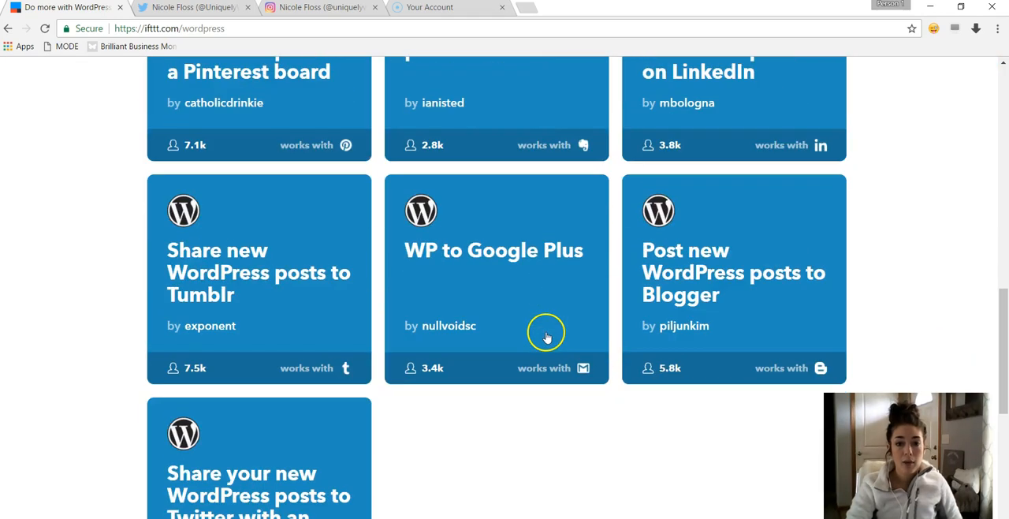
{"action": "mouse_move", "coordinate": [546, 343]}
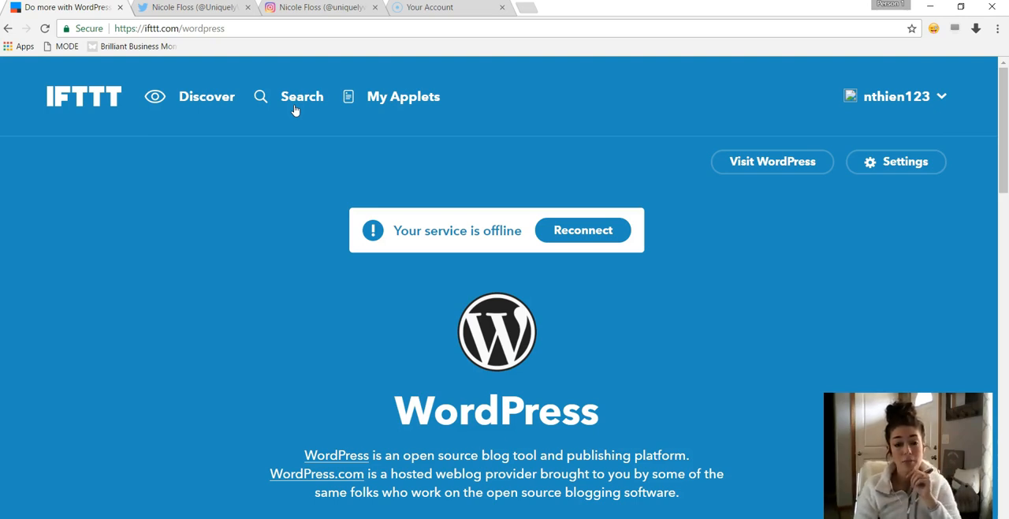
{"action": "mouse_move", "coordinate": [442, 237]}
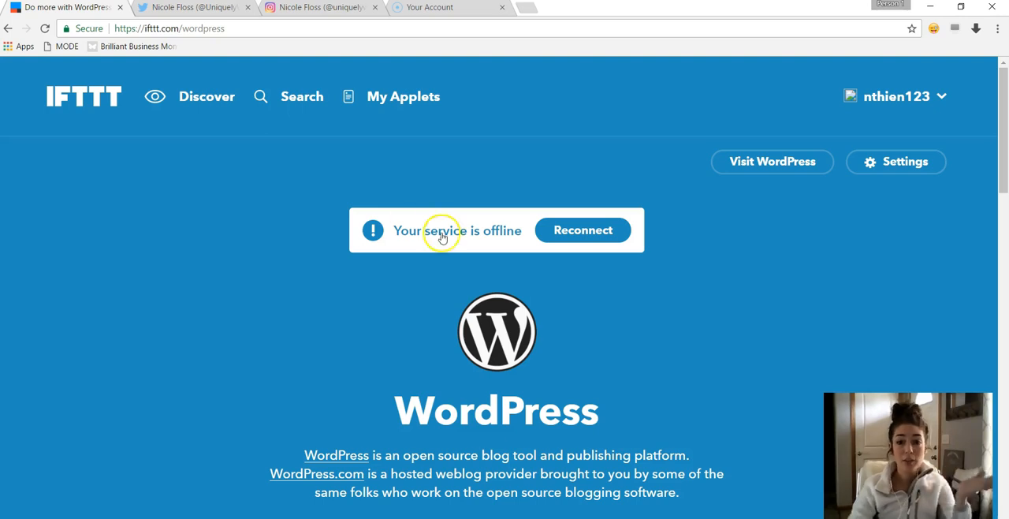
{"action": "mouse_move", "coordinate": [154, 101]}
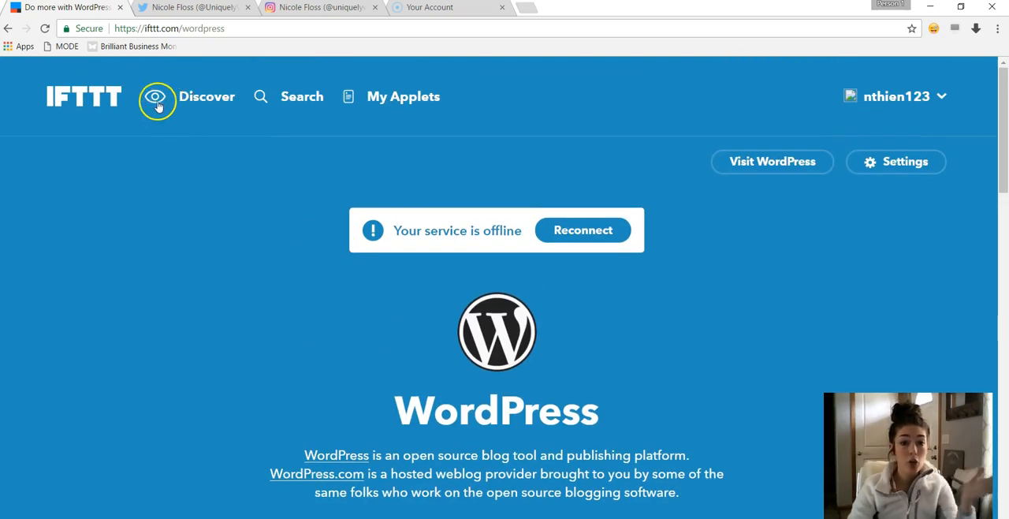
{"action": "mouse_move", "coordinate": [438, 114]}
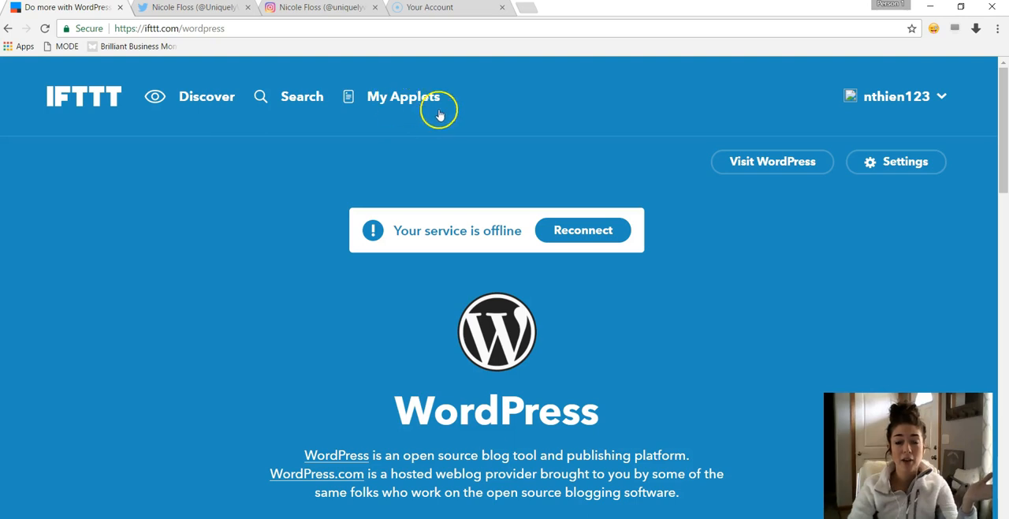
{"action": "mouse_move", "coordinate": [509, 140]}
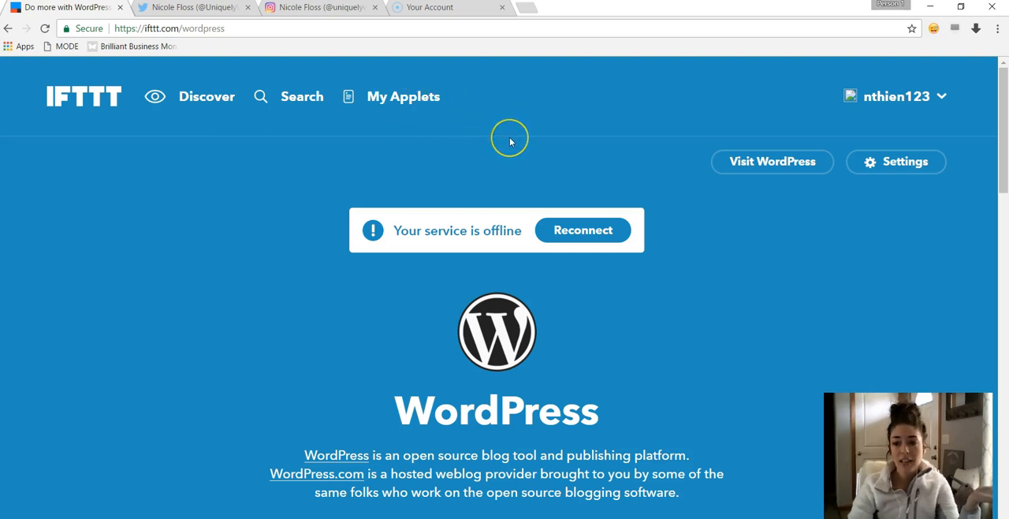
{"action": "mouse_move", "coordinate": [497, 159]}
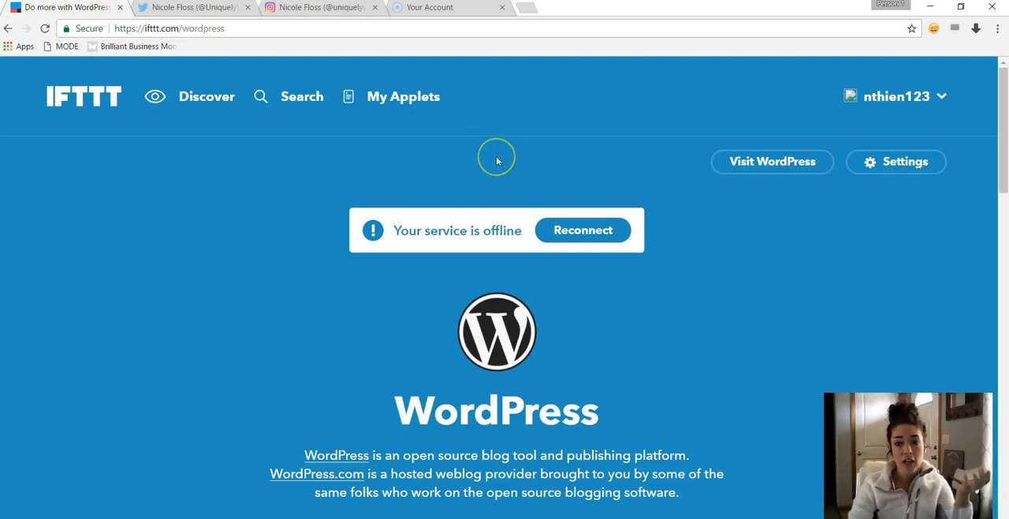
{"action": "mouse_move", "coordinate": [497, 167]}
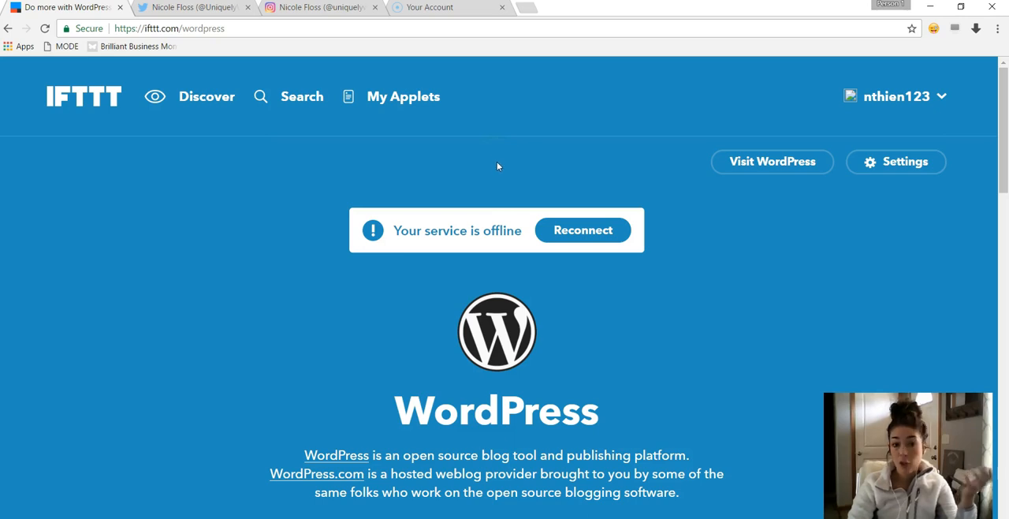
{"action": "scroll", "scroll_direction": "down", "scroll_amount": 3}
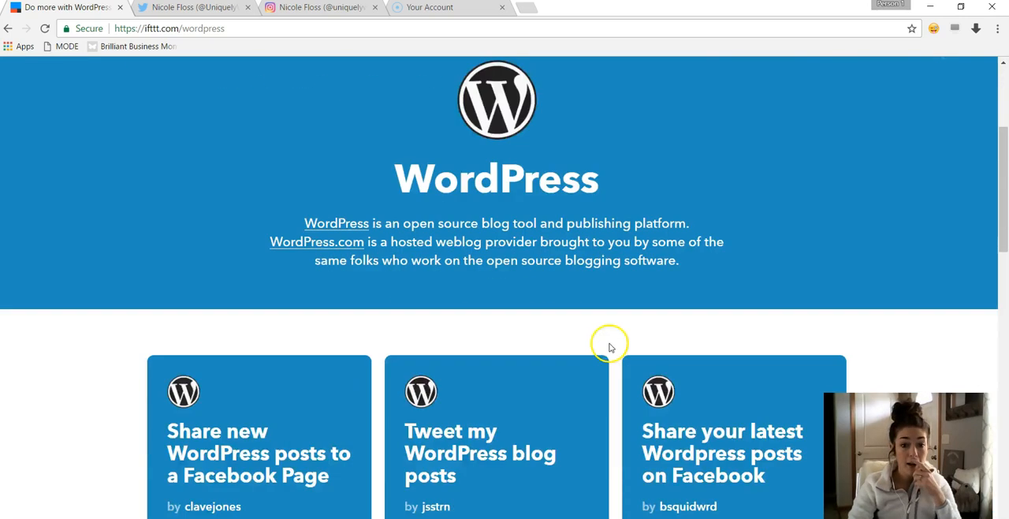
Step: View the Tweet my WordPress blog posts applet's Twitter tab, then go to Discover
{"action": "left_click", "coordinate": [479, 452]}
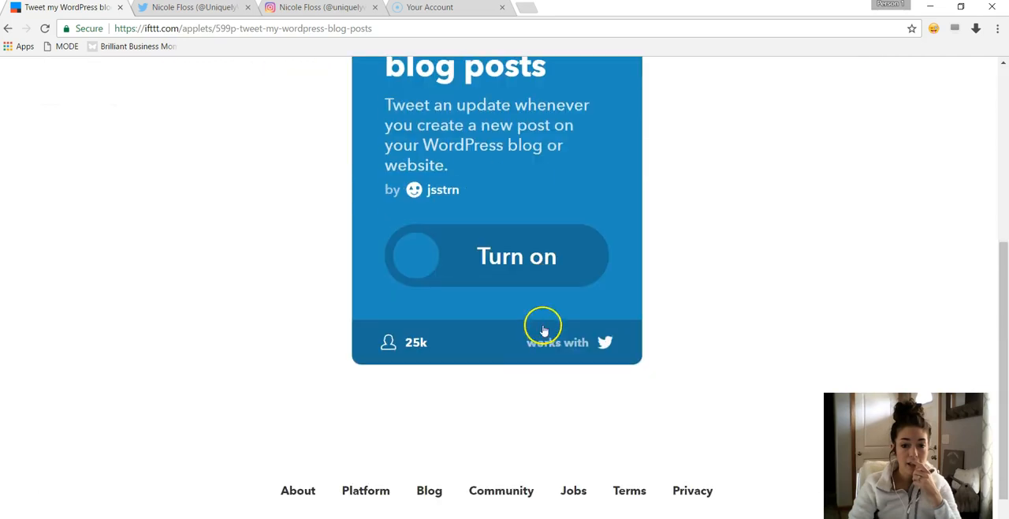
{"action": "mouse_move", "coordinate": [597, 287]}
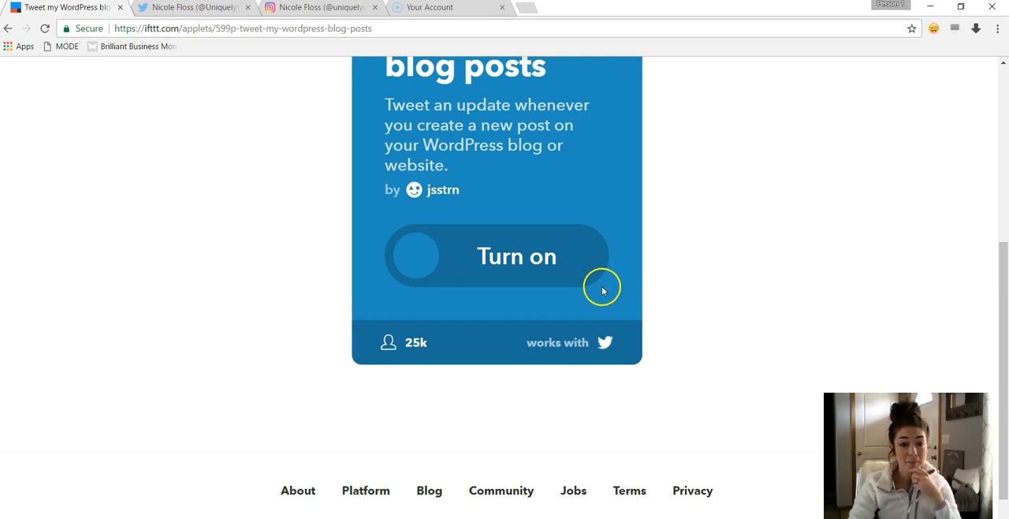
{"action": "left_click", "coordinate": [318, 7]}
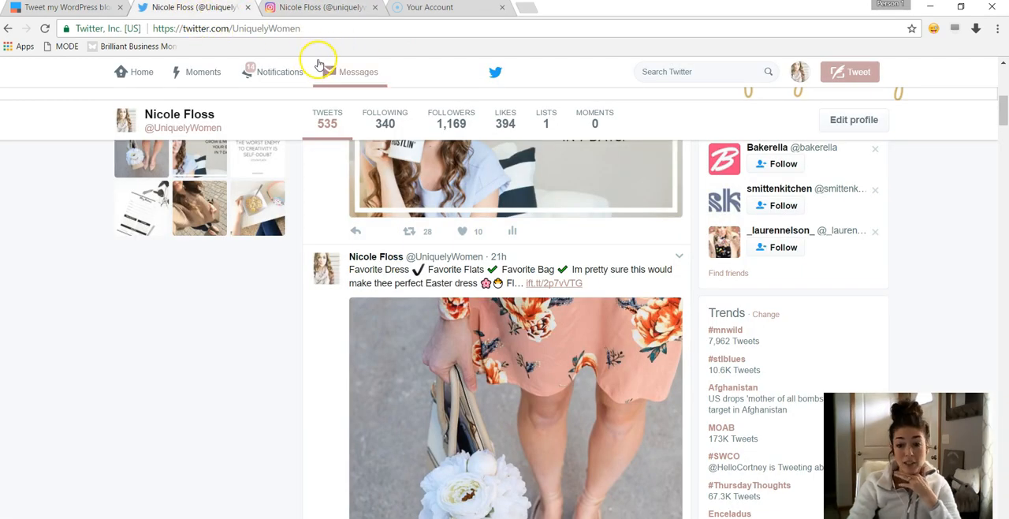
{"action": "left_click", "coordinate": [63, 6]}
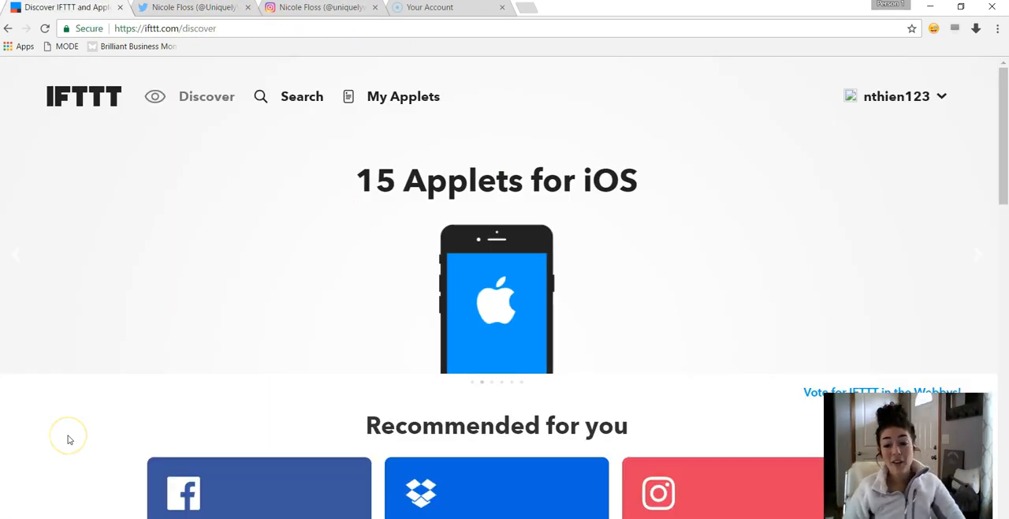